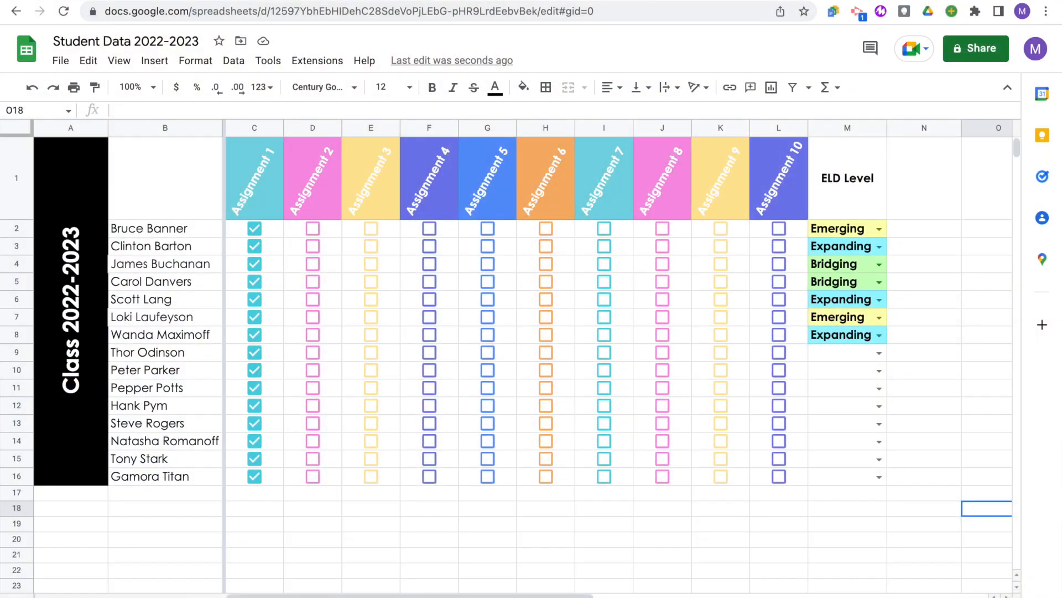
# Step: Launch a new blank spreadsheet by entering sheets.new from Chrome's new tab page
pyautogui.click(15, 11)
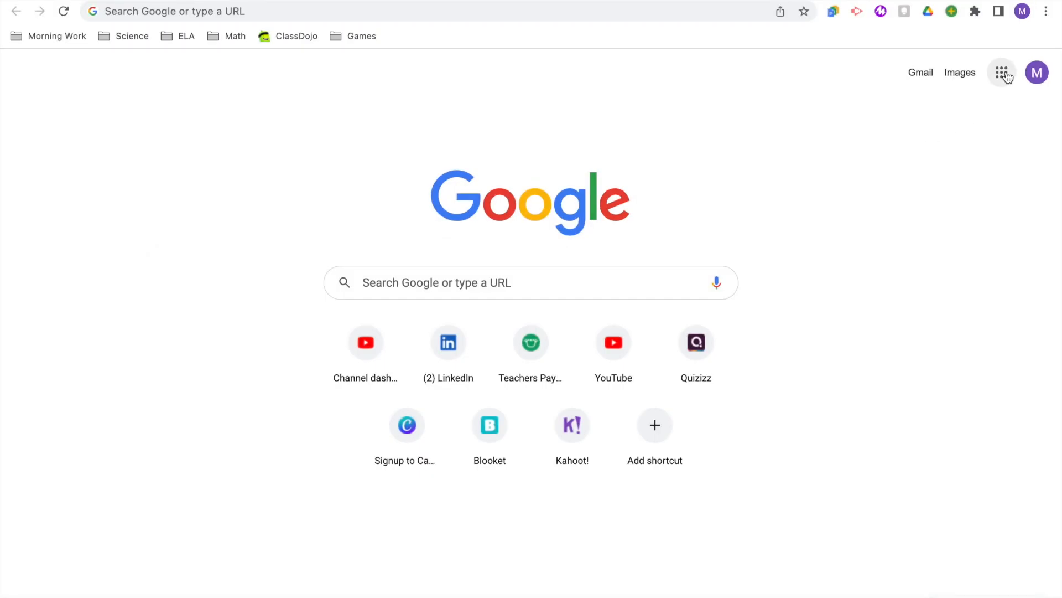
pyautogui.click(1001, 73)
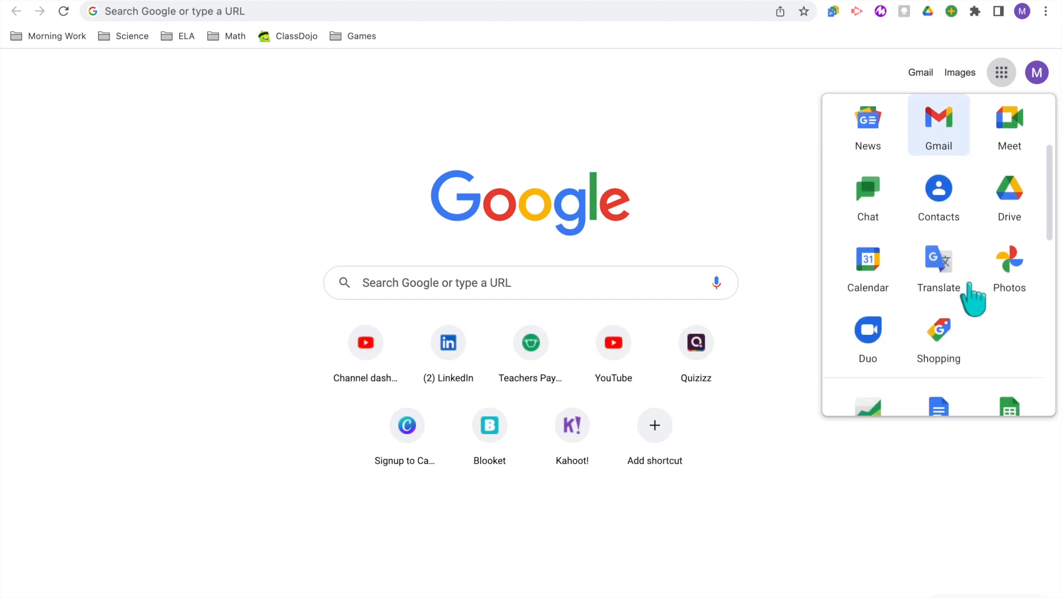
pyautogui.scroll(-3)
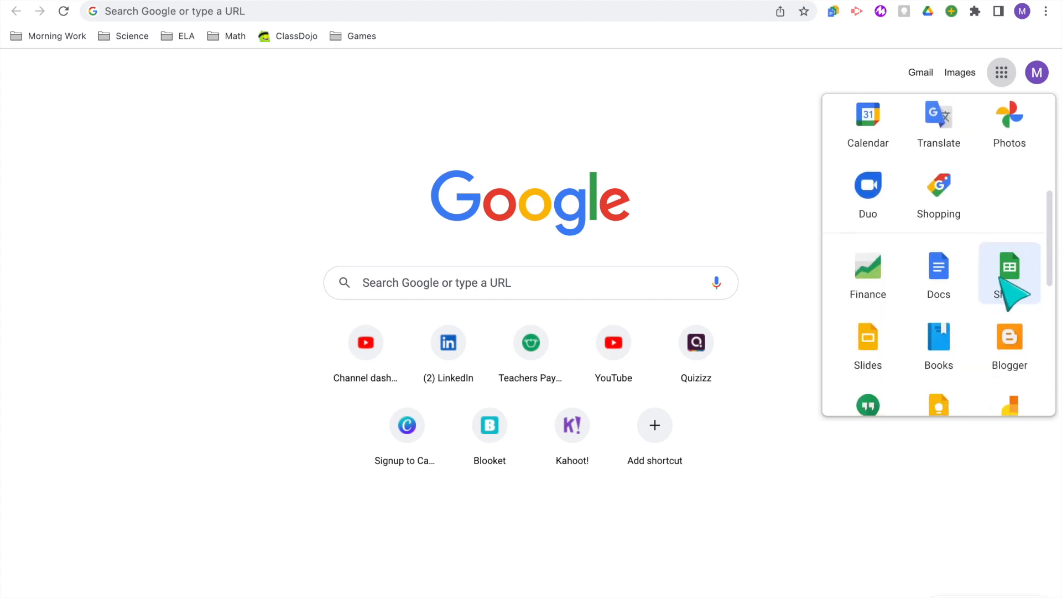
pyautogui.write('sheets.new')
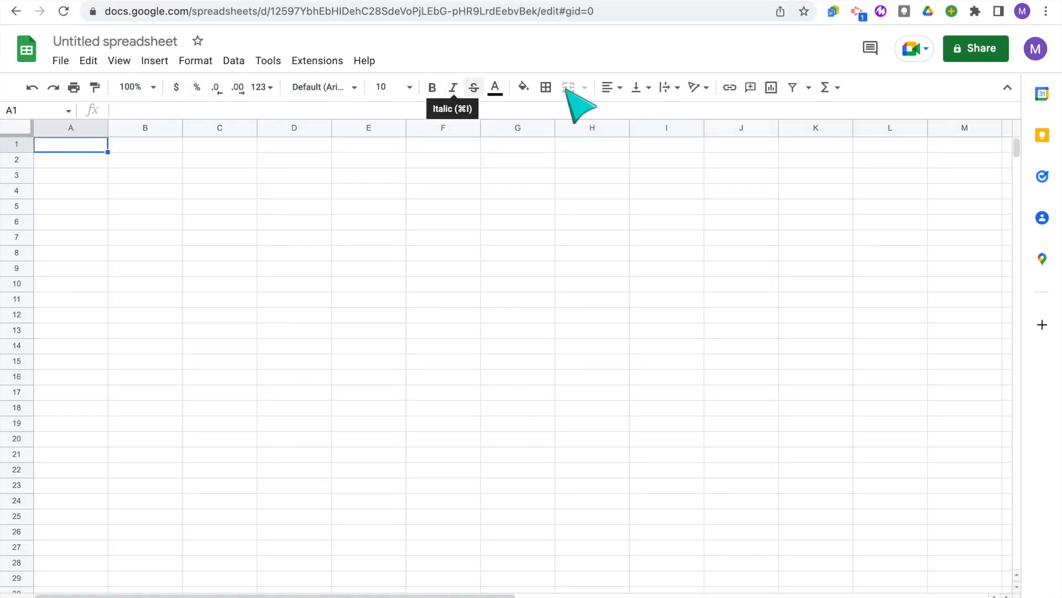
pyautogui.moveTo(34, 67)
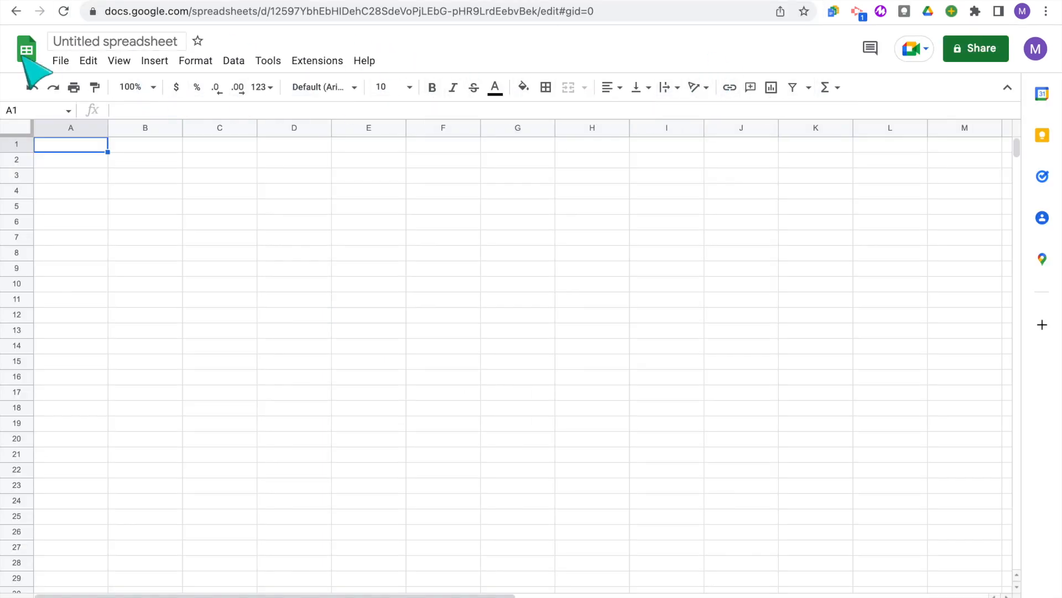
pyautogui.moveTo(70, 144)
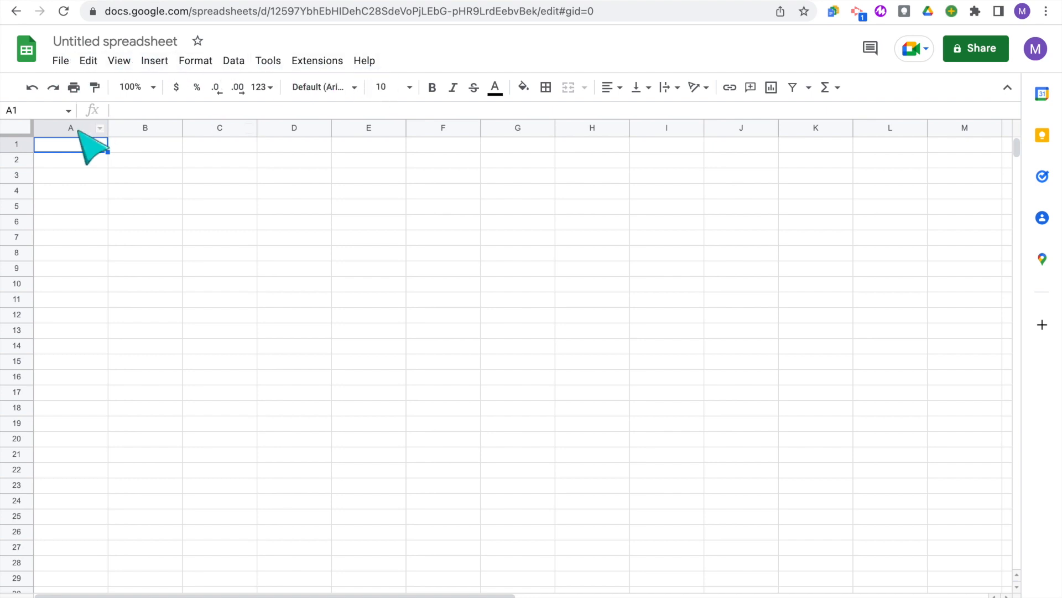
# Step: Rename the Sheet1 tab to 'Trimester 1' and add a second sheet
pyautogui.click(293, 128)
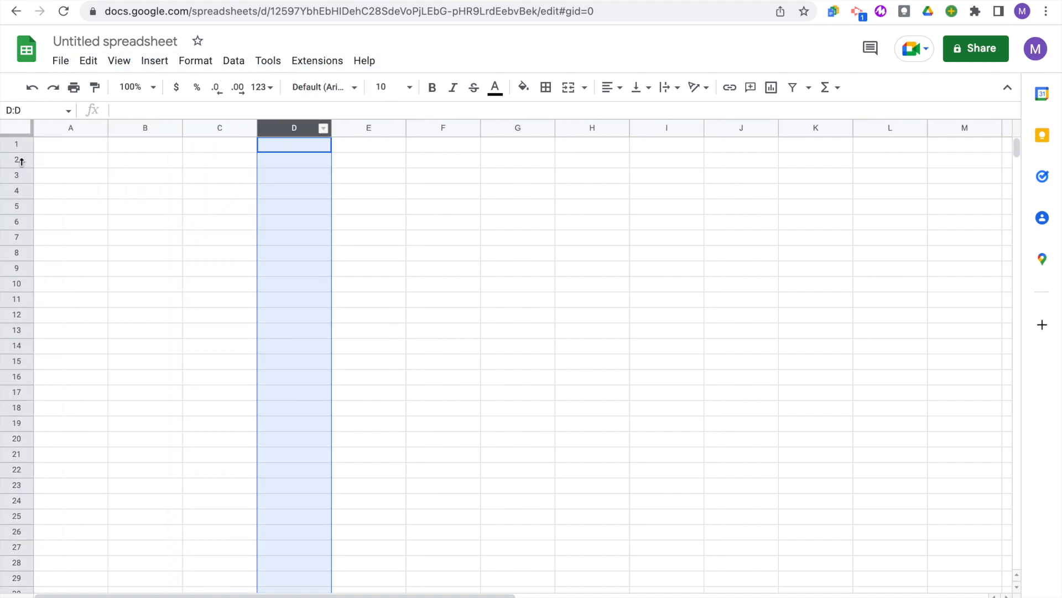
pyautogui.click(16, 191)
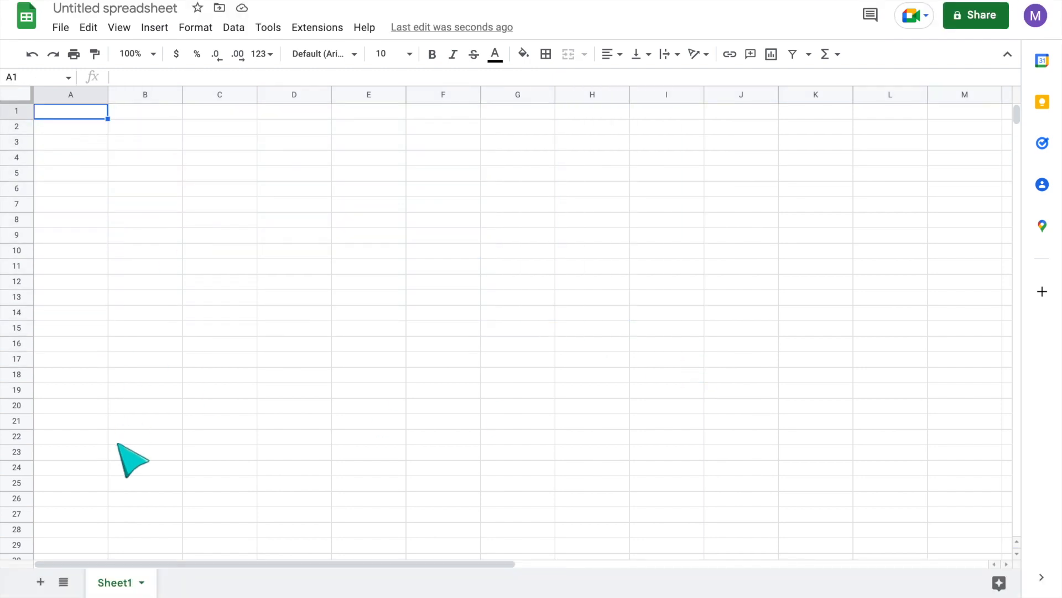
pyautogui.moveTo(140, 582)
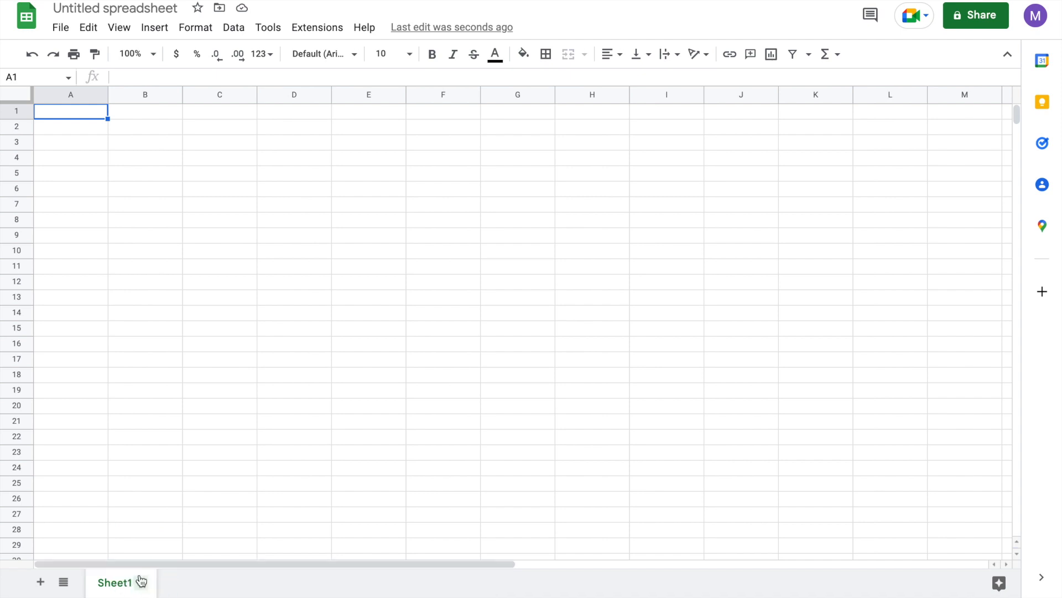
pyautogui.rightClick(115, 582)
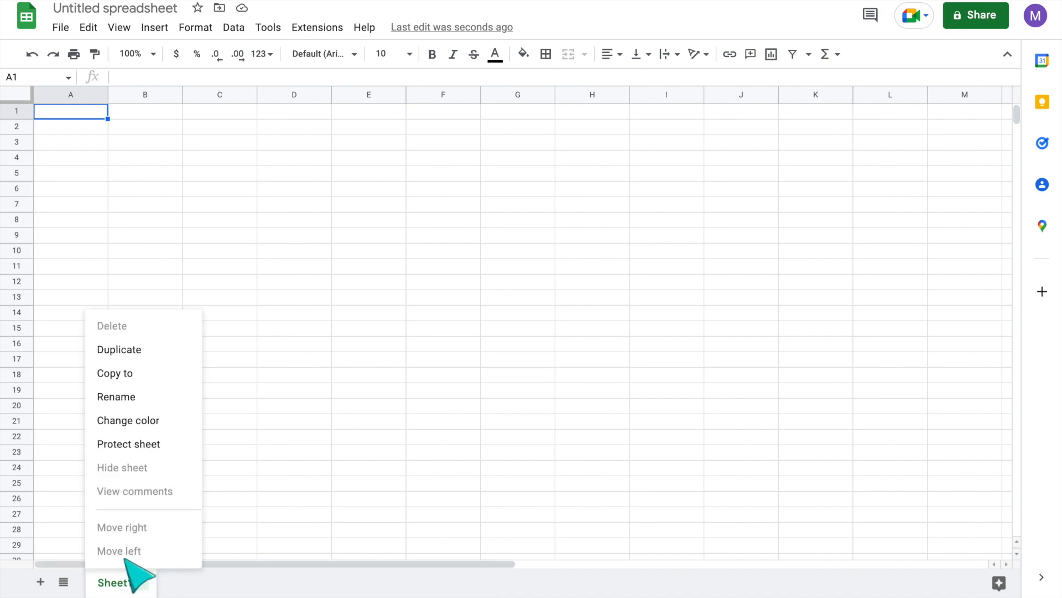
pyautogui.click(115, 397)
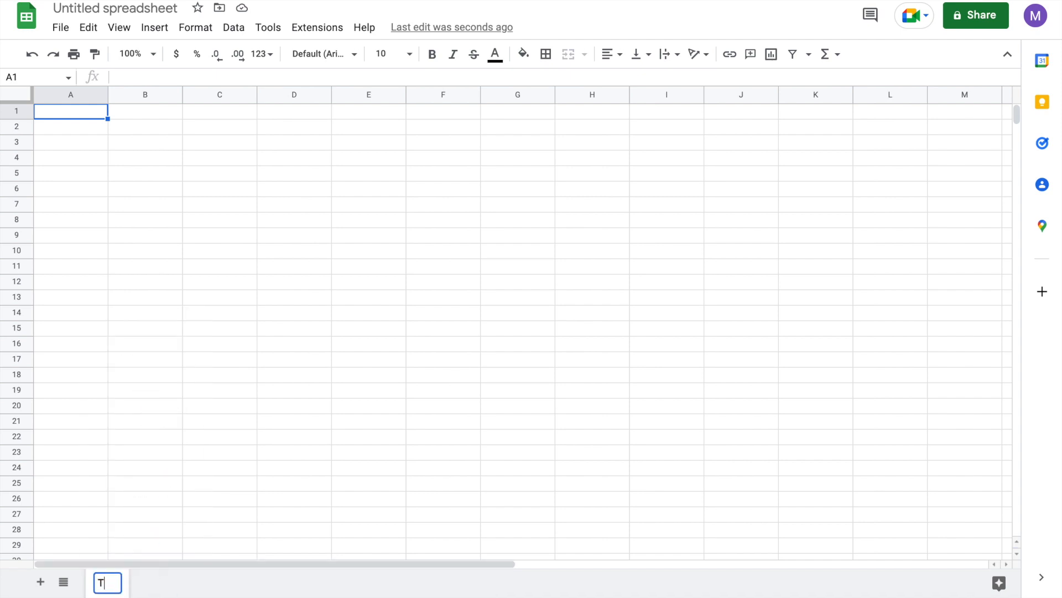
pyautogui.write('Trimester 1')
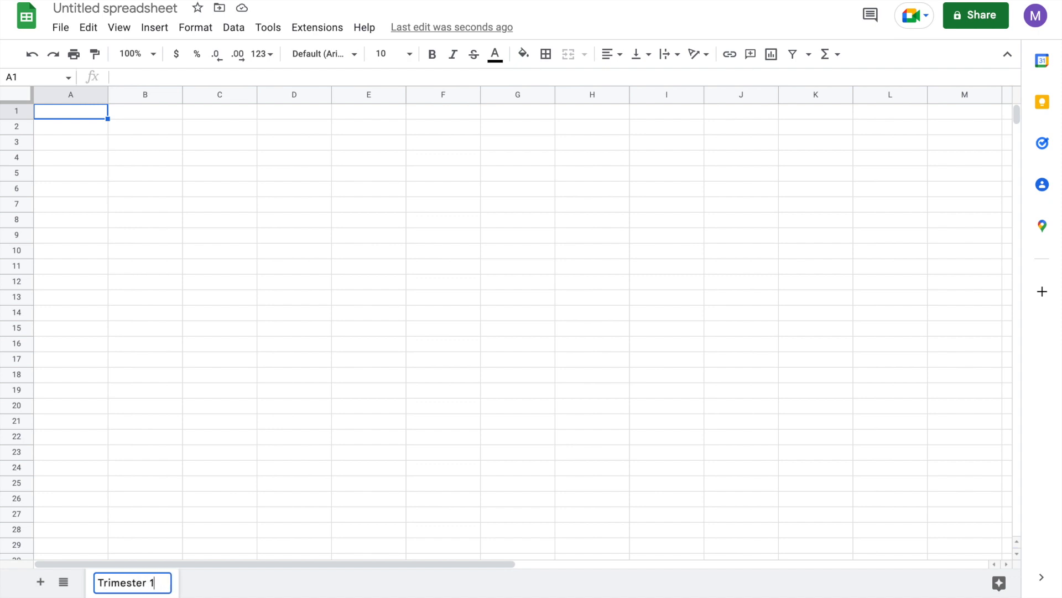
pyautogui.press('Return')
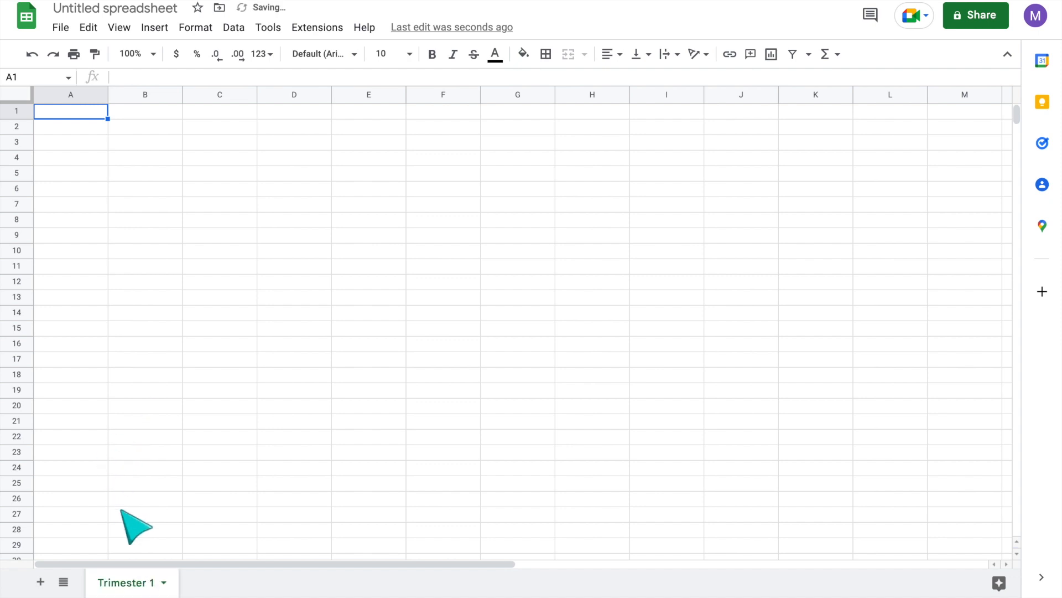
pyautogui.moveTo(180, 584)
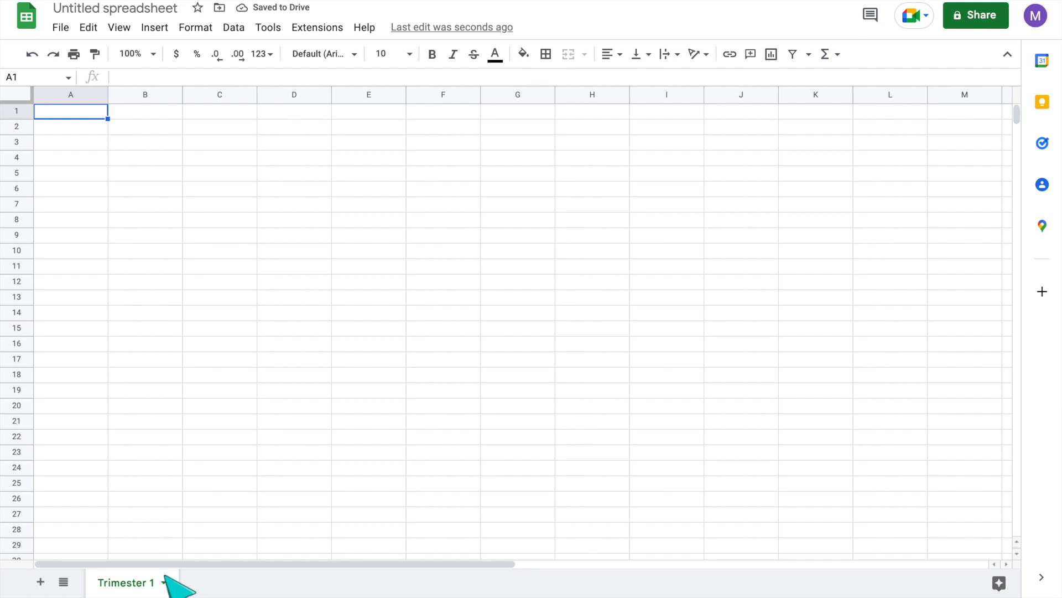
pyautogui.click(40, 582)
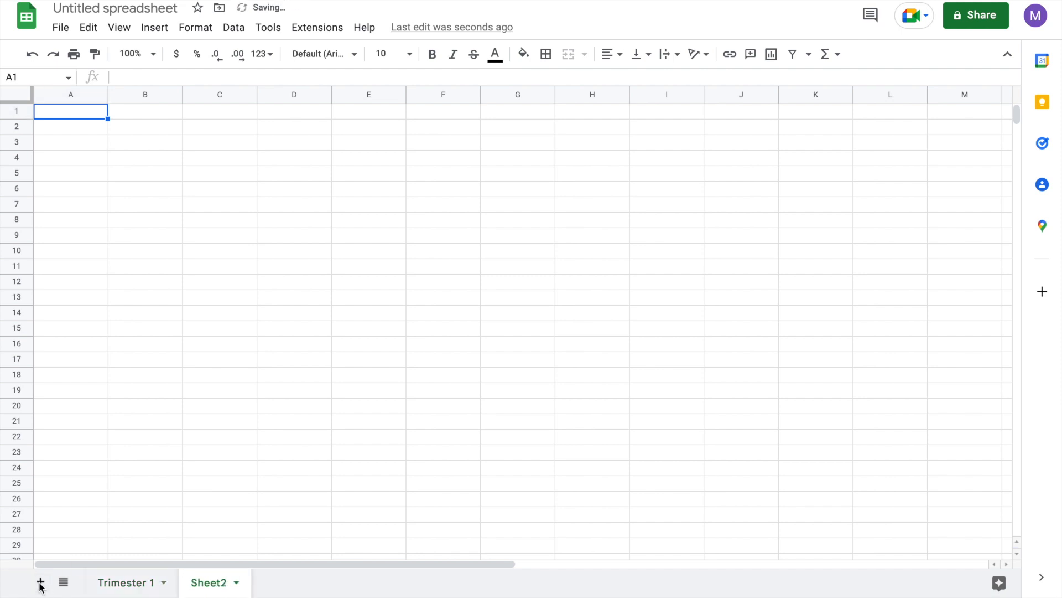
# Step: Change the spreadsheet title from Untitled to 'Student Data 2022-2023'
pyautogui.click(40, 583)
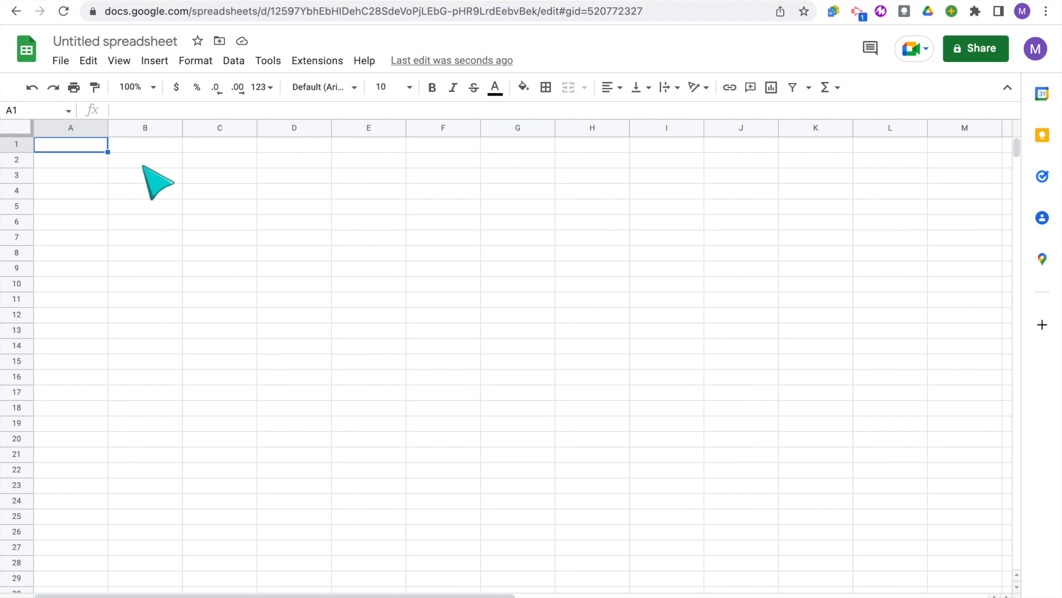
pyautogui.moveTo(153, 67)
pyautogui.write('Stud')
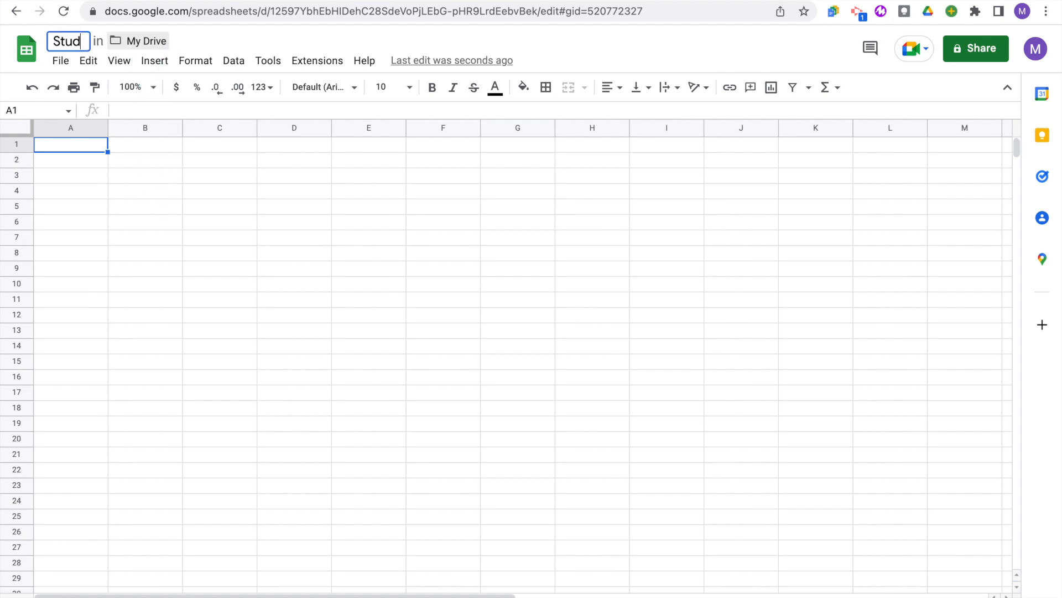
pyautogui.write('ent Data 20')
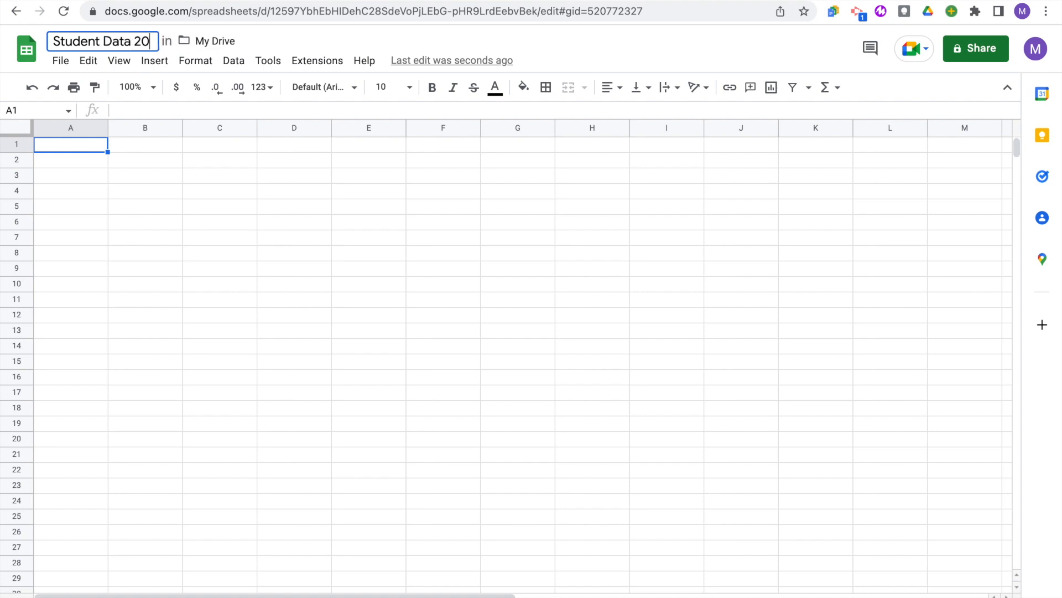
pyautogui.write('22-2023')
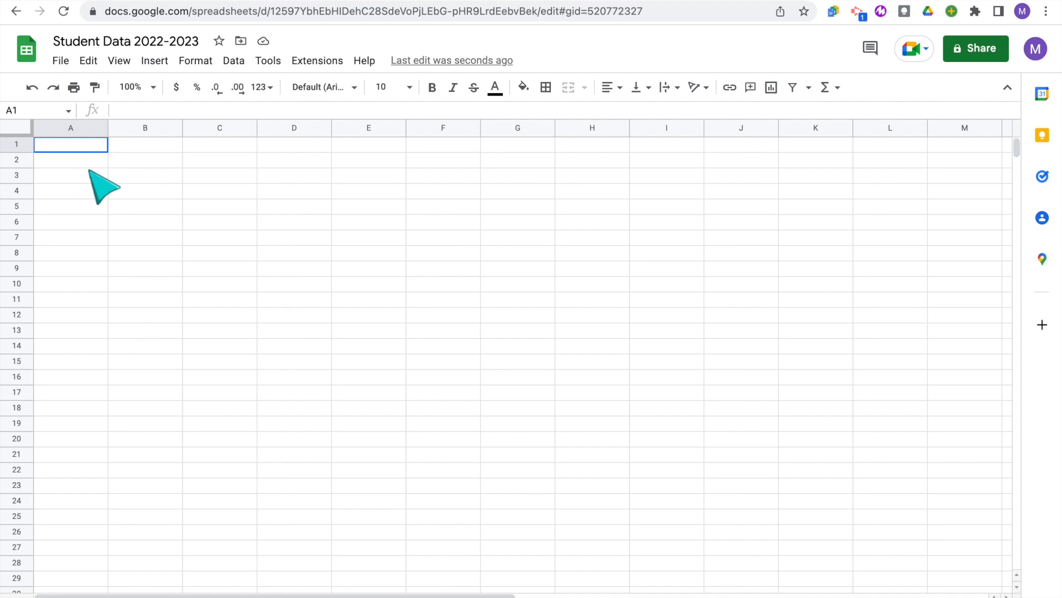
# Step: Paste the fifteen student names into B2:B16 and widen column B to fit them
pyautogui.moveTo(70, 144); pyautogui.dragTo(70, 237)
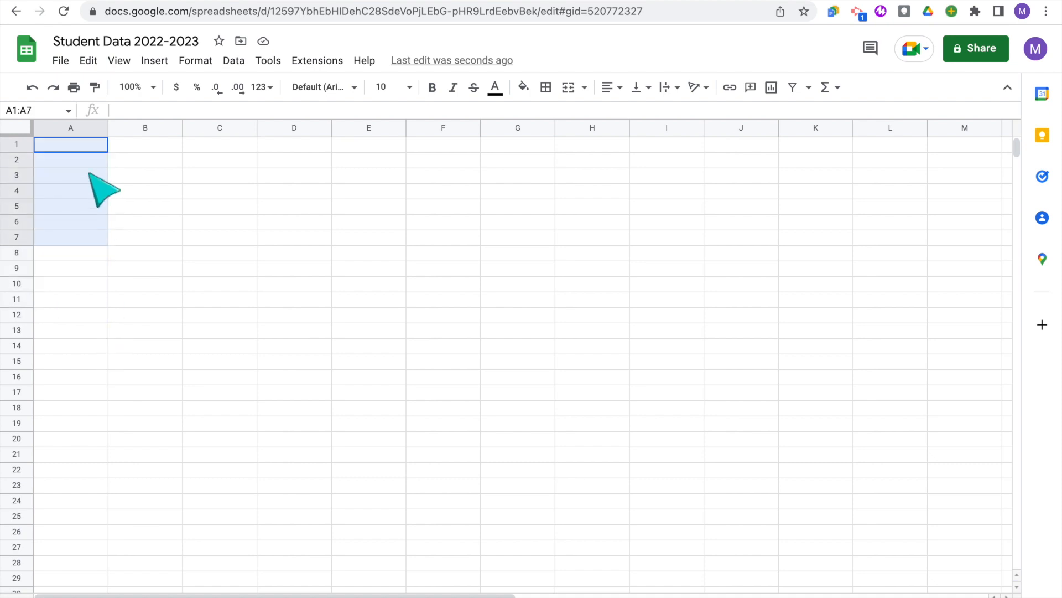
pyautogui.click(145, 144)
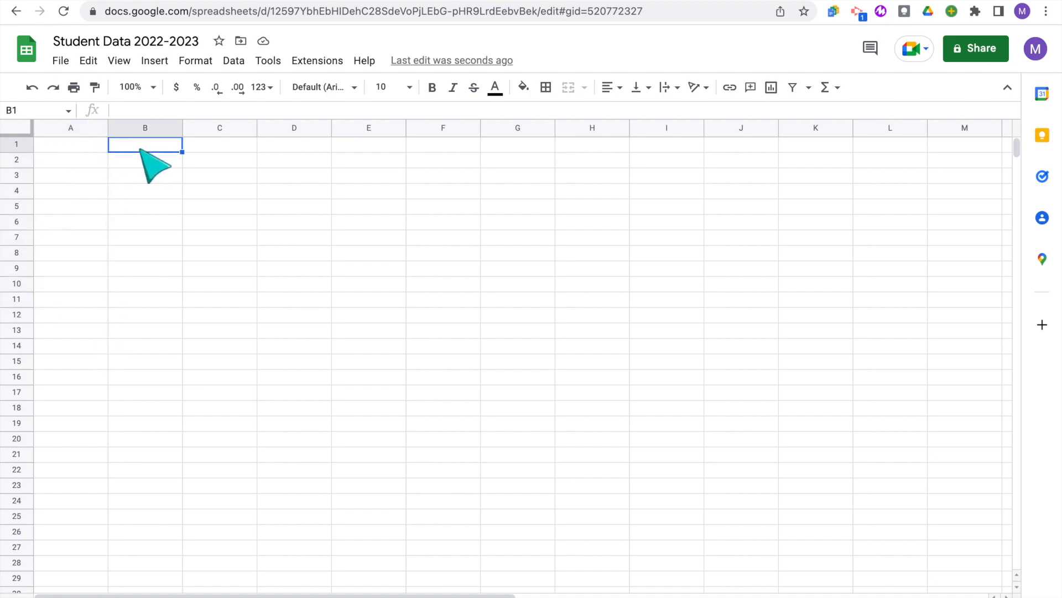
pyautogui.moveTo(156, 176)
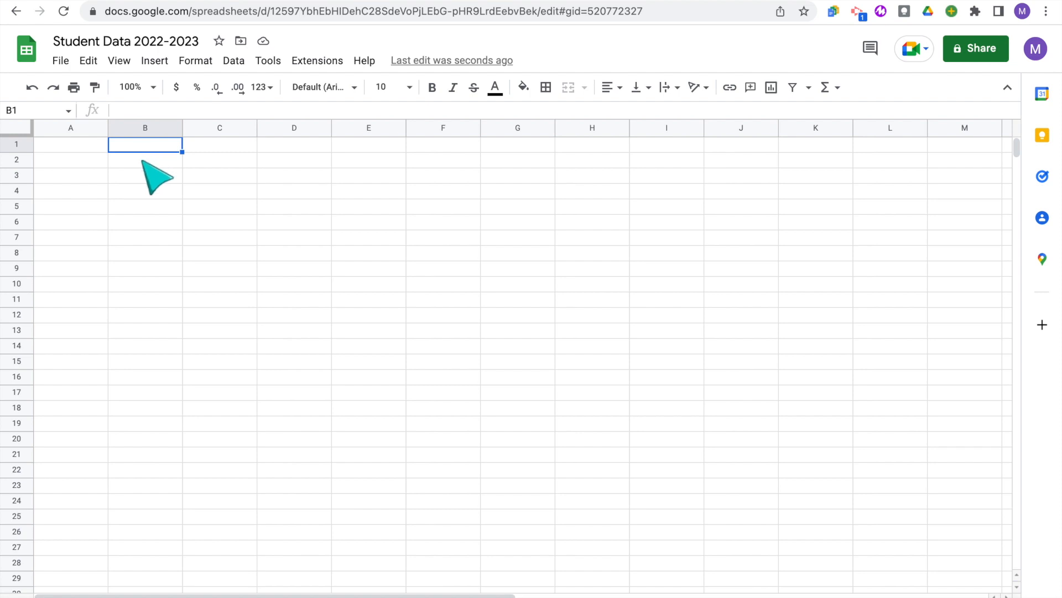
pyautogui.click(144, 160)
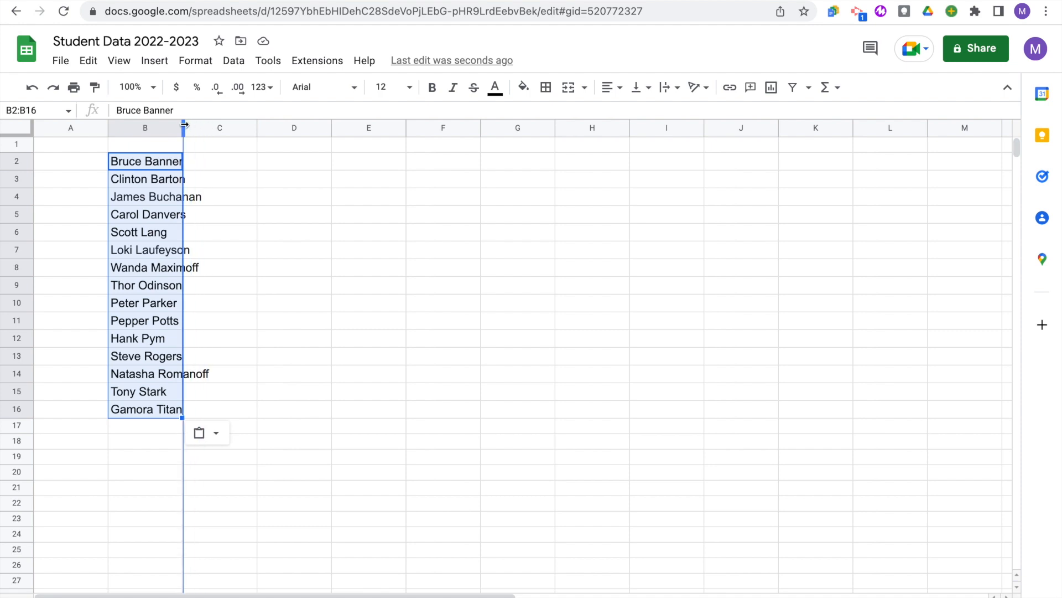
pyautogui.moveTo(184, 127); pyautogui.dragTo(211, 127)
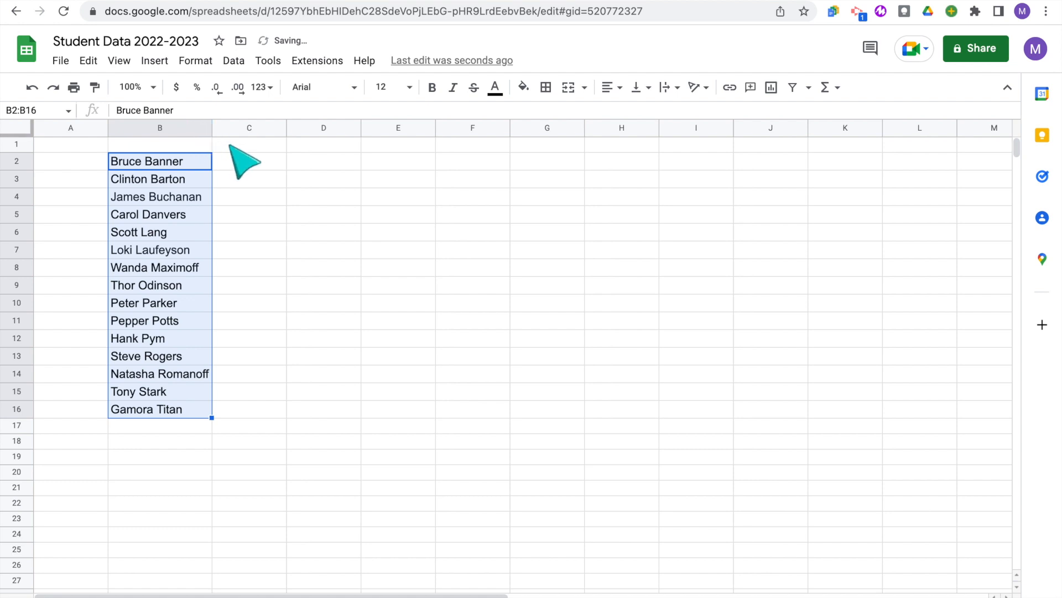
# Step: Type Assignment 1 in C1 and fill D1:L1 with Assignment 2 through 10
pyautogui.click(248, 145)
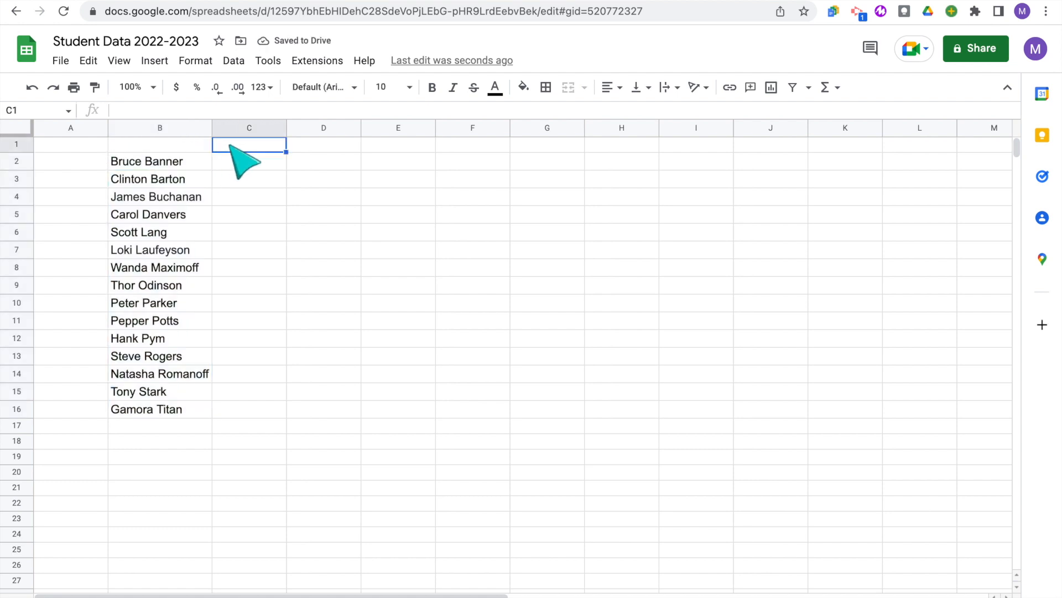
pyautogui.write('Assign')
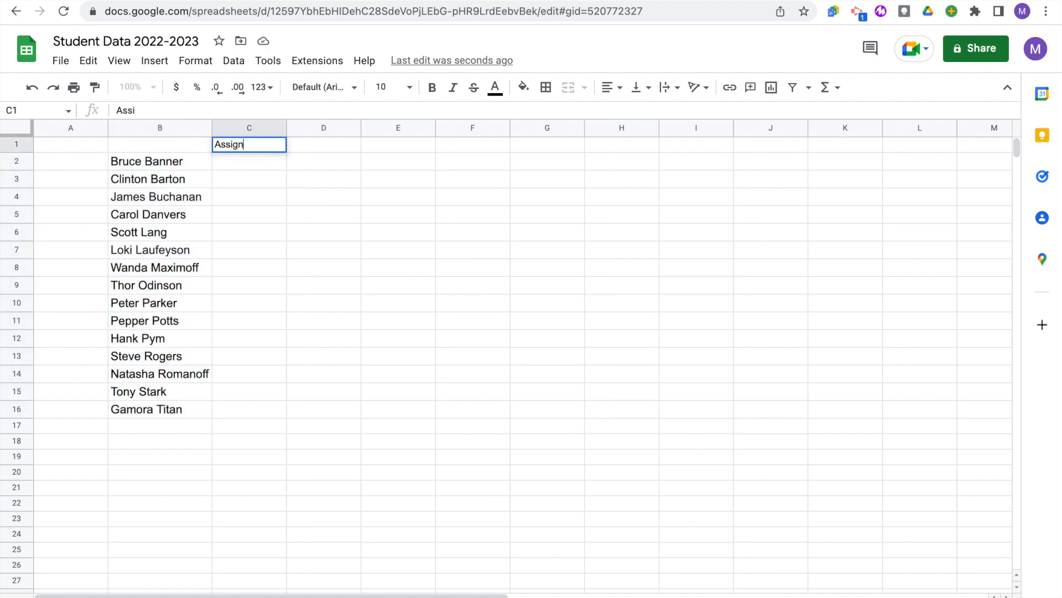
pyautogui.press('Tab')
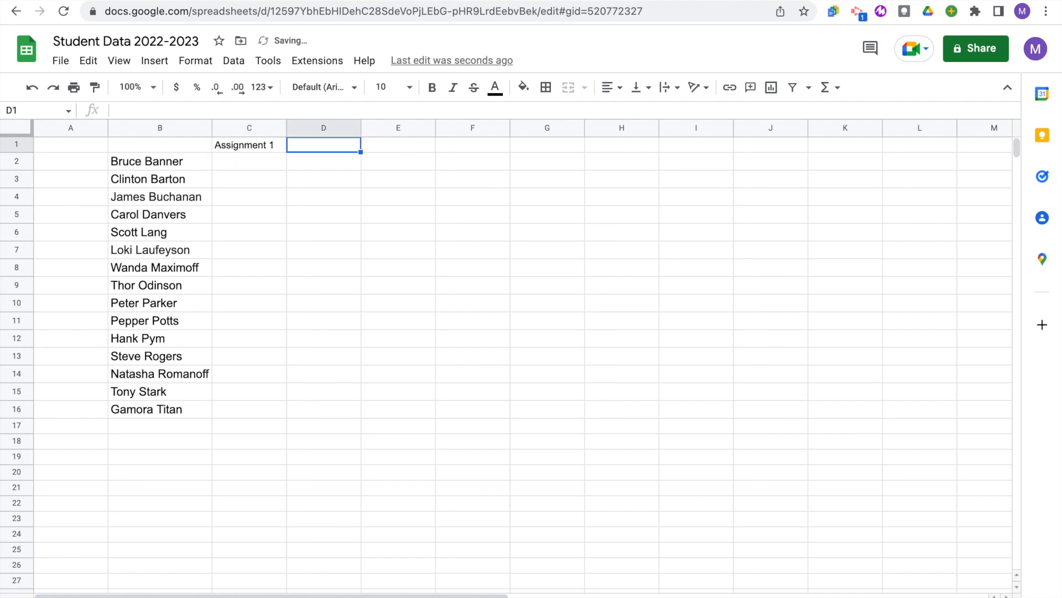
pyautogui.write('Assignment 2')
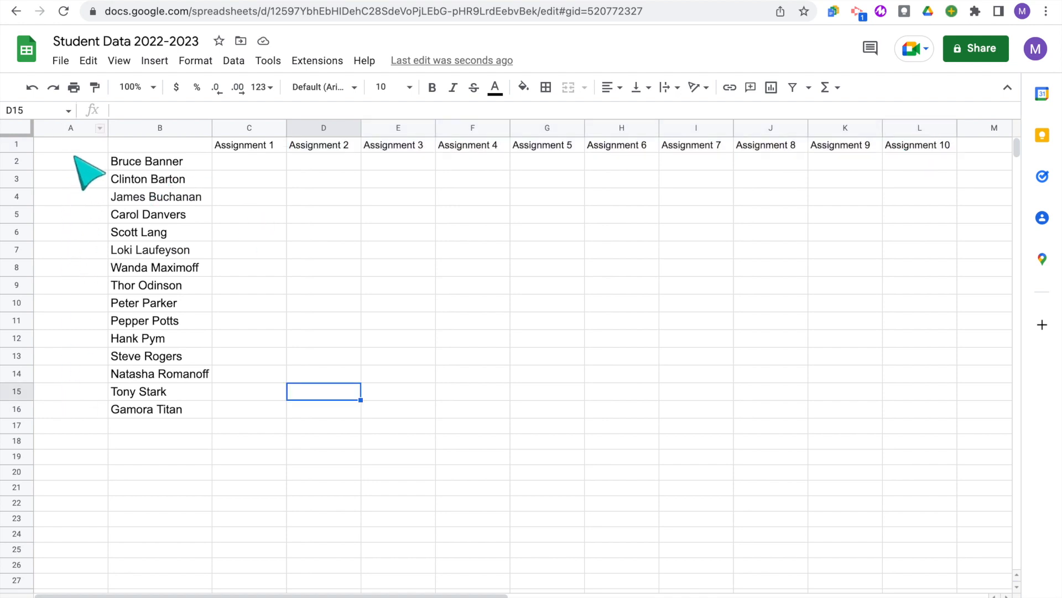
# Step: Merge A1:A16, enter 'Class 2022-2023', center it vertically and rotate it up
pyautogui.moveTo(70, 145); pyautogui.dragTo(71, 179)
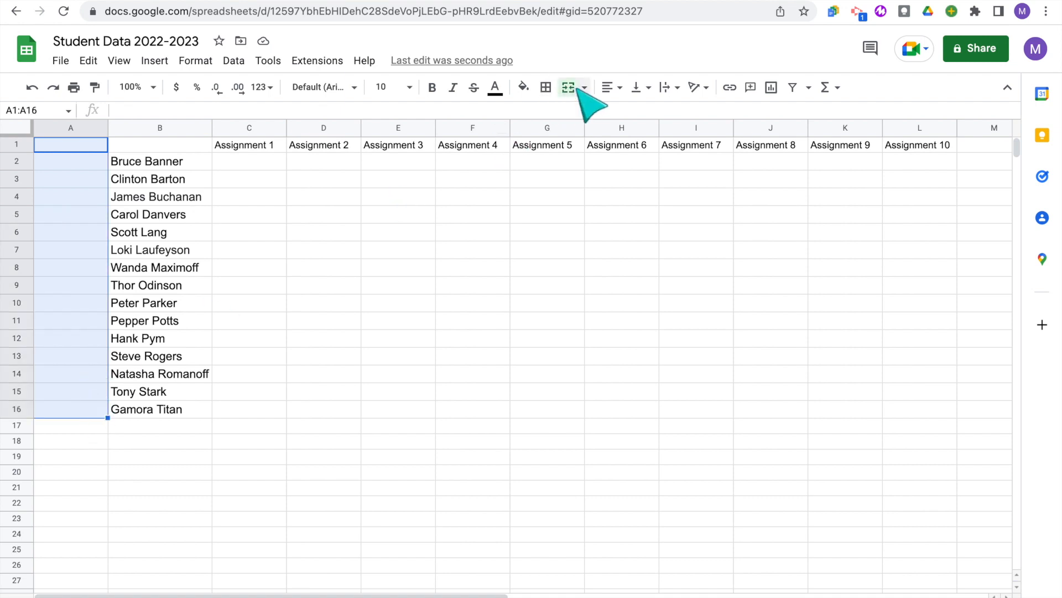
pyautogui.click(575, 87)
pyautogui.write('C')
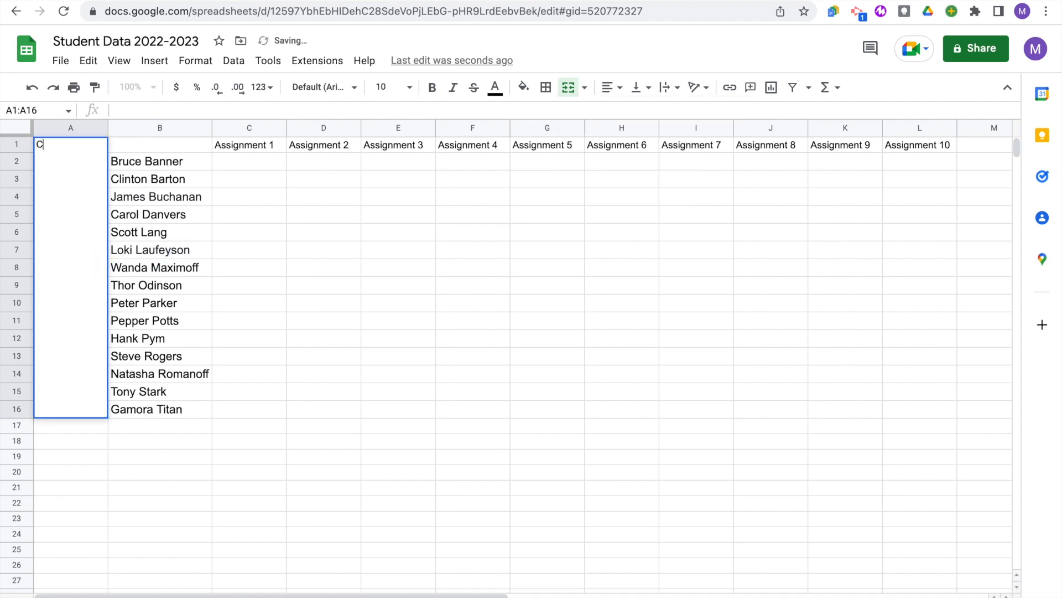
pyautogui.write('lass 2022-2023')
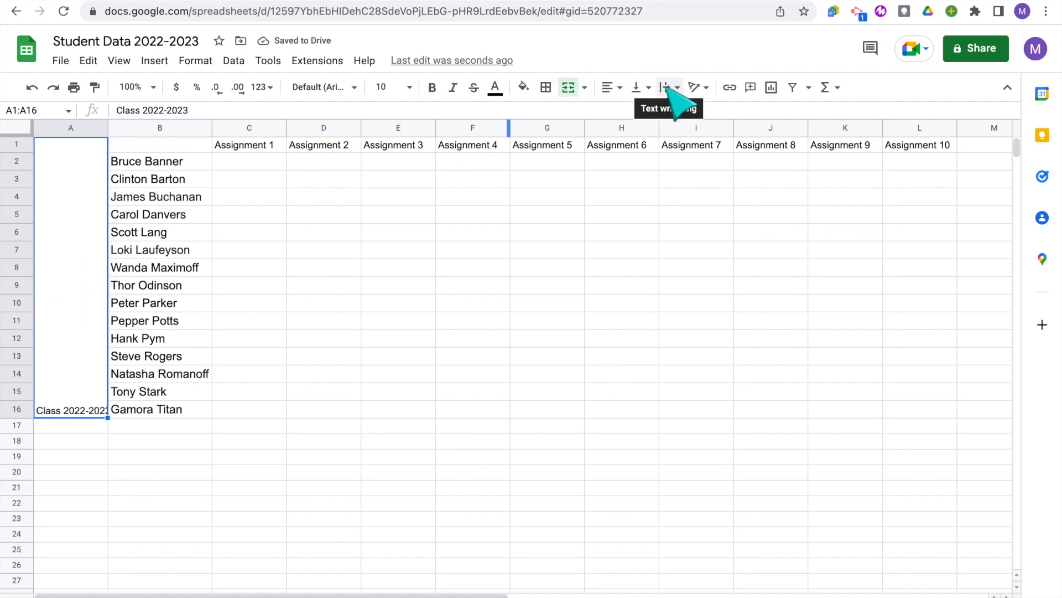
pyautogui.moveTo(636, 86)
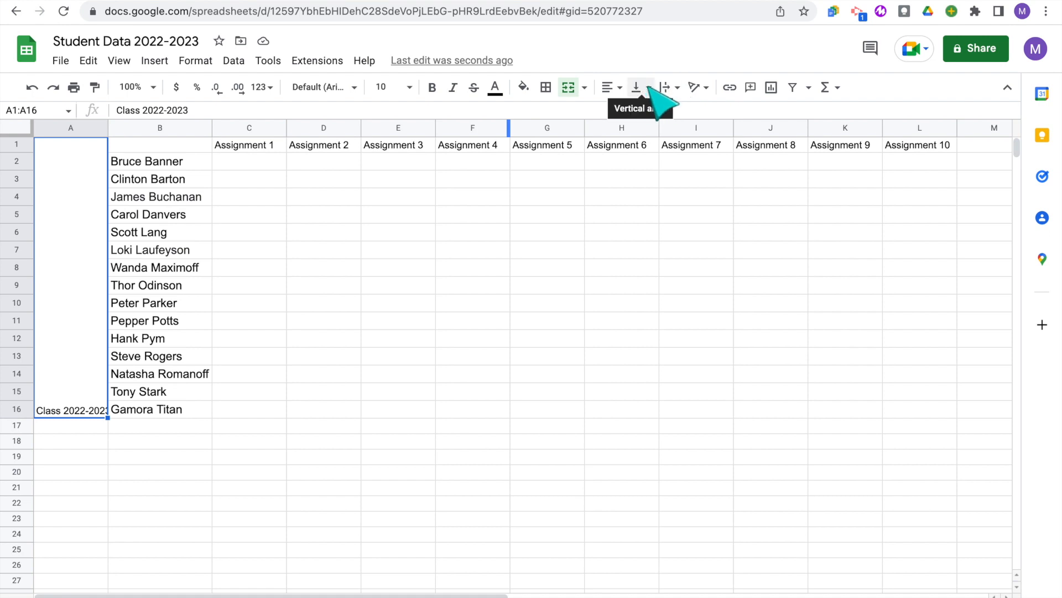
pyautogui.click(637, 87)
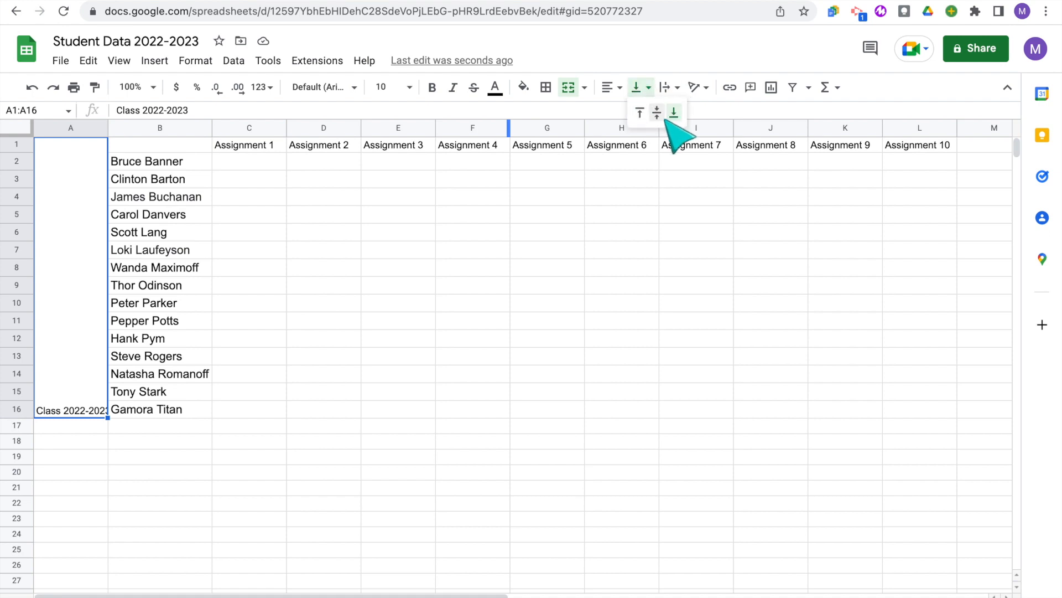
pyautogui.click(656, 112)
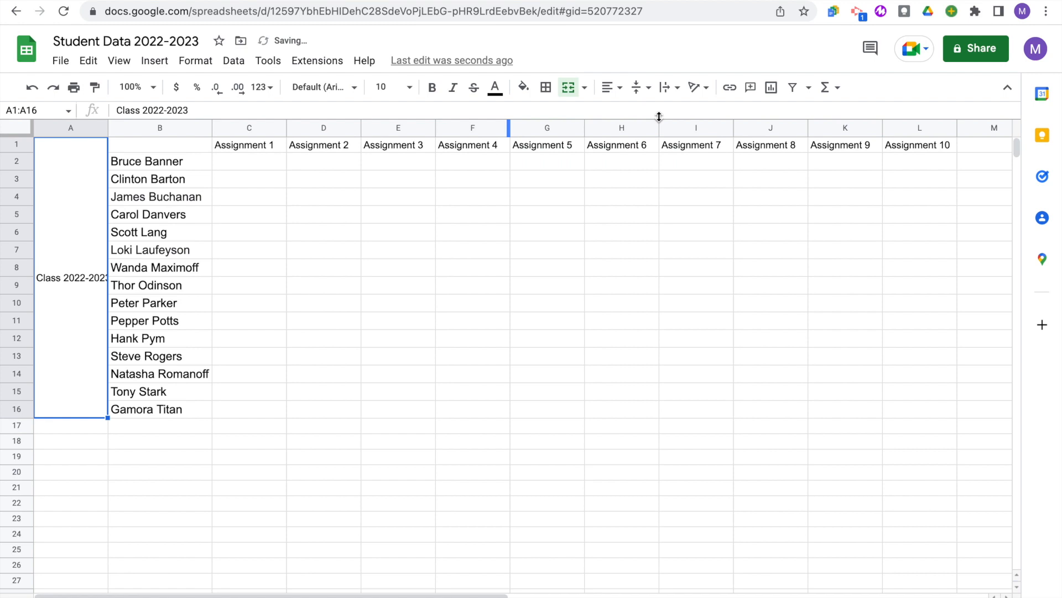
pyautogui.moveTo(695, 87)
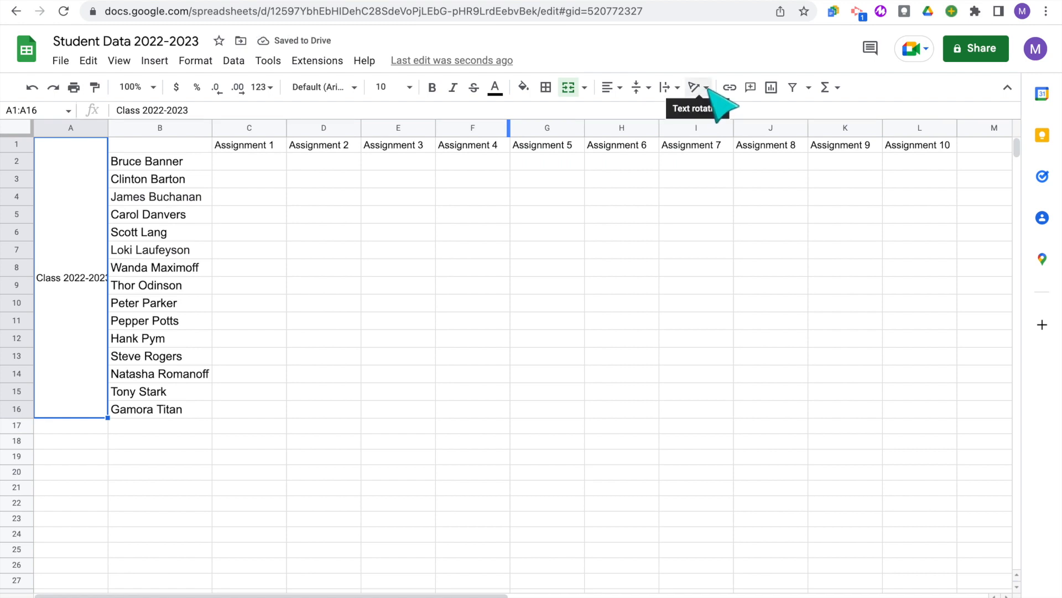
pyautogui.click(694, 87)
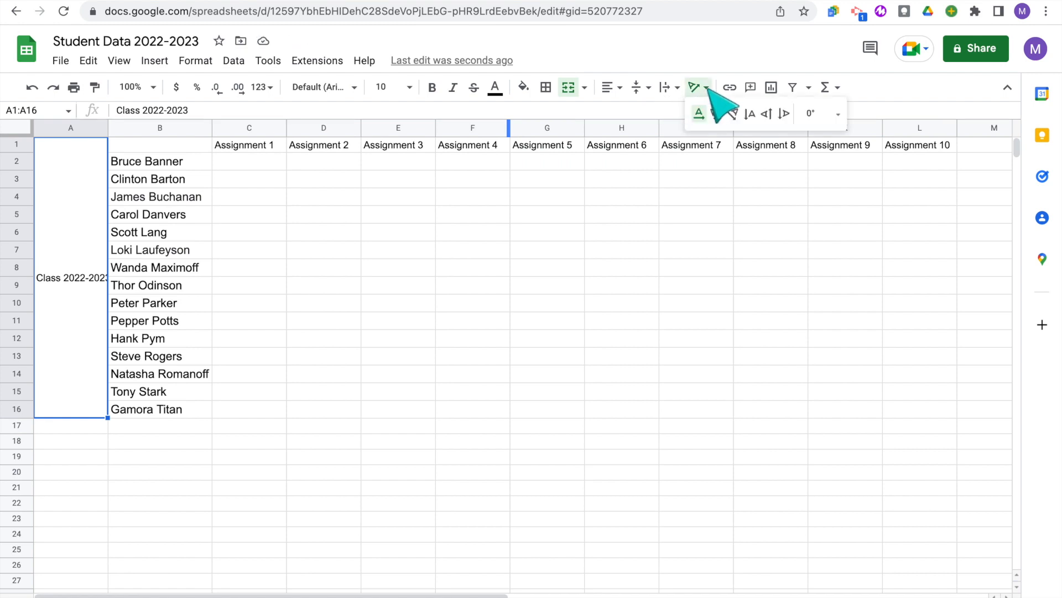
pyautogui.moveTo(769, 113)
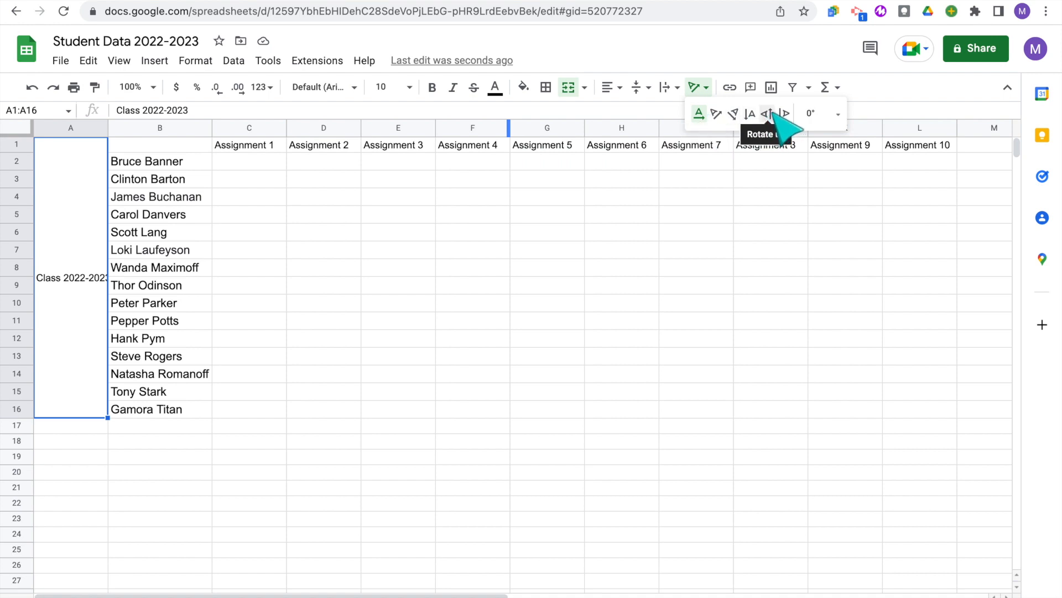
pyautogui.click(766, 113)
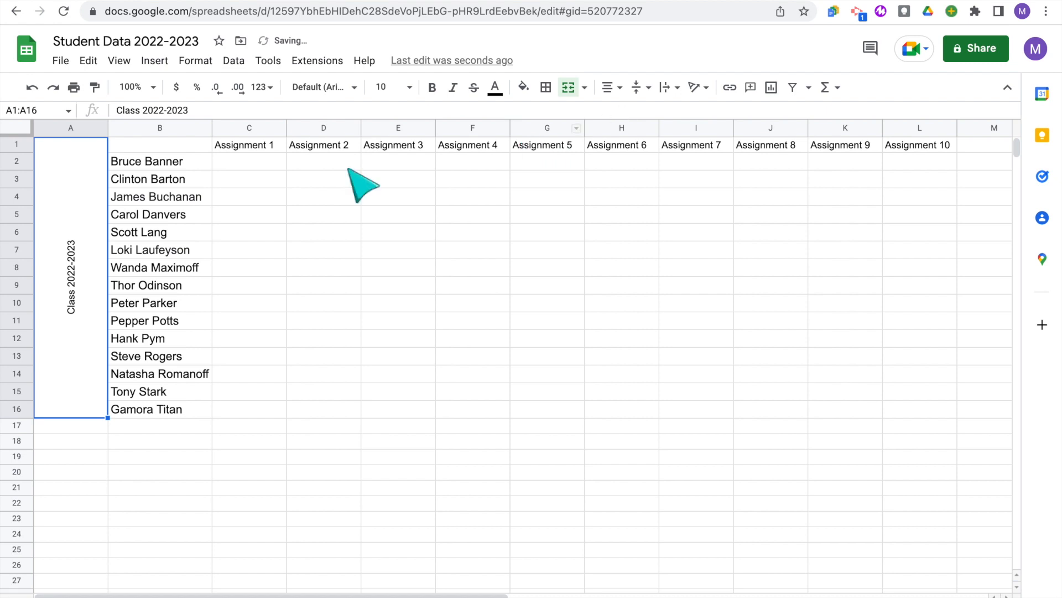
pyautogui.moveTo(311, 225)
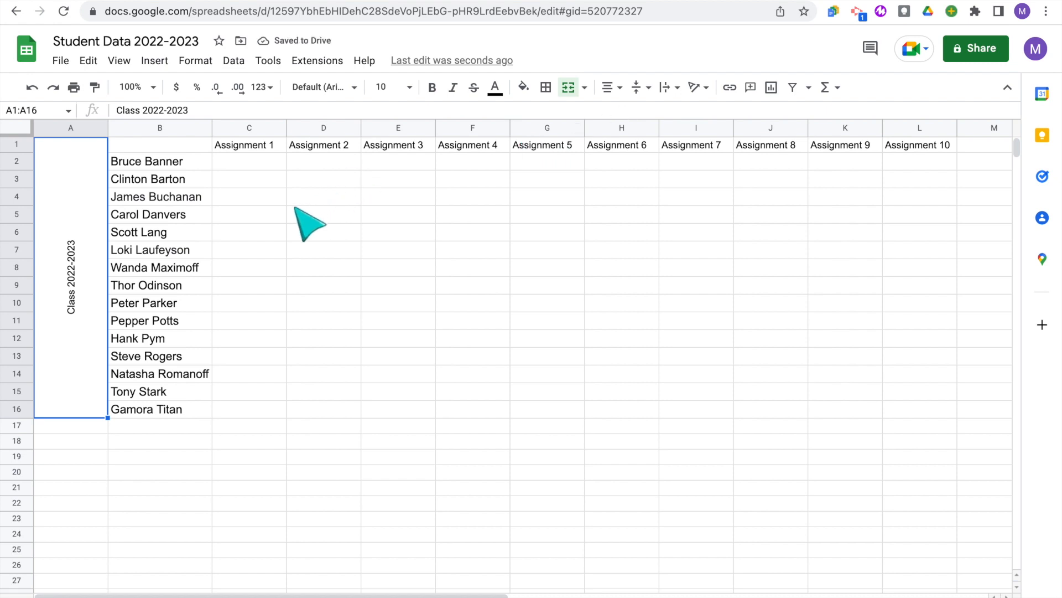
pyautogui.moveTo(33, 139)
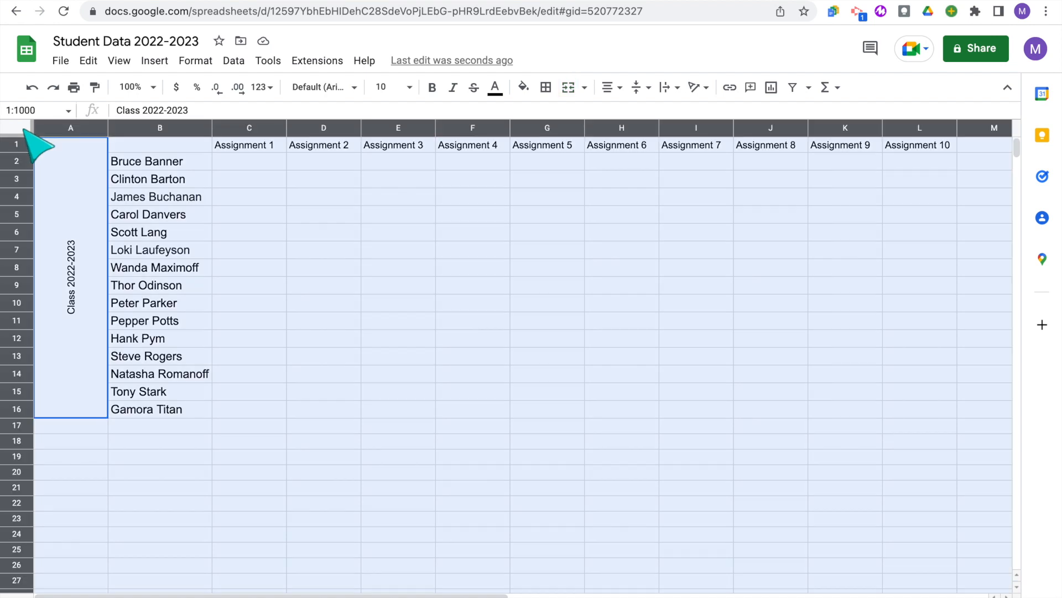
pyautogui.moveTo(278, 235)
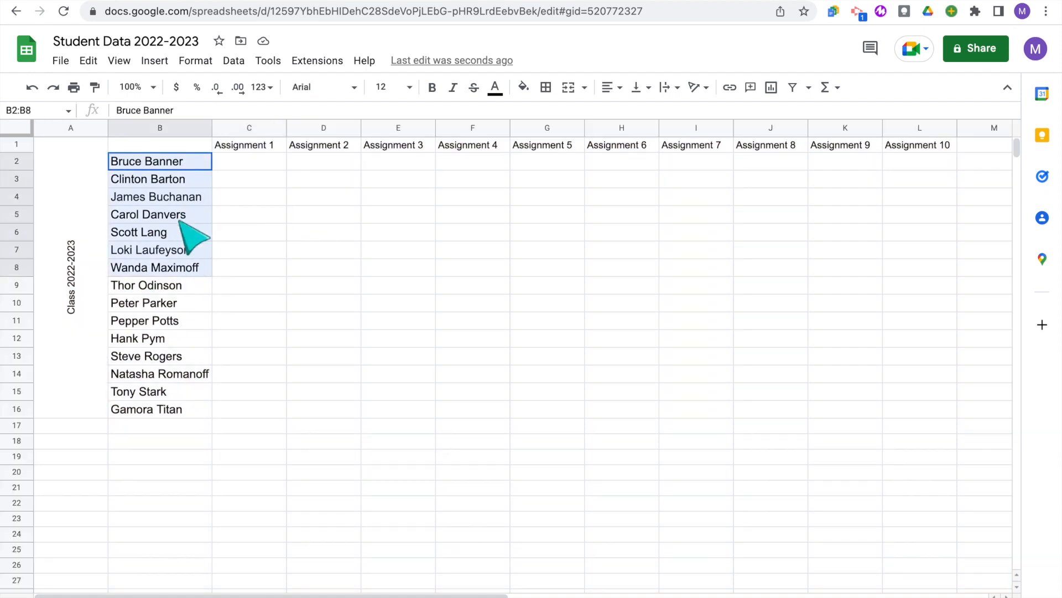
# Step: Select the whole sheet and set all text to font size 12
pyautogui.click(248, 179)
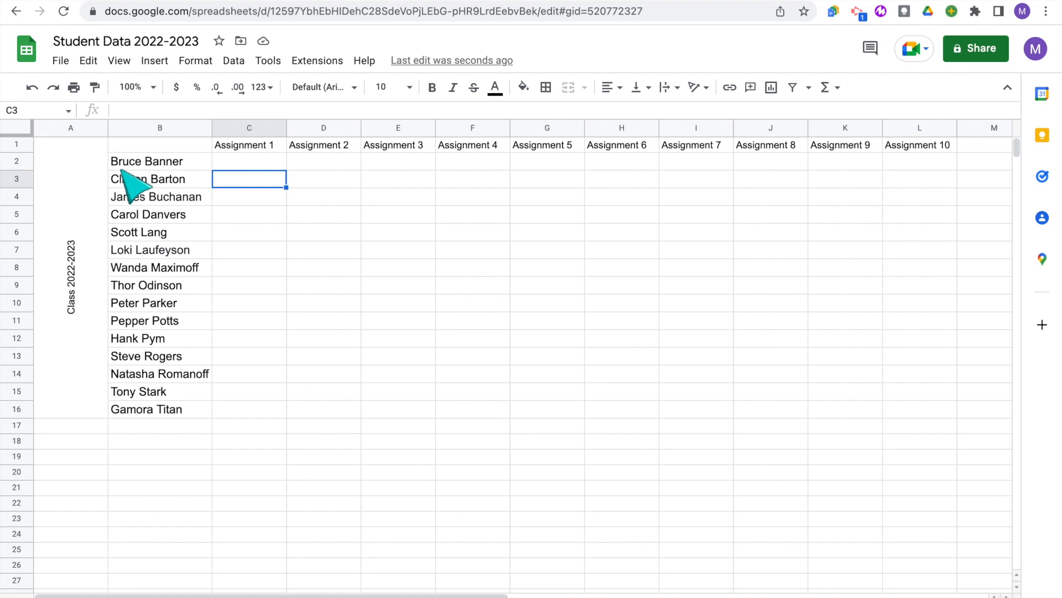
pyautogui.click(70, 128)
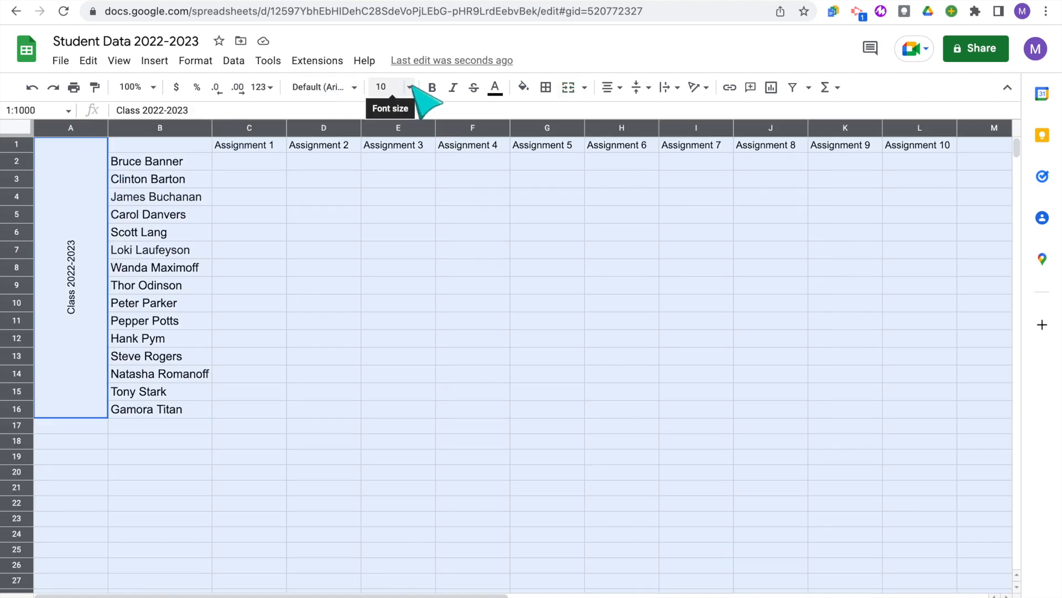
pyautogui.click(409, 87)
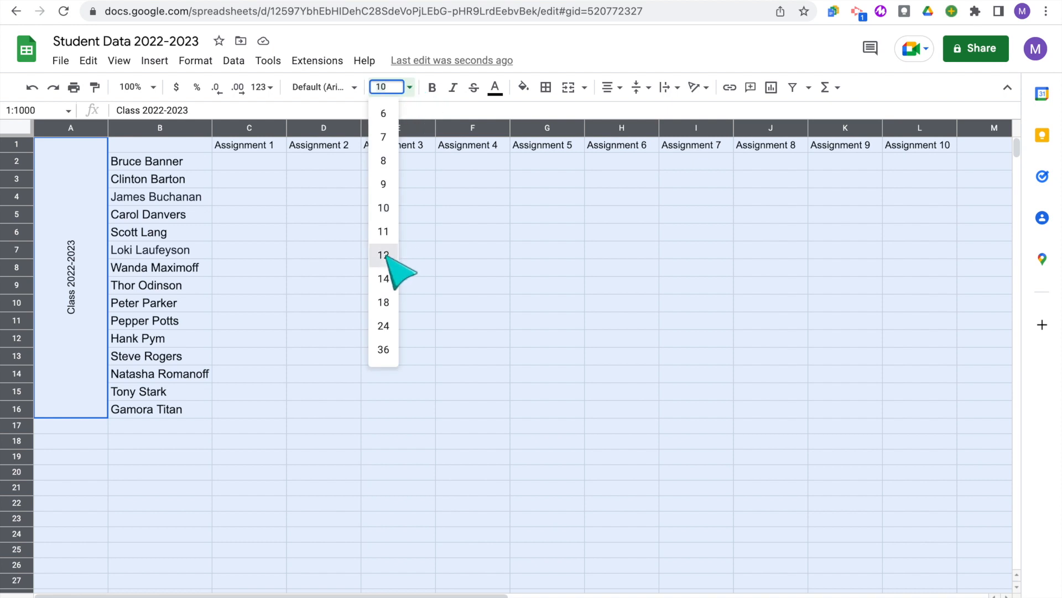
pyautogui.click(382, 254)
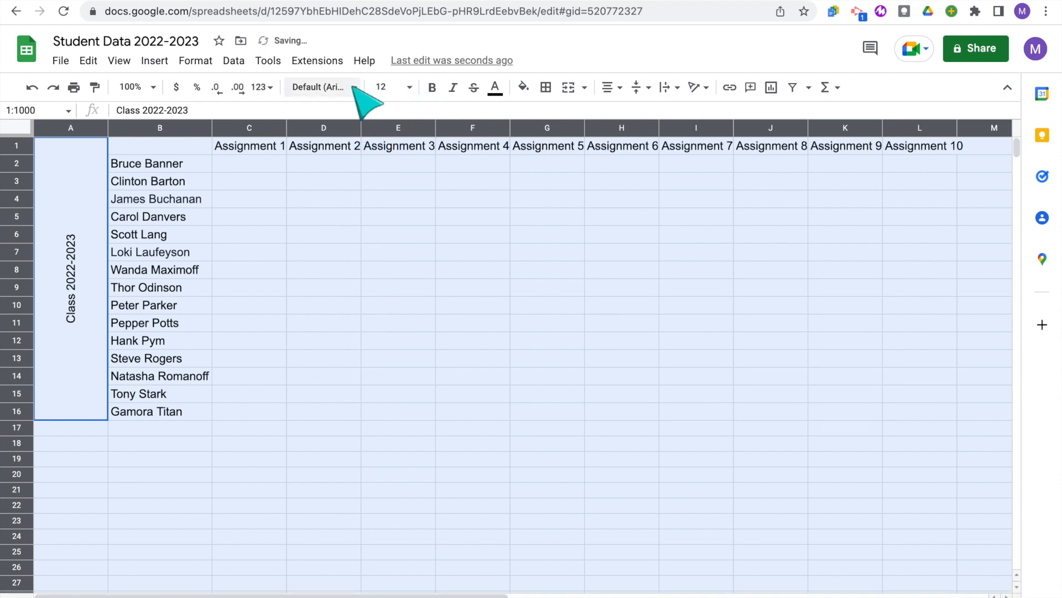
pyautogui.click(323, 87)
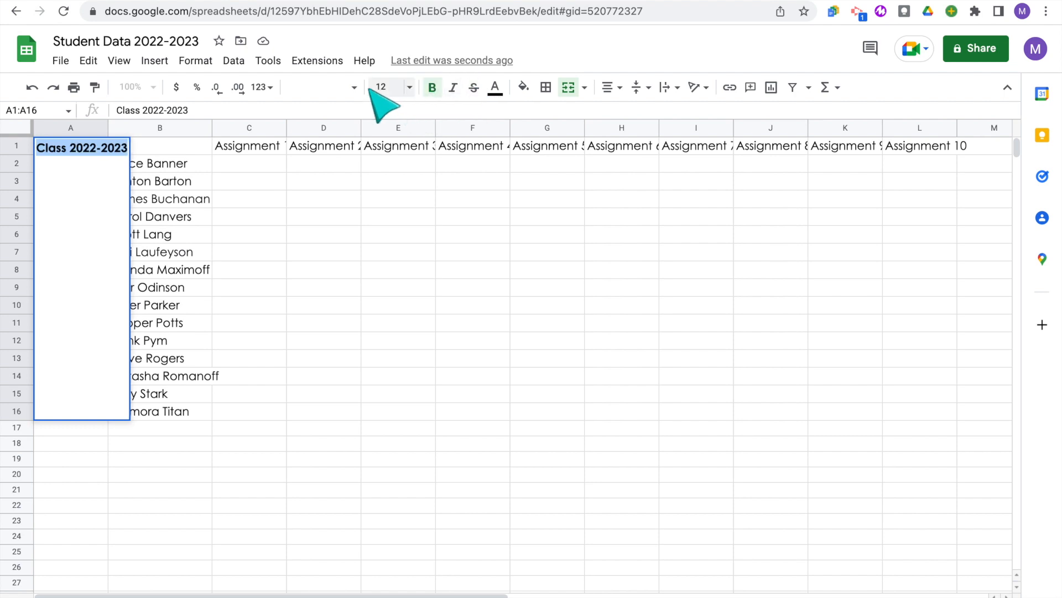
# Step: Enlarge the Class 2022-2023 label to size 23 and make its text white
pyautogui.click(383, 87)
pyautogui.write('23')
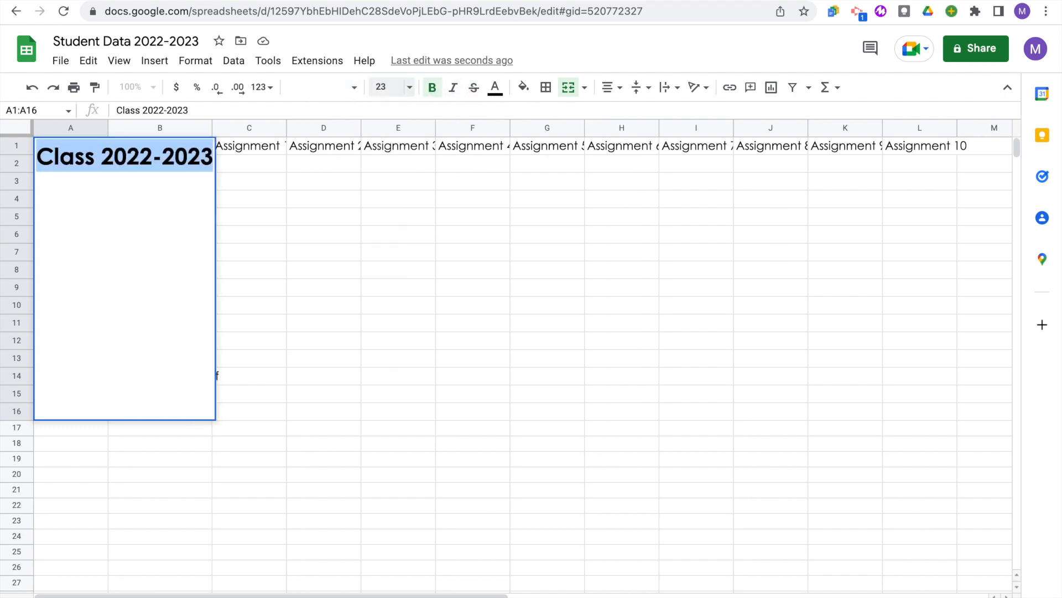
pyautogui.click(495, 87)
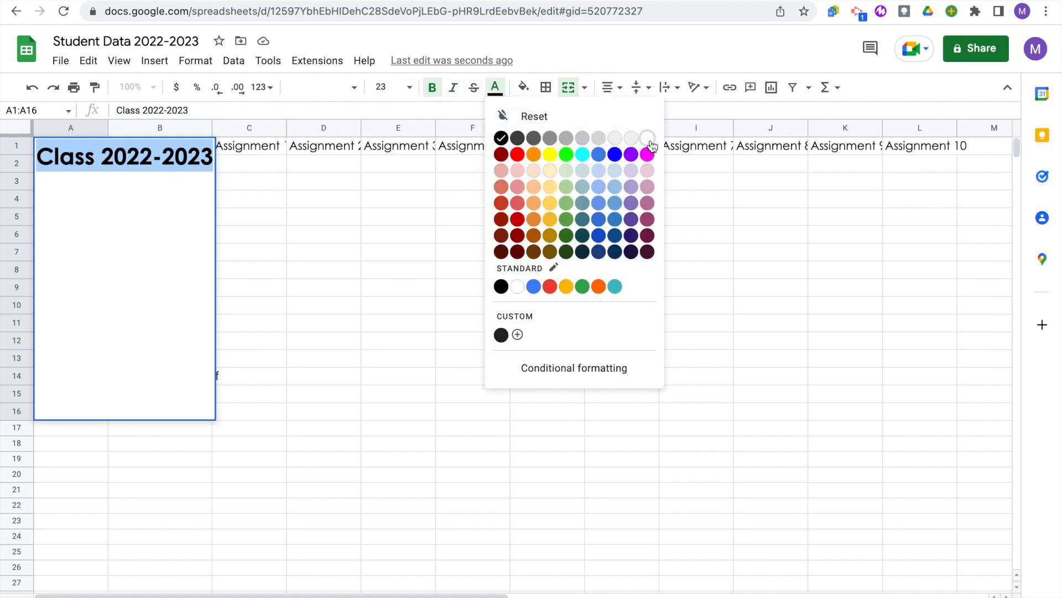
pyautogui.click(522, 86)
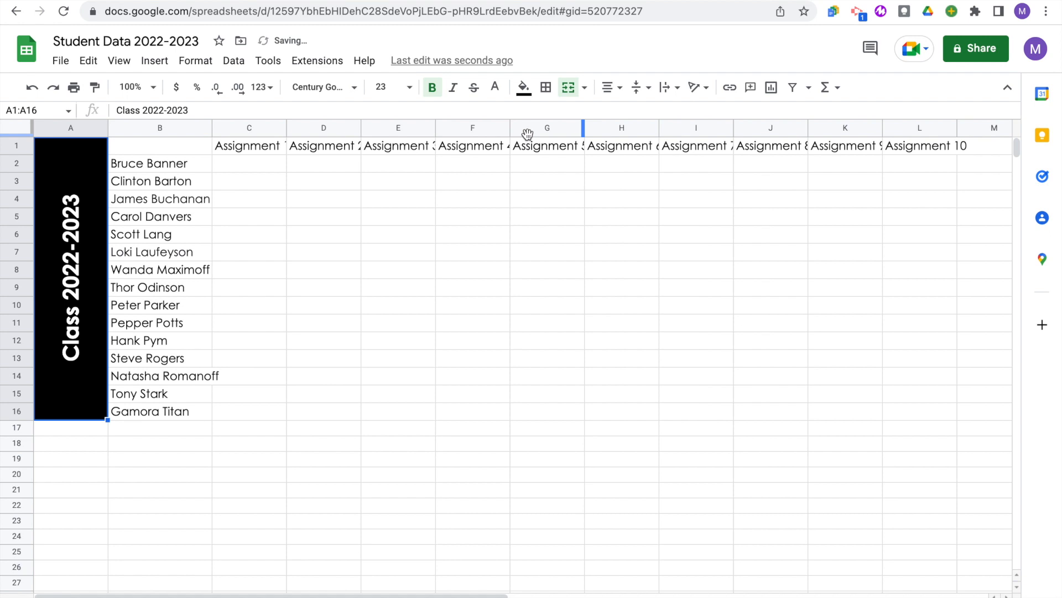
pyautogui.moveTo(527, 163)
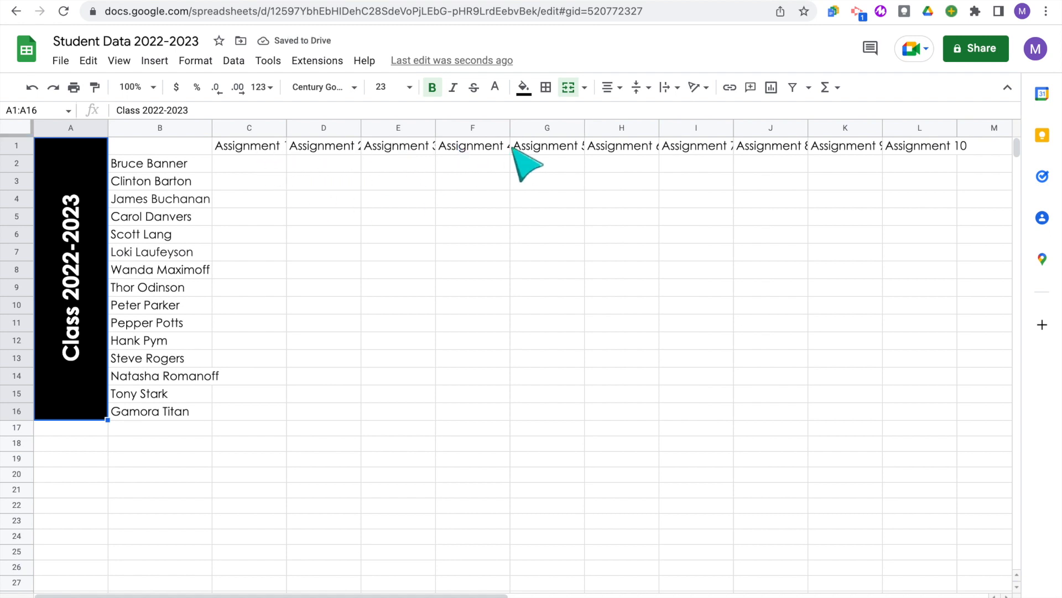
pyautogui.moveTo(305, 169)
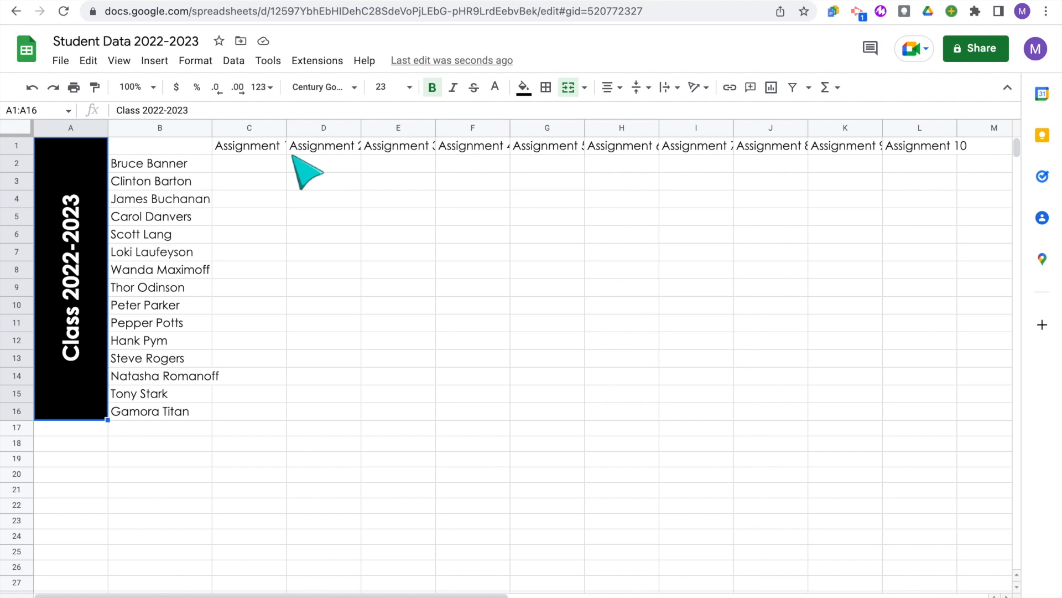
pyautogui.moveTo(248, 145)
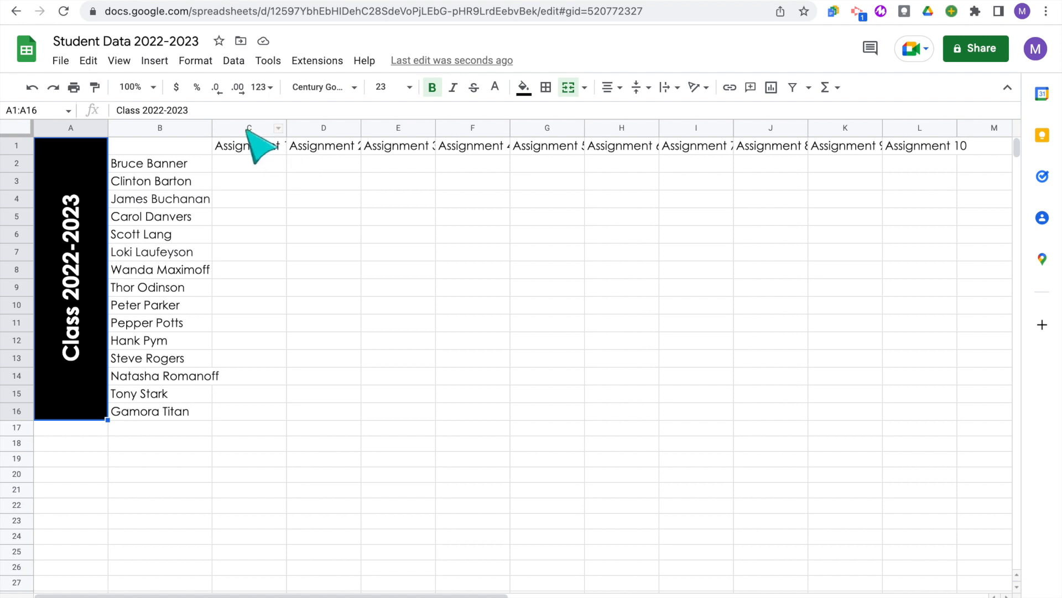
# Step: Rotate the column C–L assignment headers to an angle and narrow those columns
pyautogui.click(248, 127)
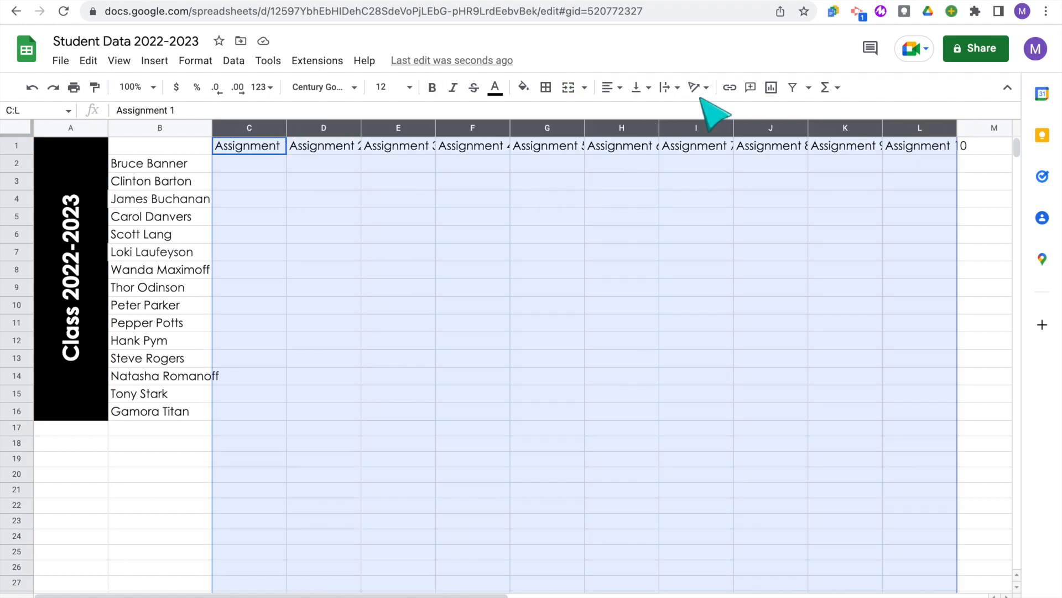
pyautogui.click(694, 87)
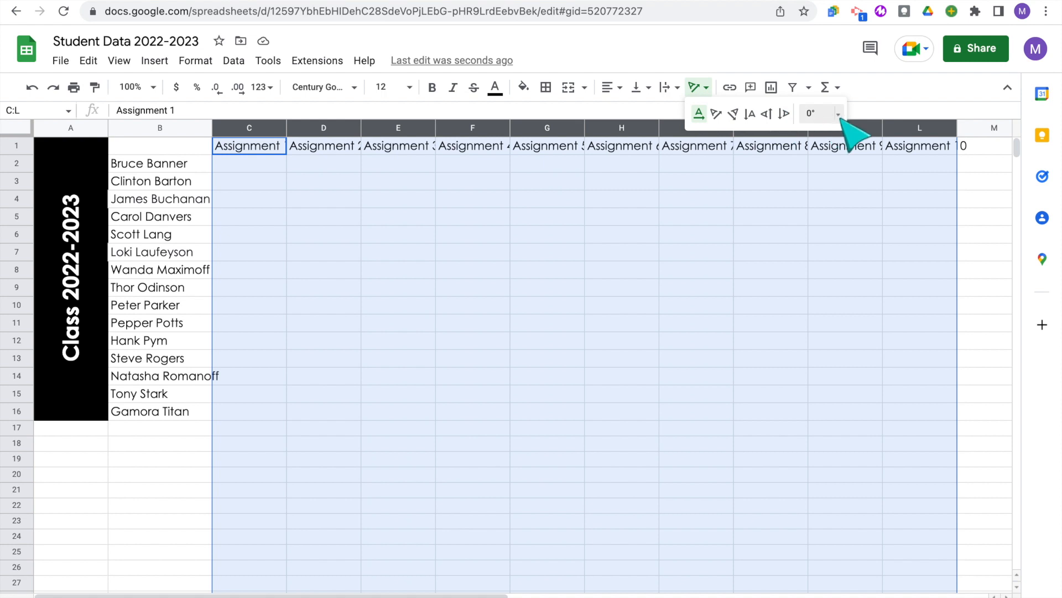
pyautogui.click(817, 113)
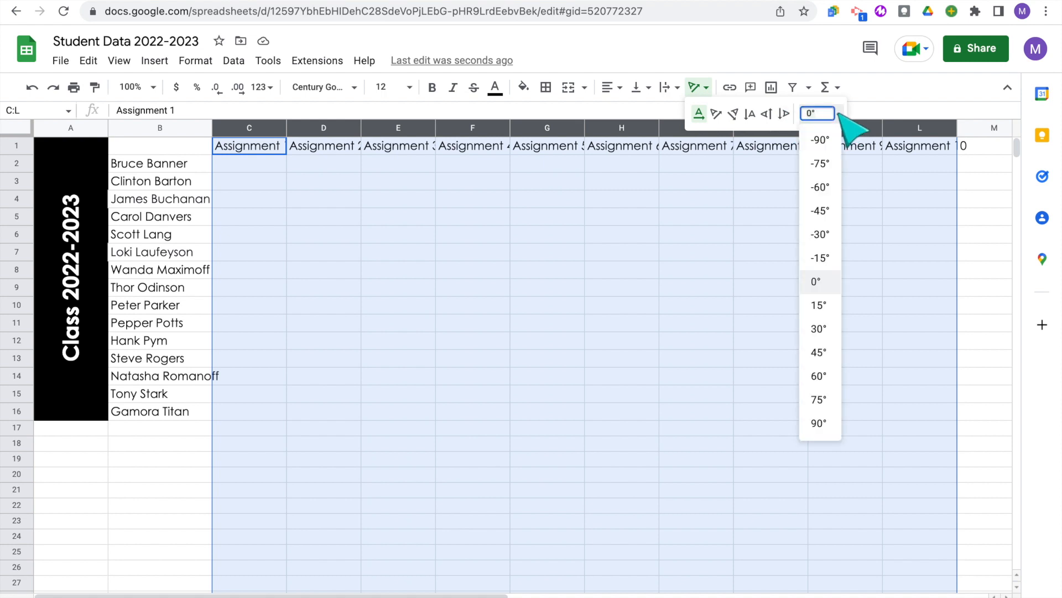
pyautogui.moveTo(820, 376)
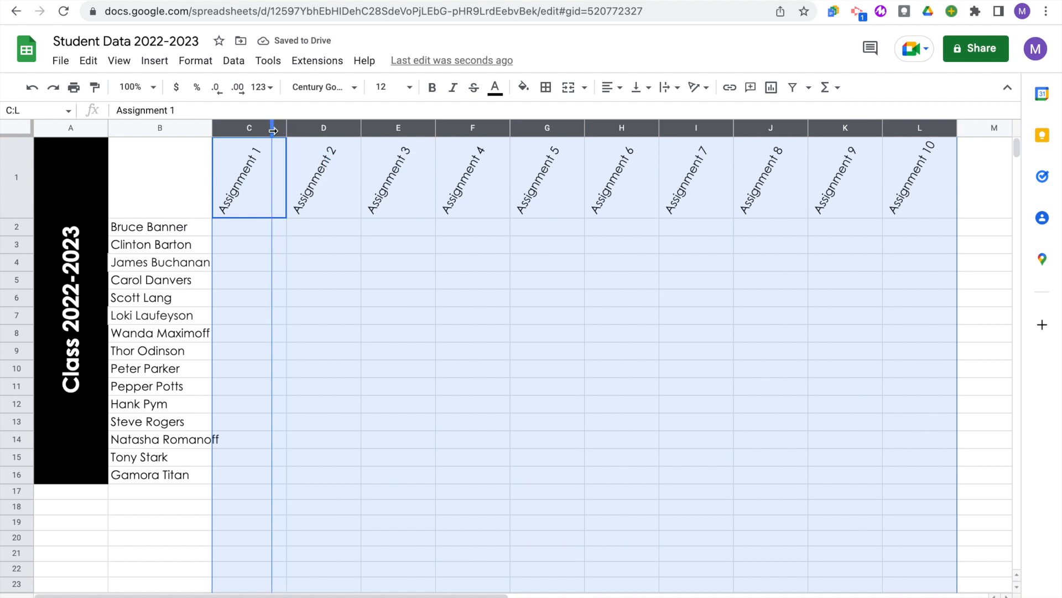
pyautogui.moveTo(285, 128); pyautogui.dragTo(269, 128)
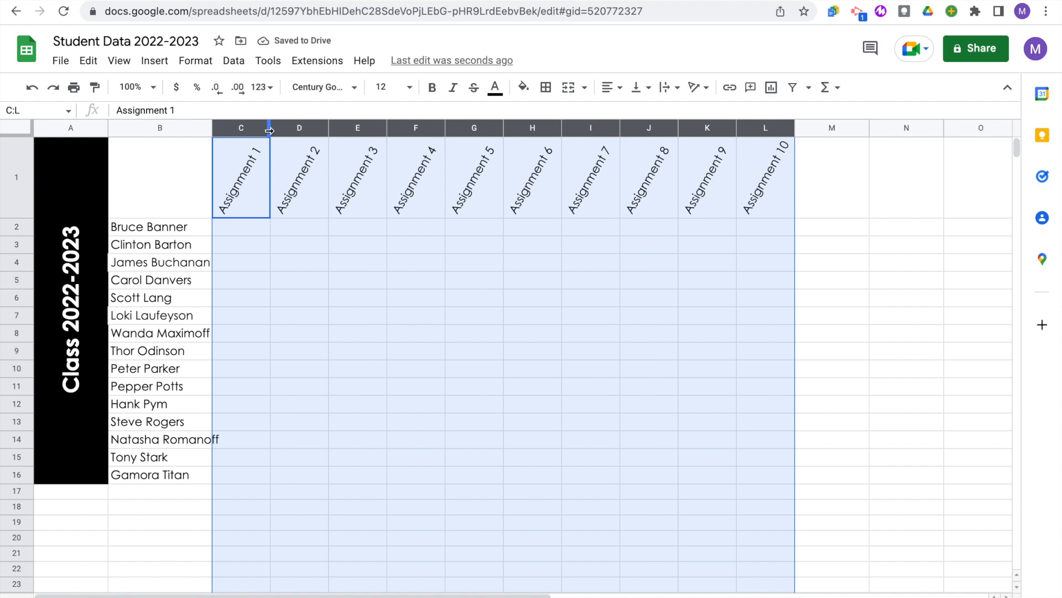
pyautogui.moveTo(269, 247)
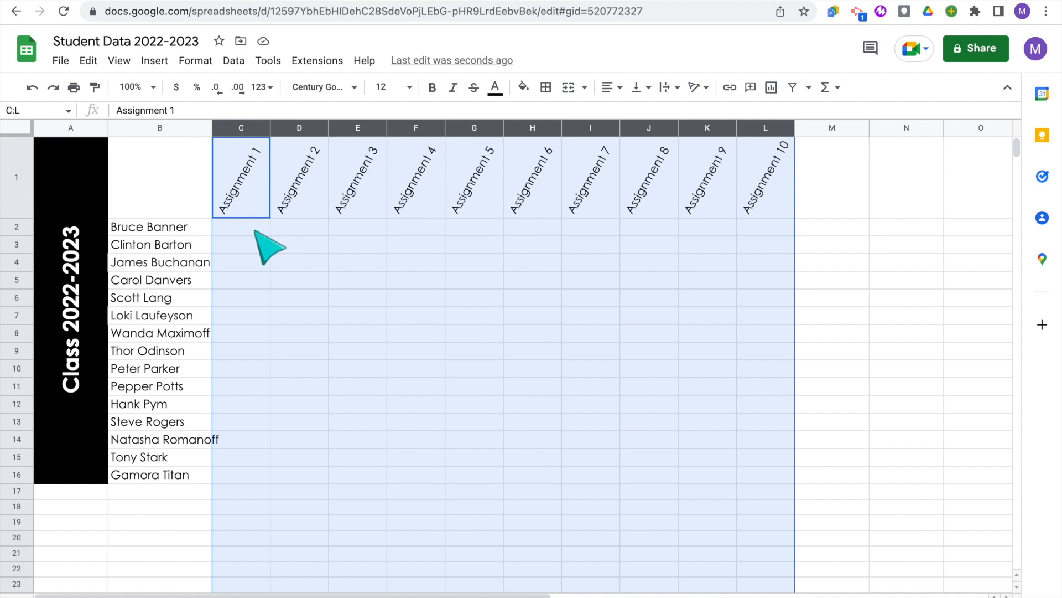
pyautogui.click(240, 226)
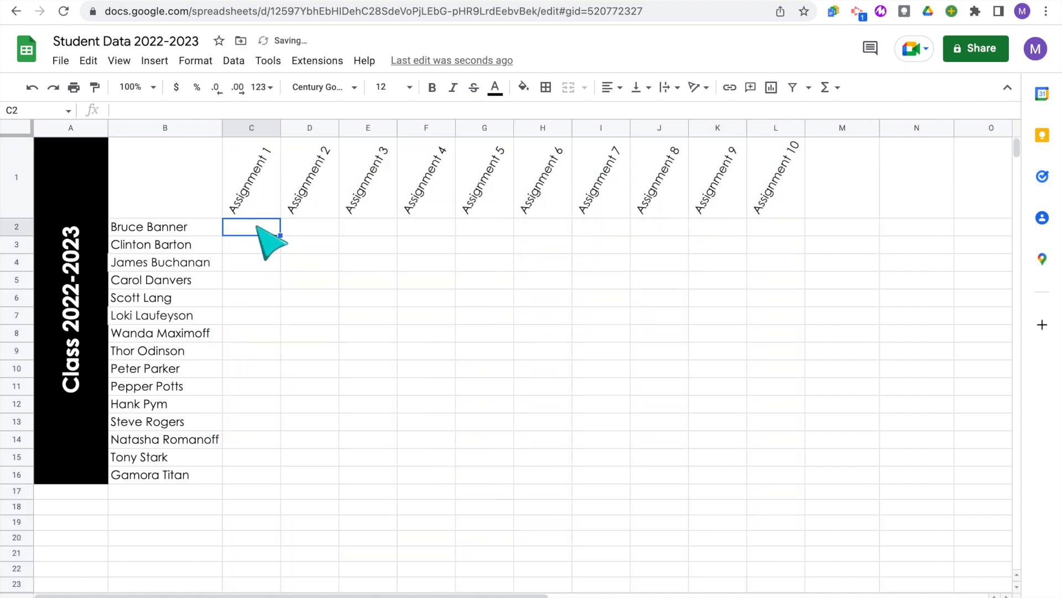
# Step: Insert checkboxes into C2:L16 for every student's ten assignments
pyautogui.click(154, 61)
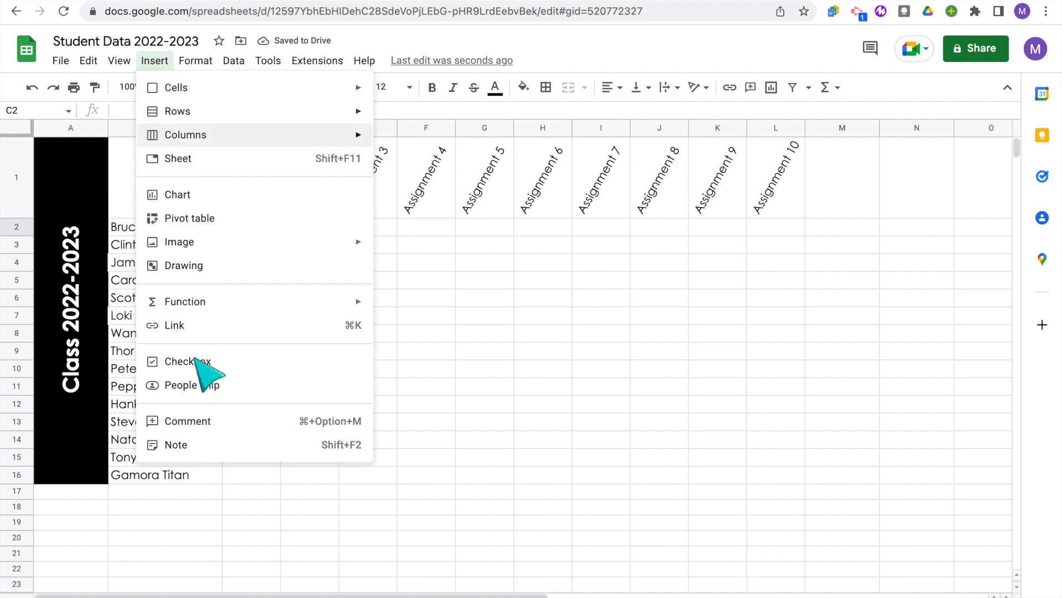
pyautogui.click(184, 361)
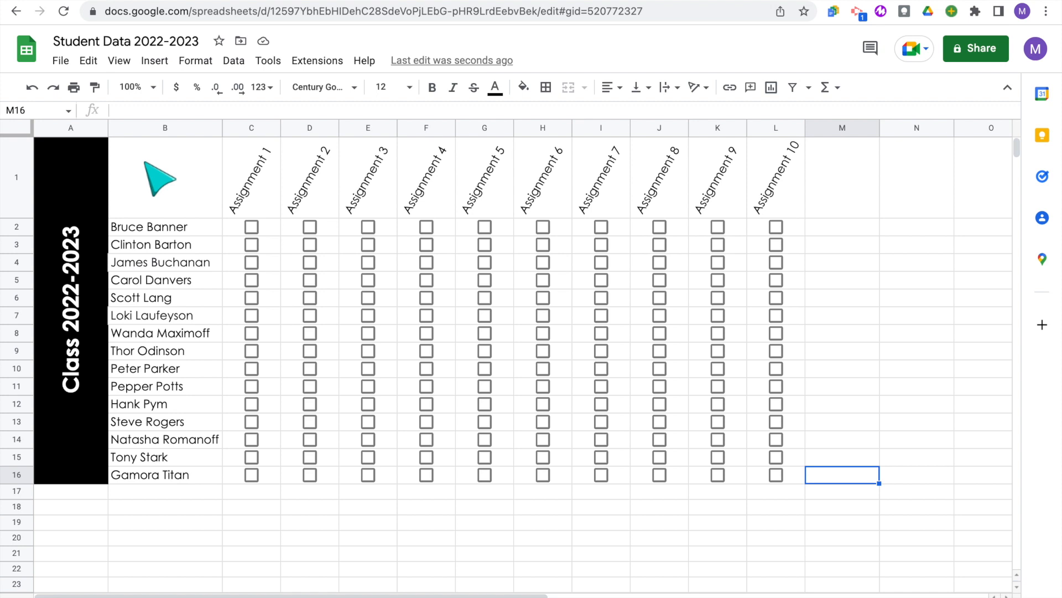
pyautogui.click(15, 128)
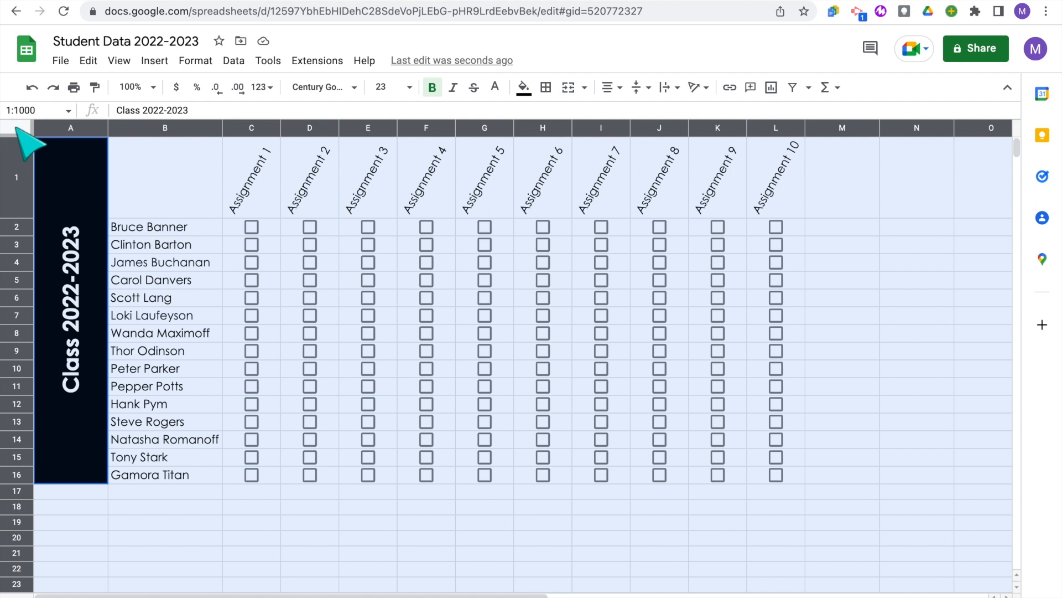
pyautogui.click(196, 60)
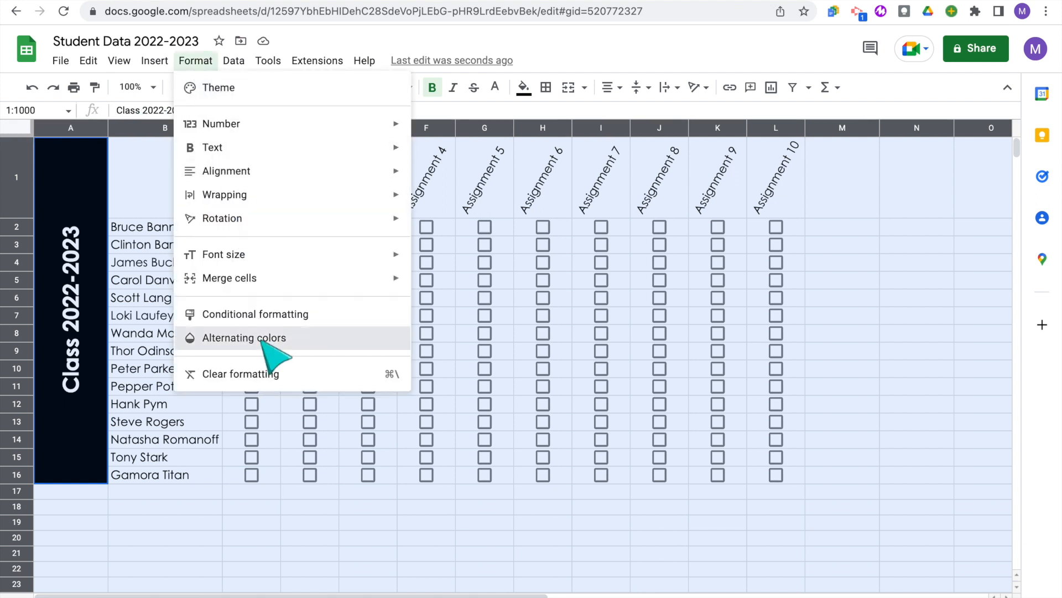
pyautogui.click(244, 337)
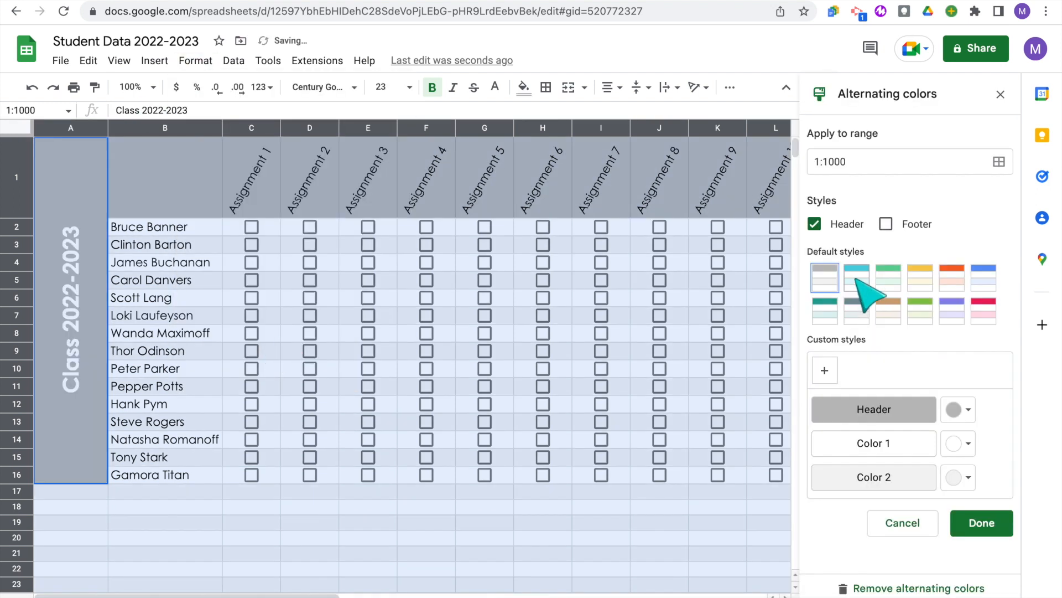
pyautogui.click(888, 277)
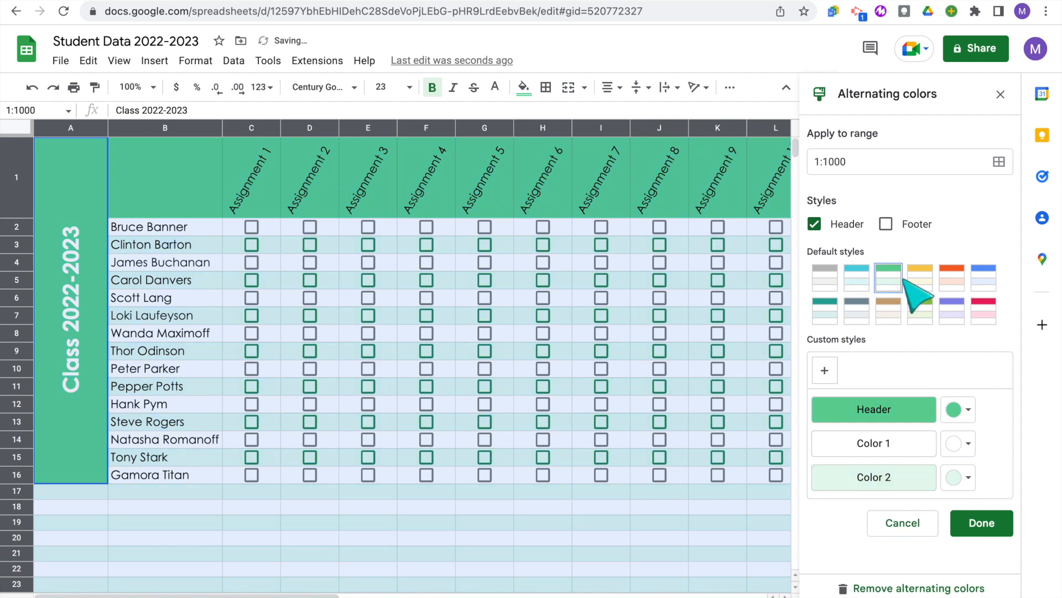
pyautogui.click(856, 277)
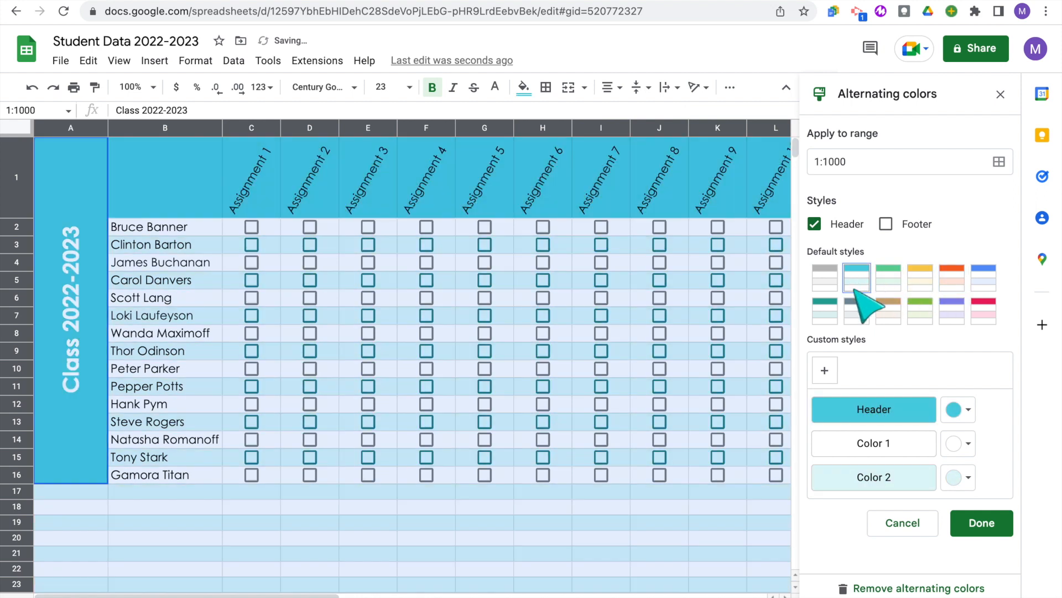
pyautogui.click(980, 523)
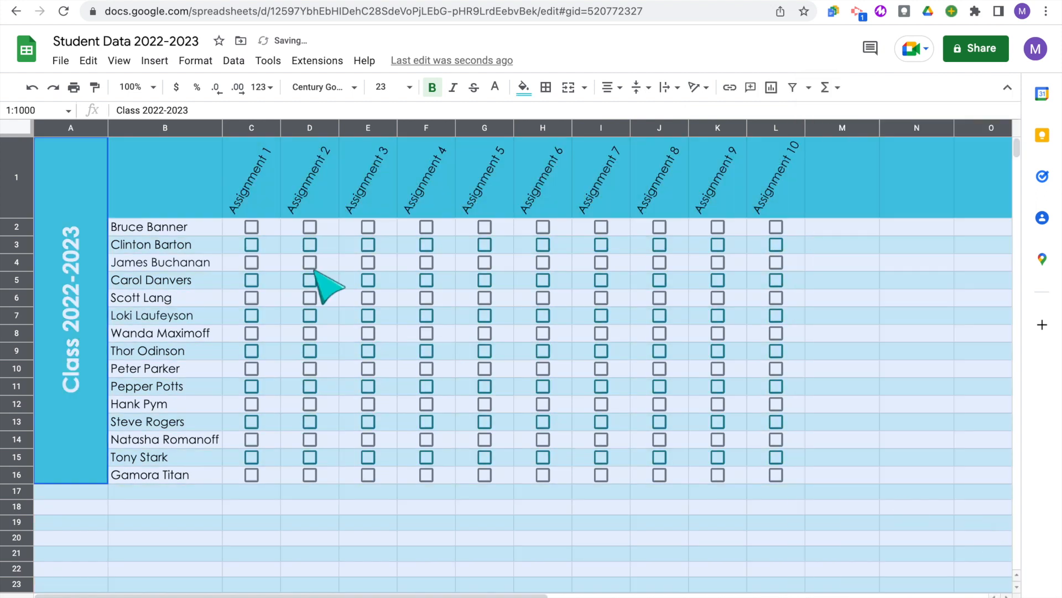
pyautogui.click(251, 245)
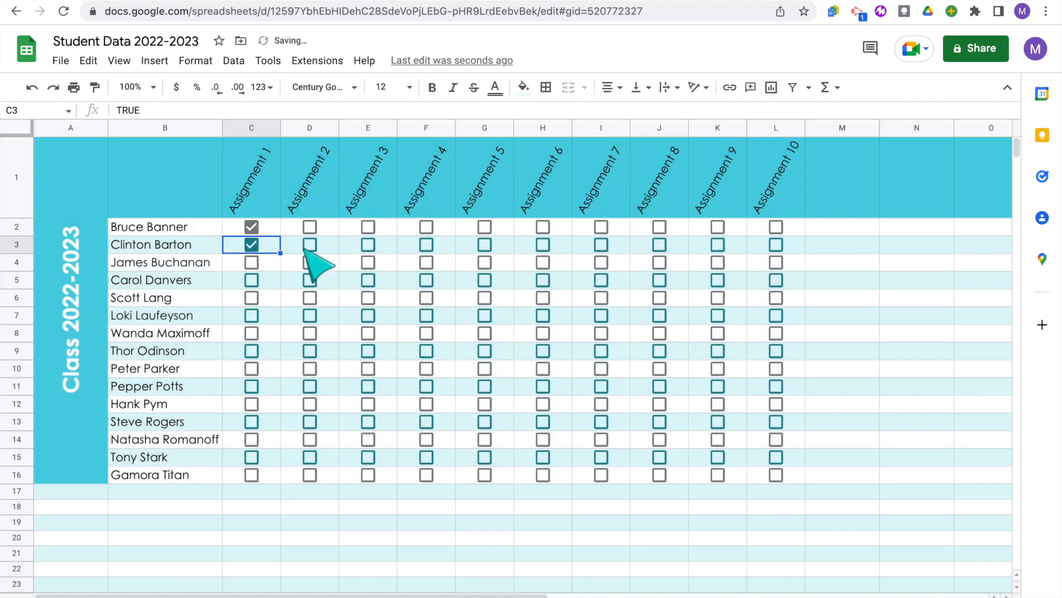
pyautogui.click(917, 368)
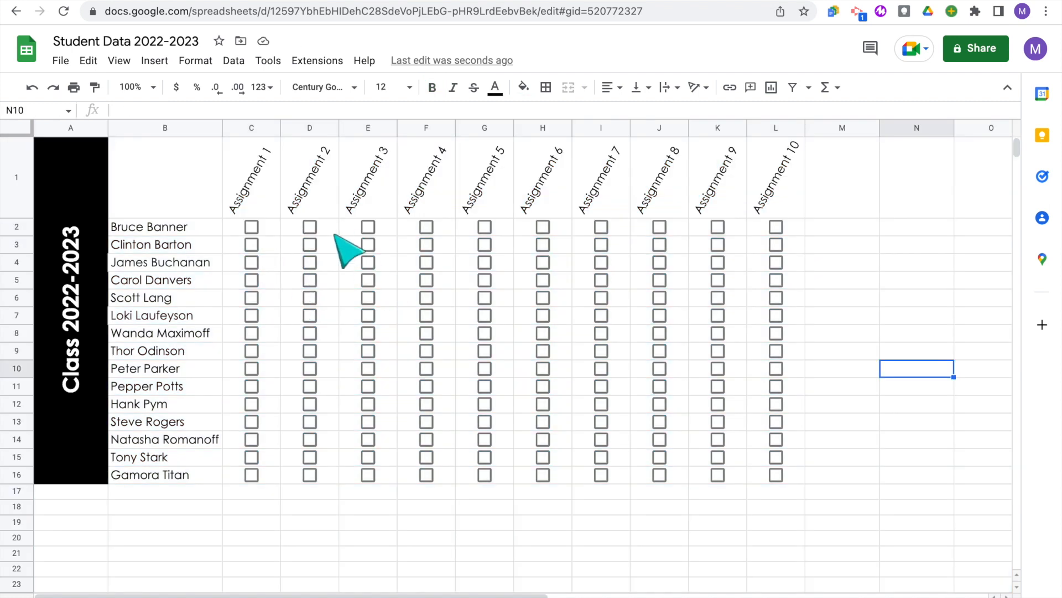
pyautogui.click(495, 87)
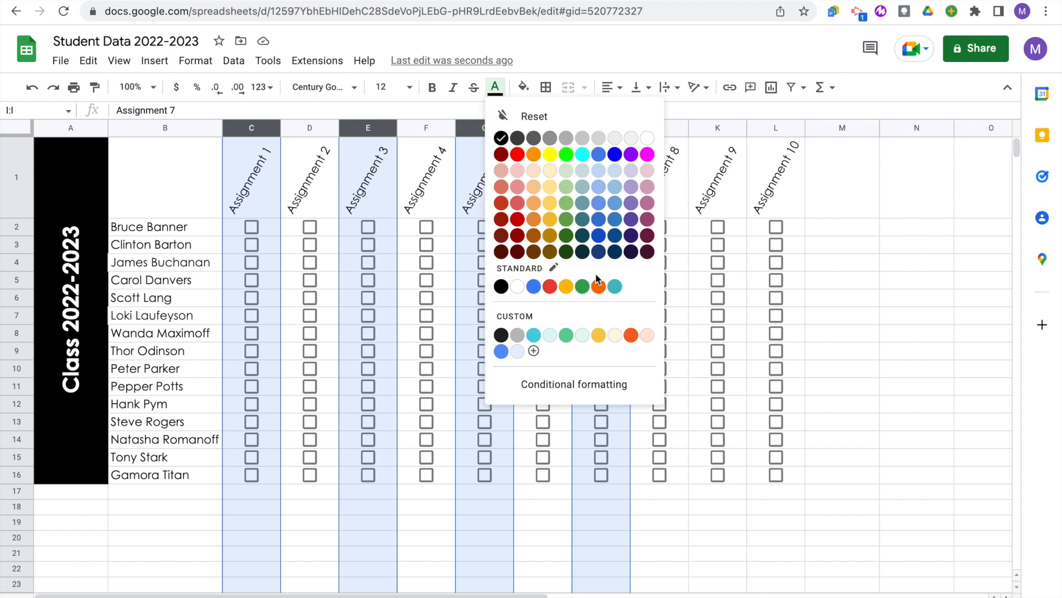
pyautogui.click(615, 286)
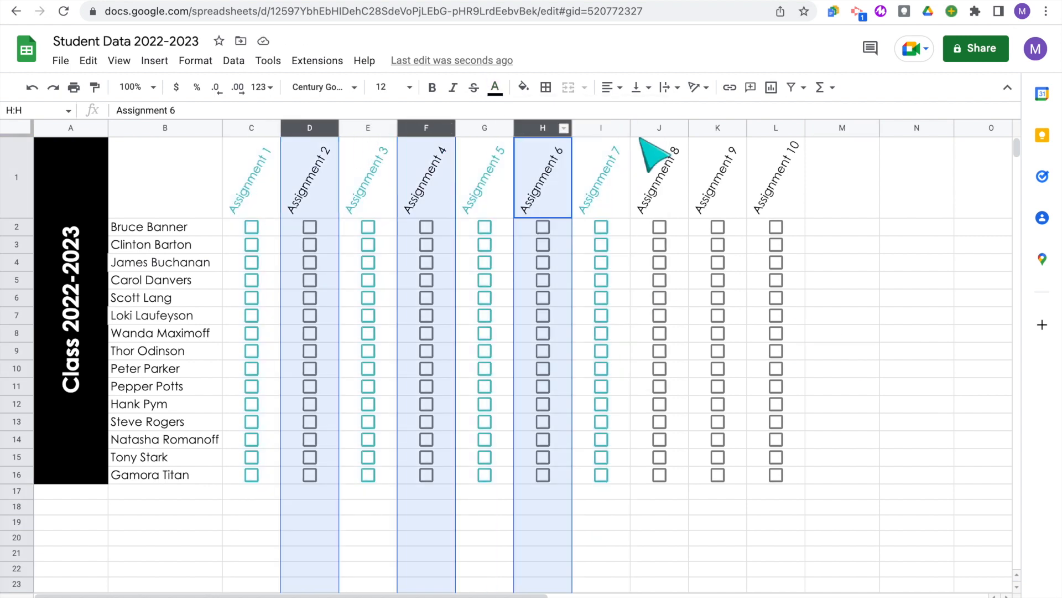
pyautogui.click(842, 263)
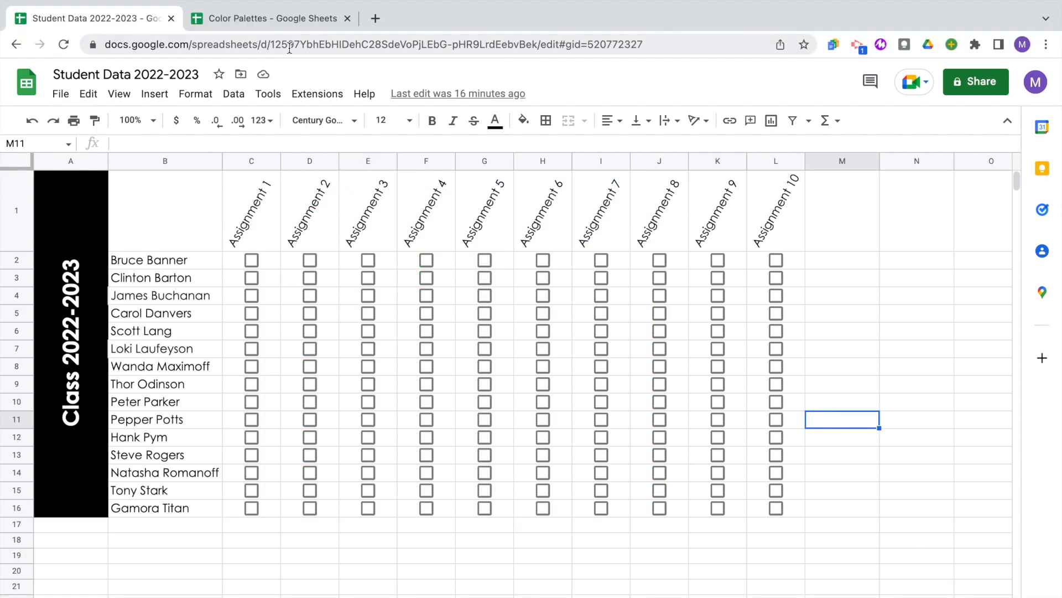
# Step: Paste the six Color Palettes swatches (A7:F7) into Student Data B18, then open a new tab
pyautogui.click(271, 19)
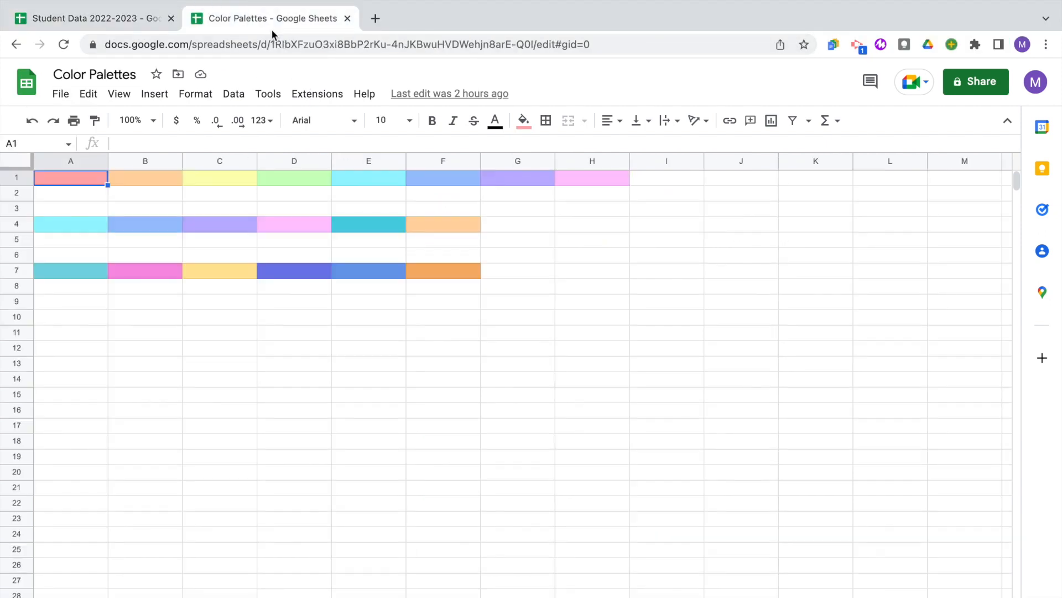
pyautogui.moveTo(370, 334)
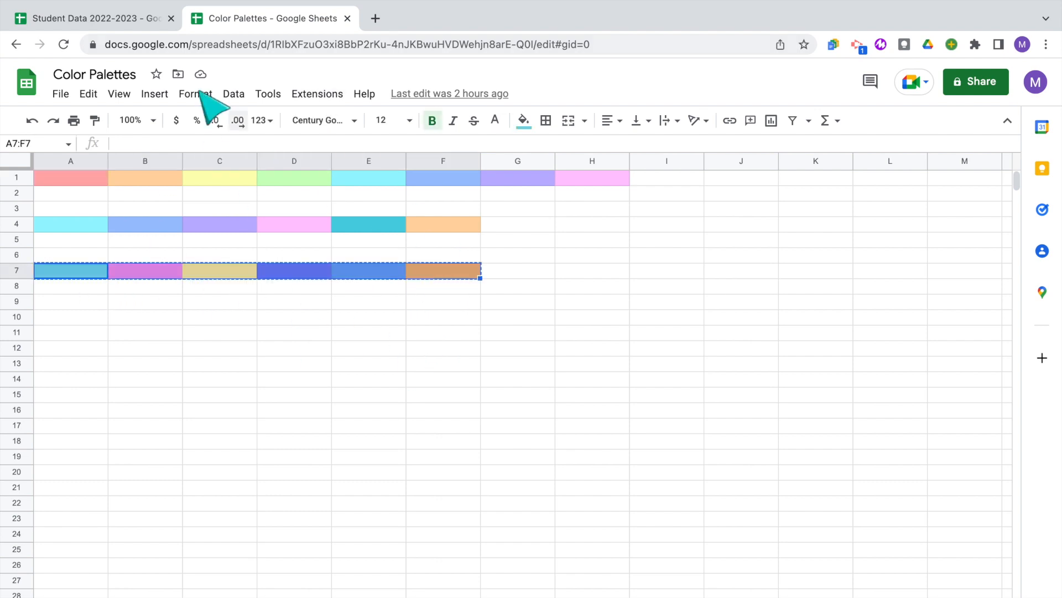
pyautogui.click(94, 17)
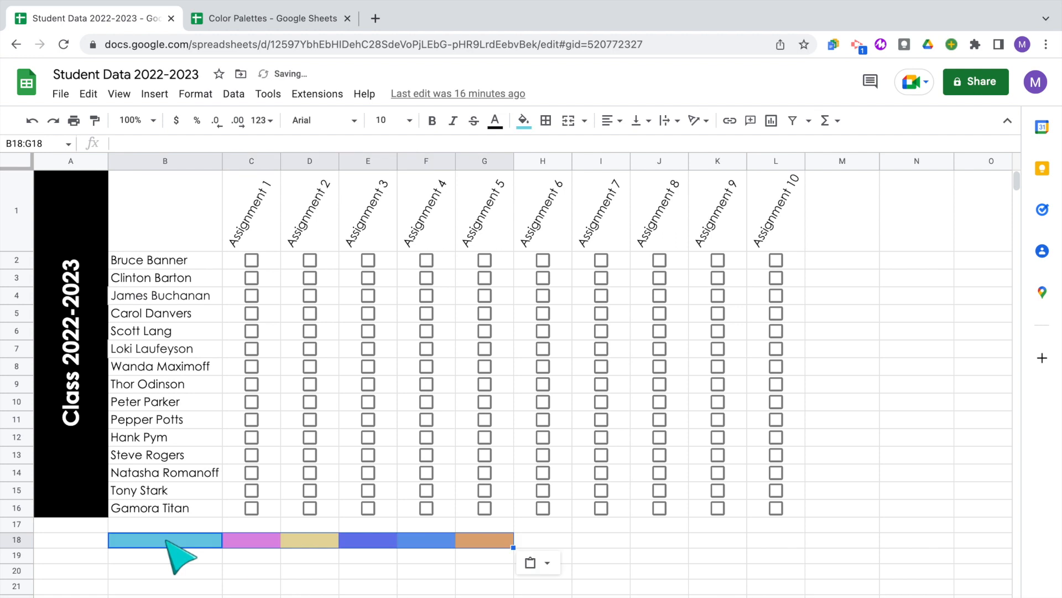
pyautogui.click(522, 121)
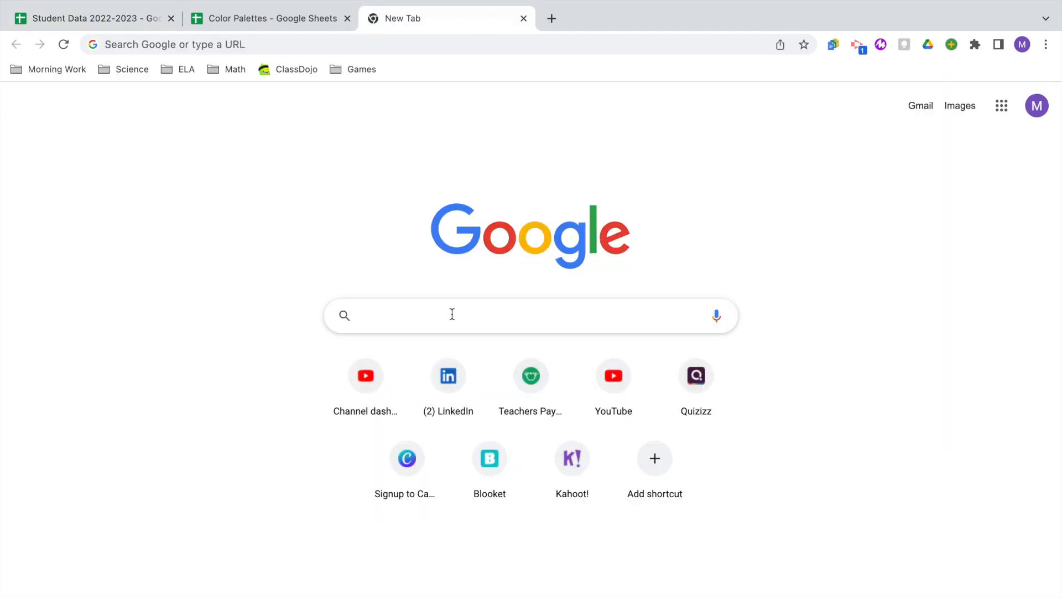
# Step: Search Google Images for 'pastel rainbow color palette' and enlarge a palette listing hex codes
pyautogui.write('pastel rainbow color palette hex code')
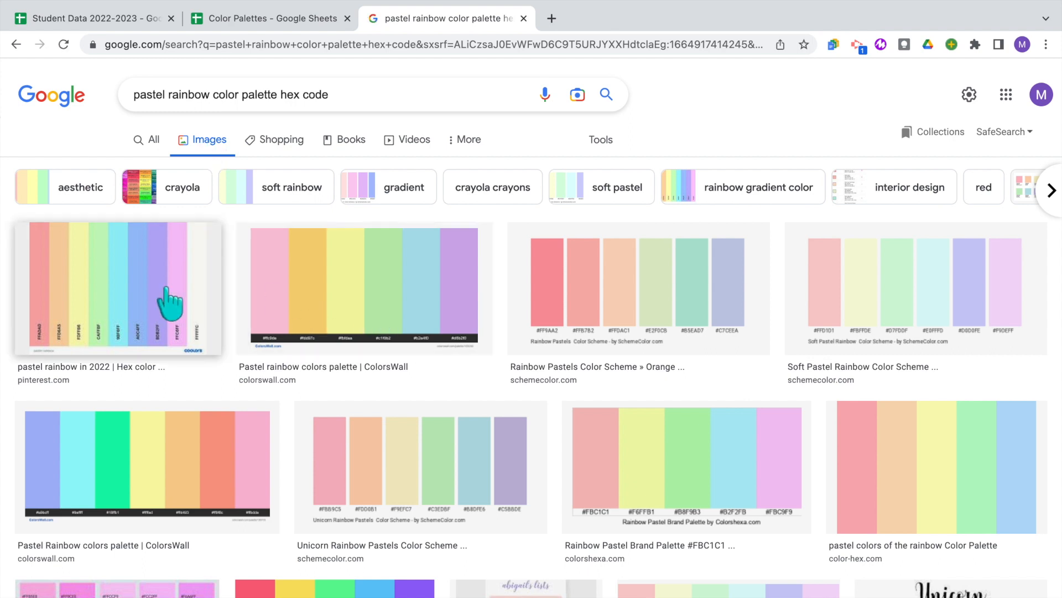
pyautogui.click(115, 287)
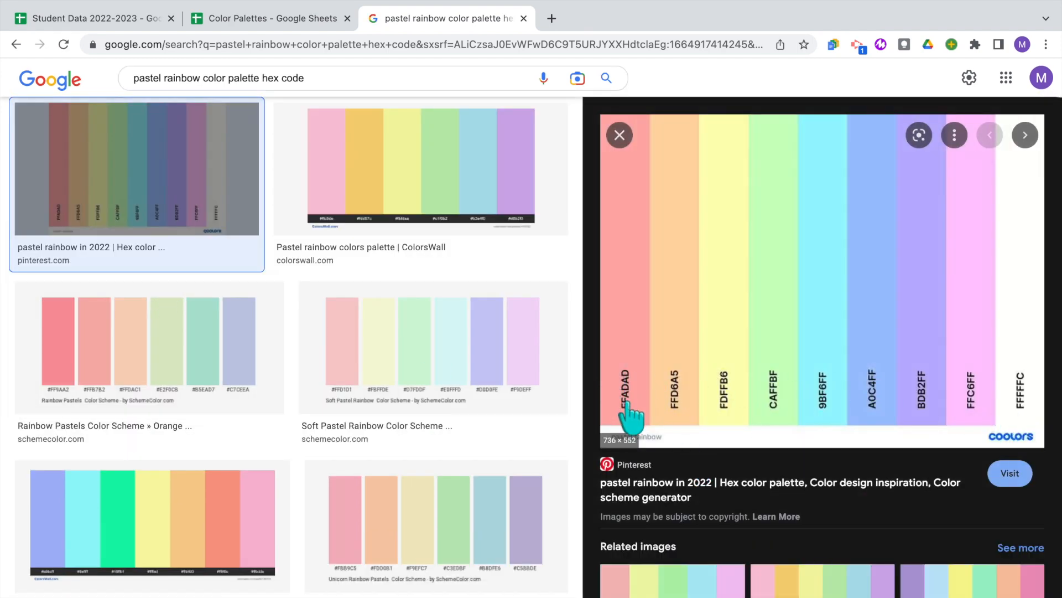
pyautogui.click(270, 18)
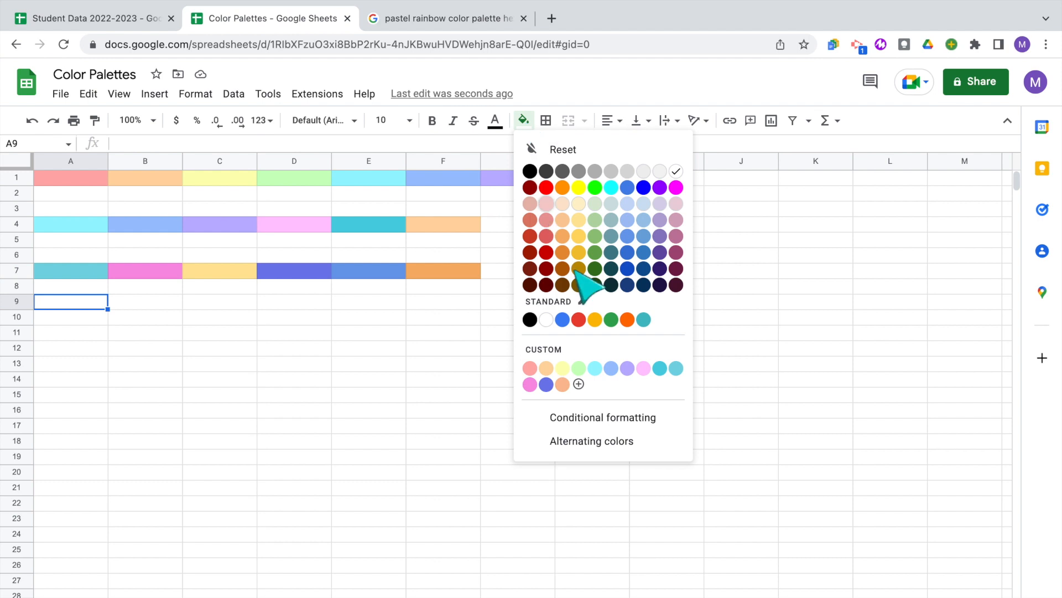
# Step: Add custom pastel hex colours such as FFADAD in Color Palettes, then return to Student Data
pyautogui.click(445, 19)
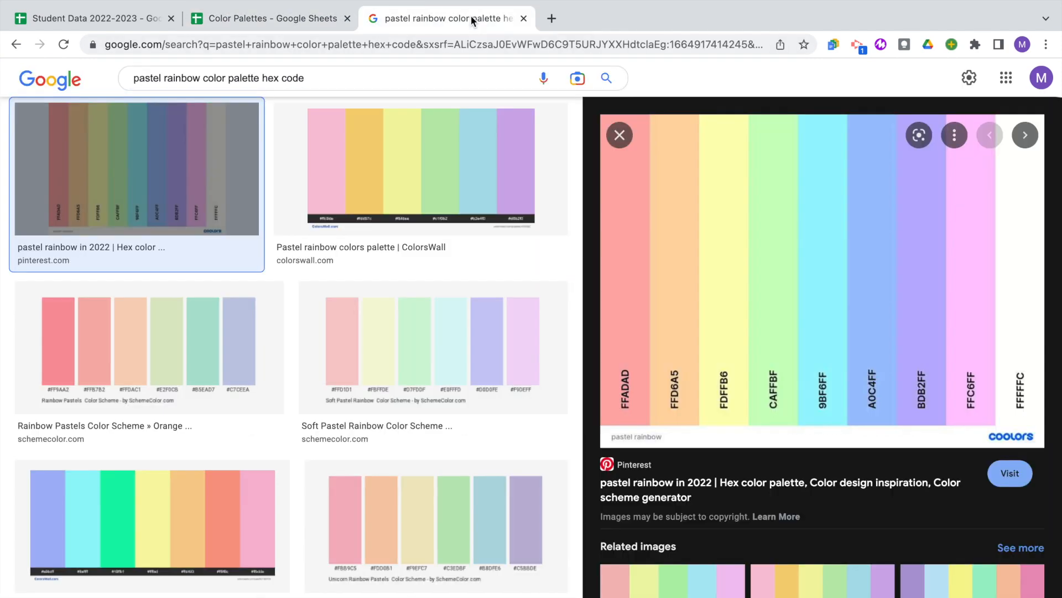
pyautogui.click(269, 18)
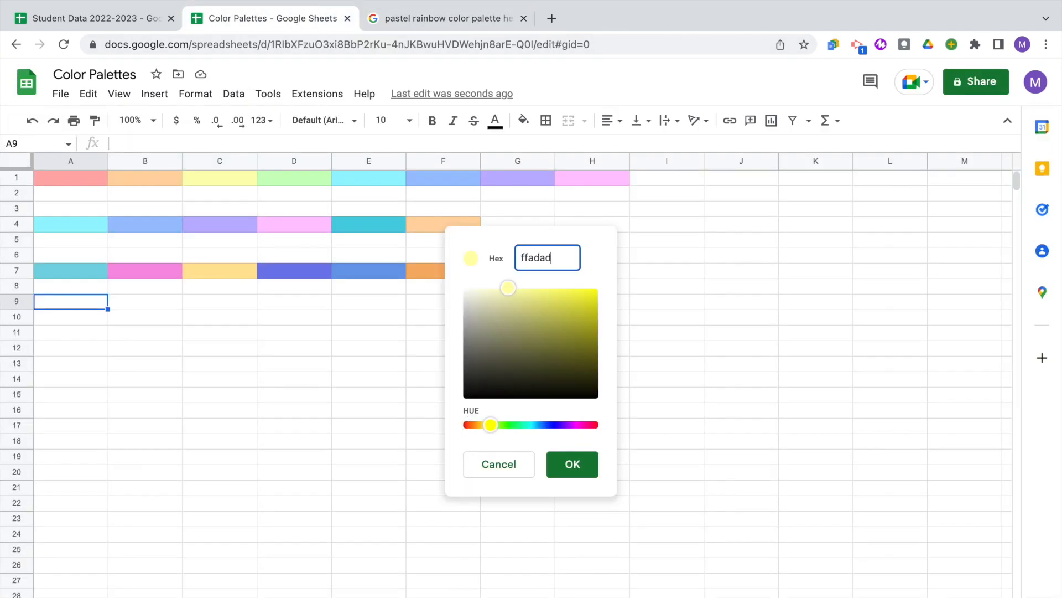
pyautogui.click(571, 465)
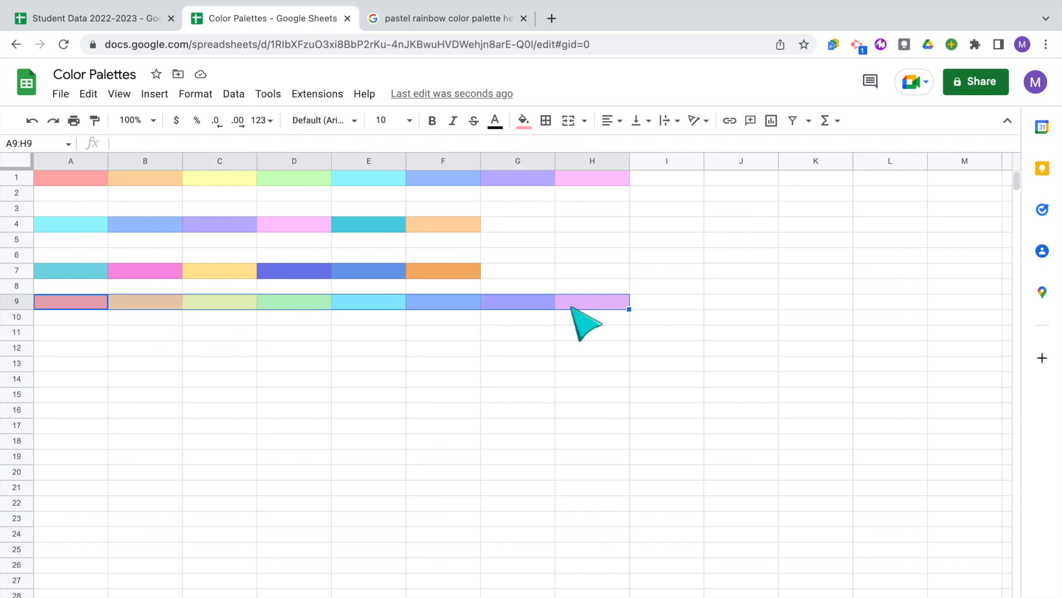
pyautogui.click(93, 18)
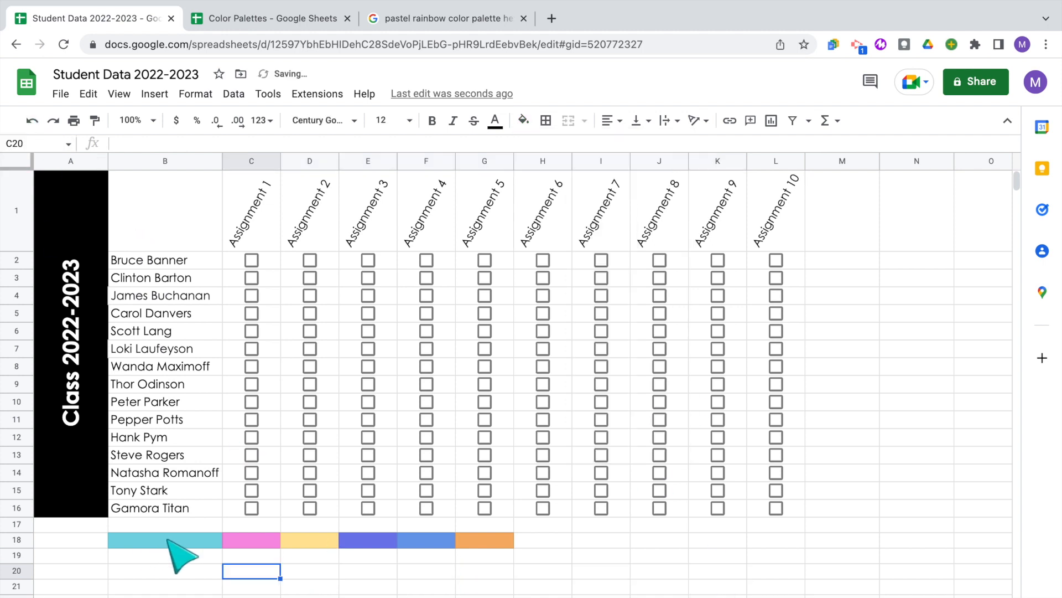
# Step: Make the Assignment 1–4 header text white and fill Assignment 1 with pastel cyan
pyautogui.click(522, 120)
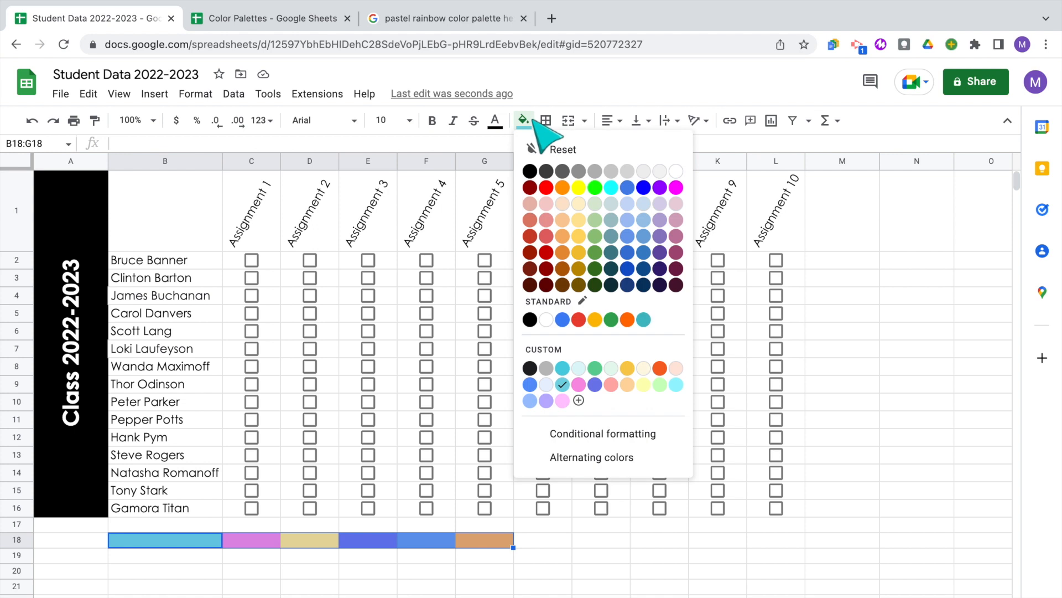
pyautogui.moveTo(627, 414)
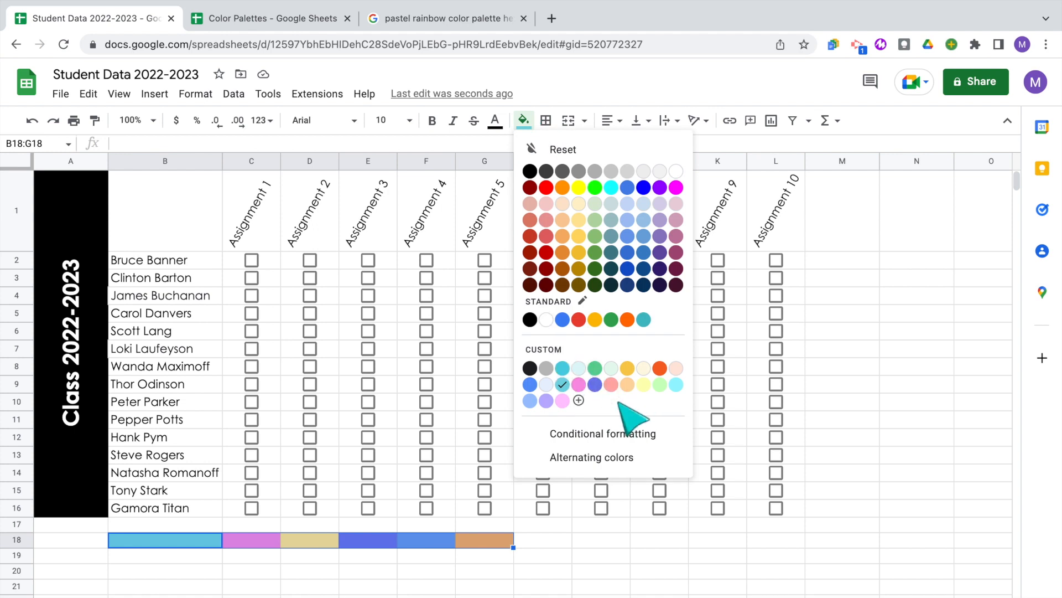
pyautogui.moveTo(584, 564)
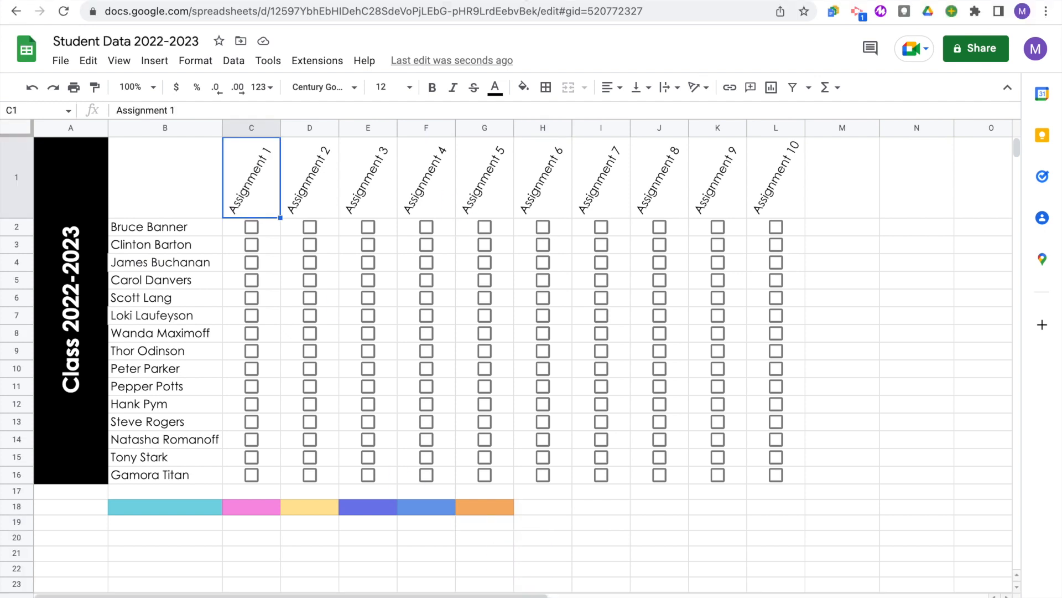
pyautogui.moveTo(251, 178); pyautogui.dragTo(426, 178)
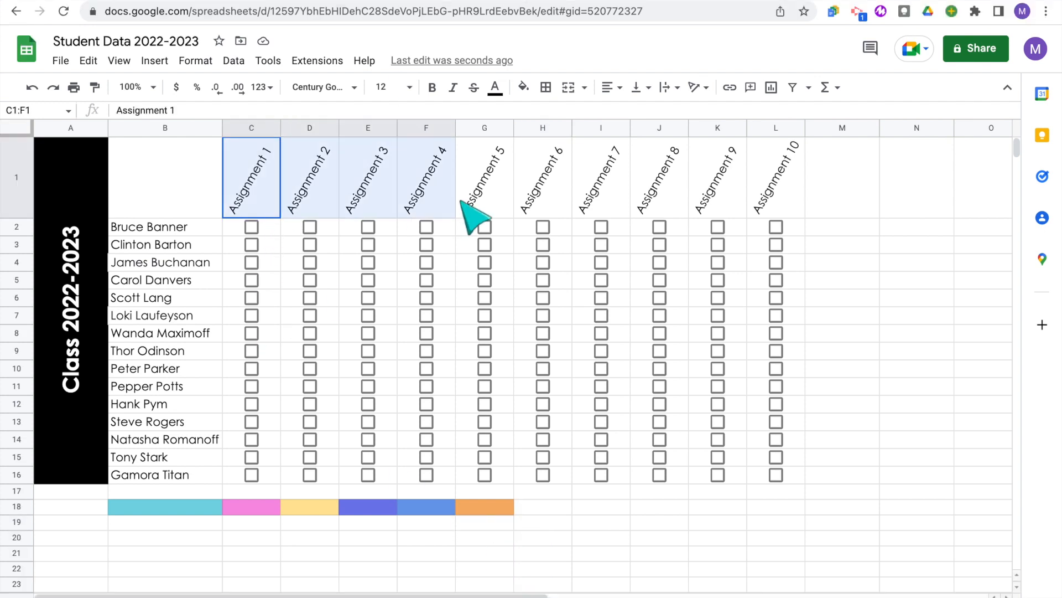
pyautogui.click(495, 86)
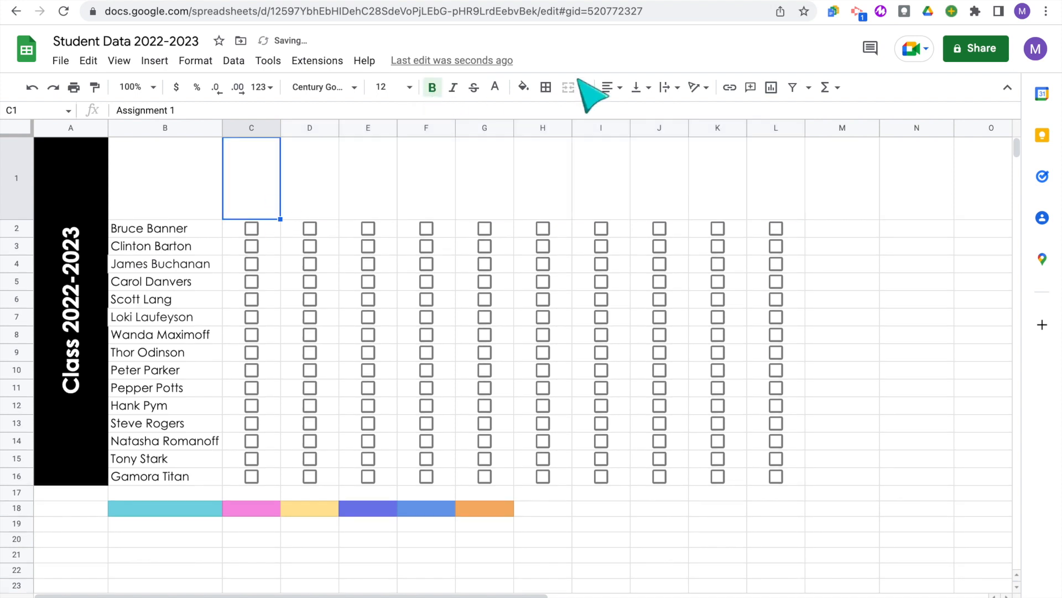
pyautogui.click(522, 87)
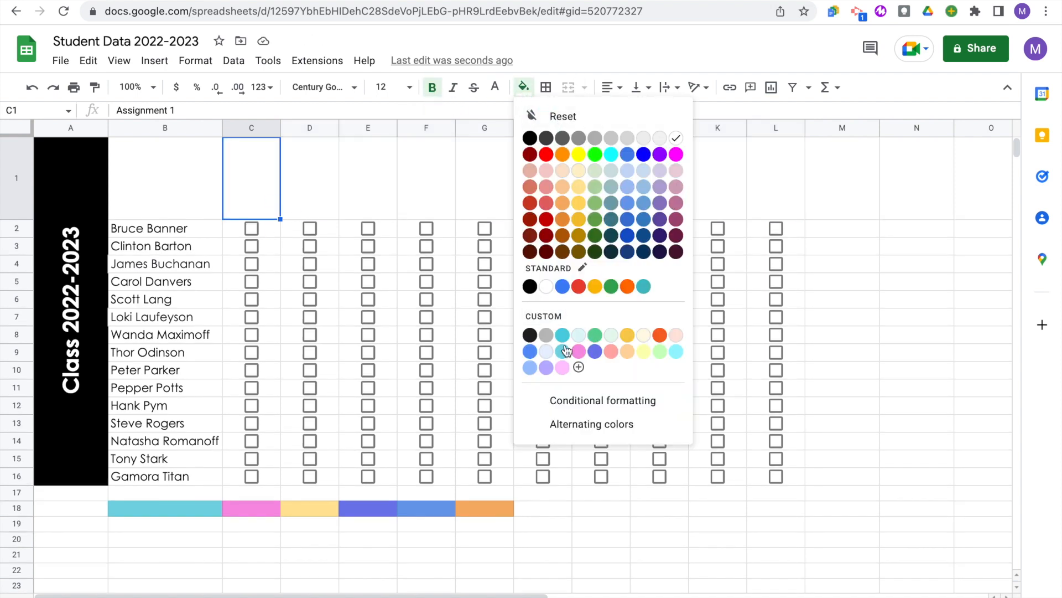
pyautogui.click(563, 334)
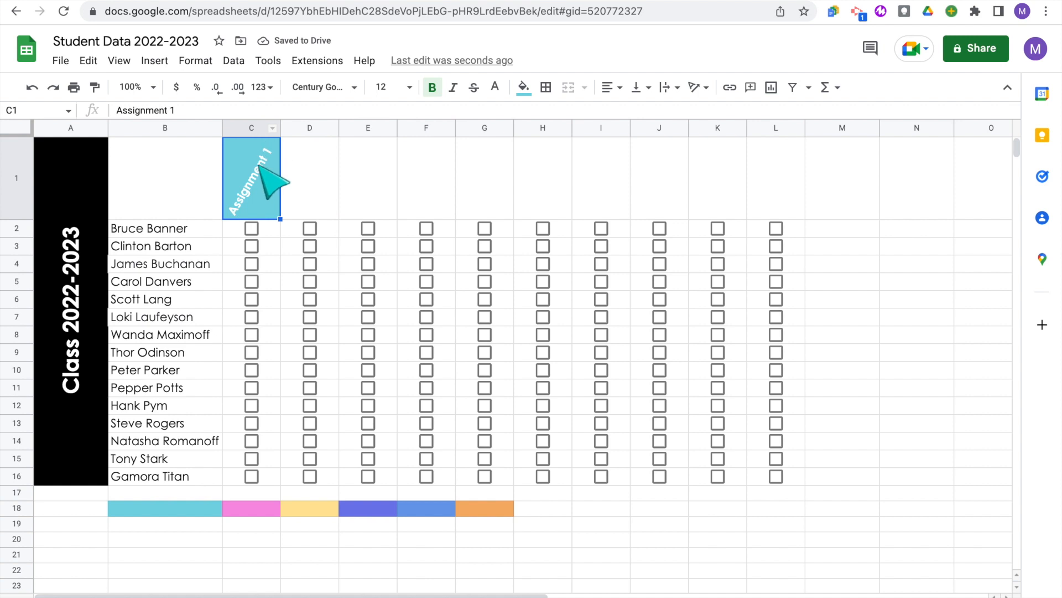
pyautogui.moveTo(275, 217)
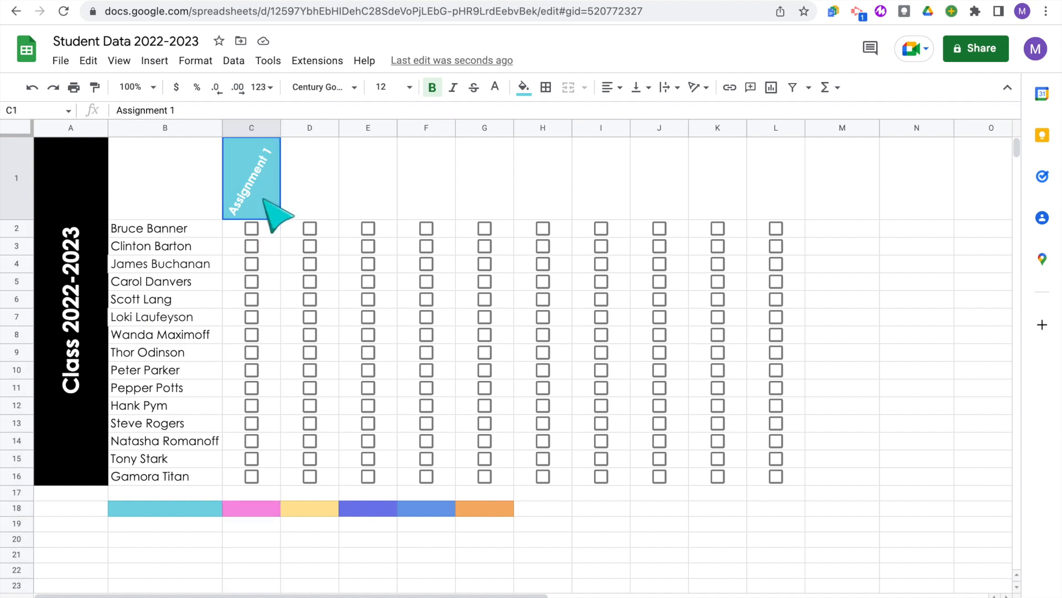
# Step: Fill the Assignment 2 header pastel pink and colour the Assignment 4 and 10 checkboxes purple
pyautogui.click(522, 87)
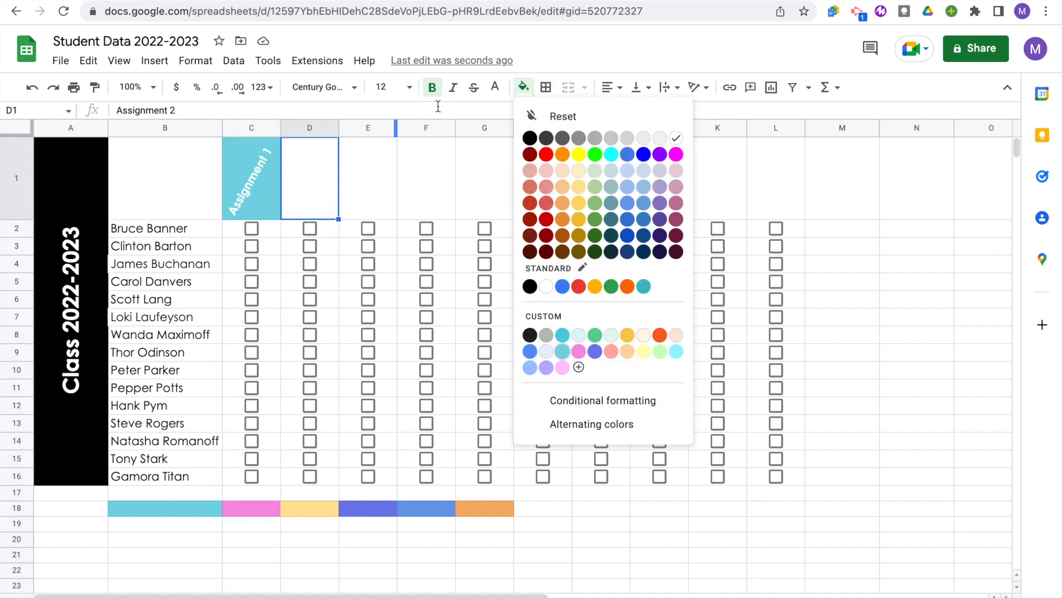
pyautogui.click(676, 154)
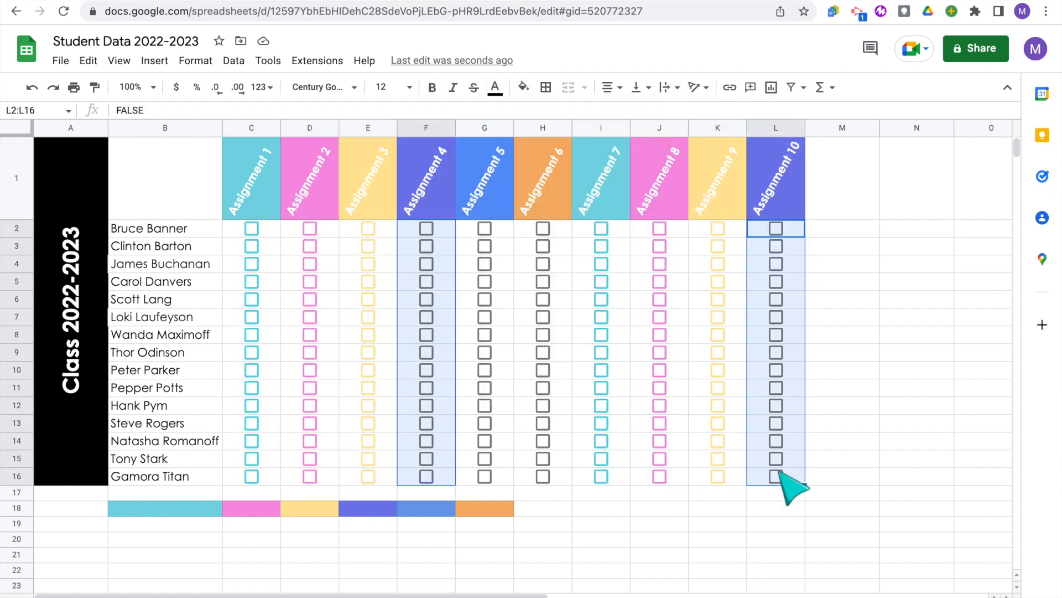
pyautogui.click(485, 538)
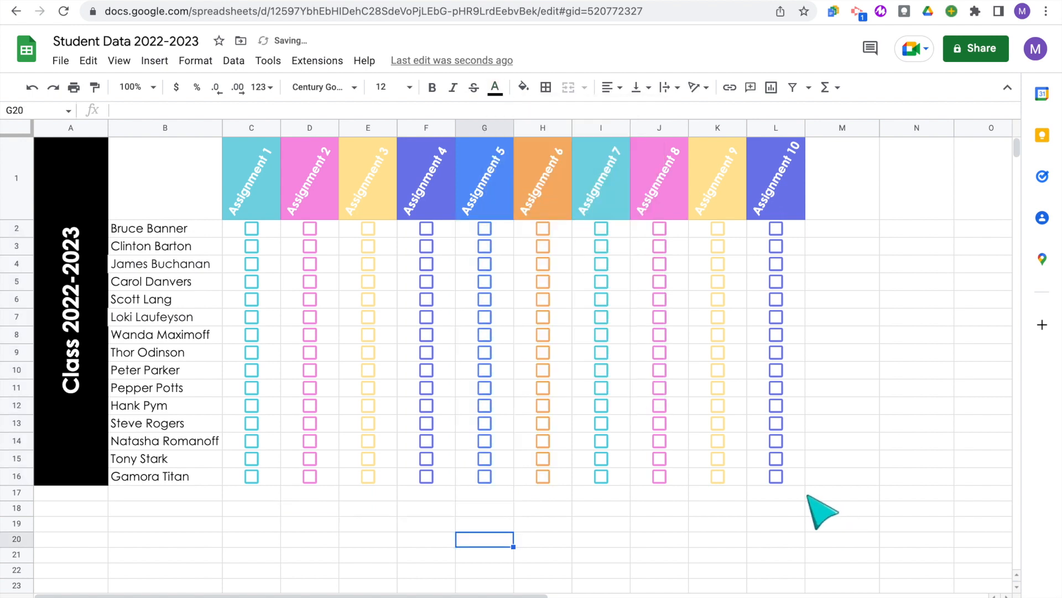
pyautogui.click(776, 493)
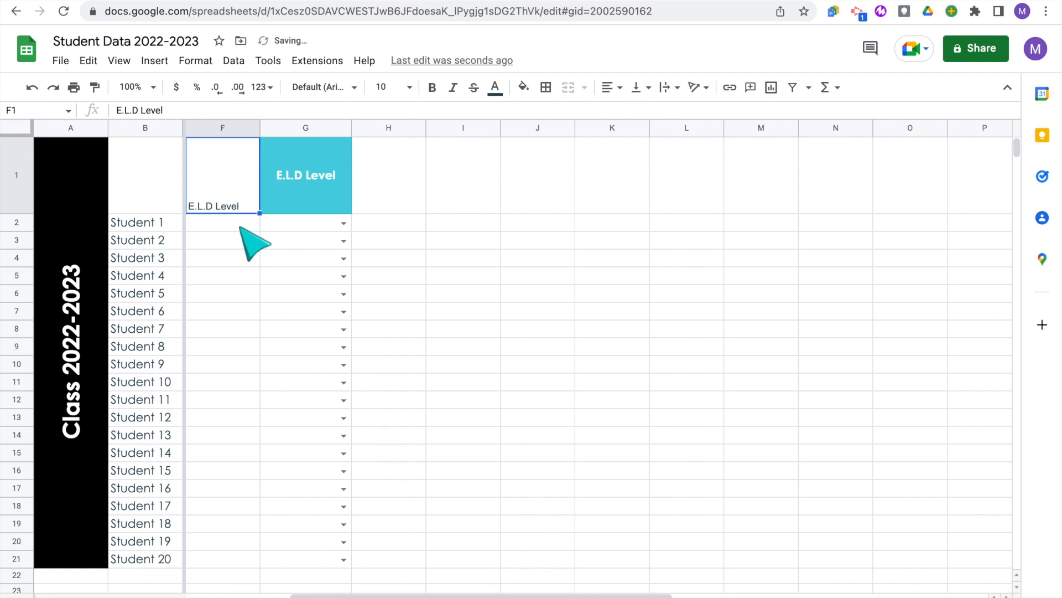
# Step: Type ELD levels such as Emerging and Bridging beside Students 1–4
pyautogui.click(222, 223)
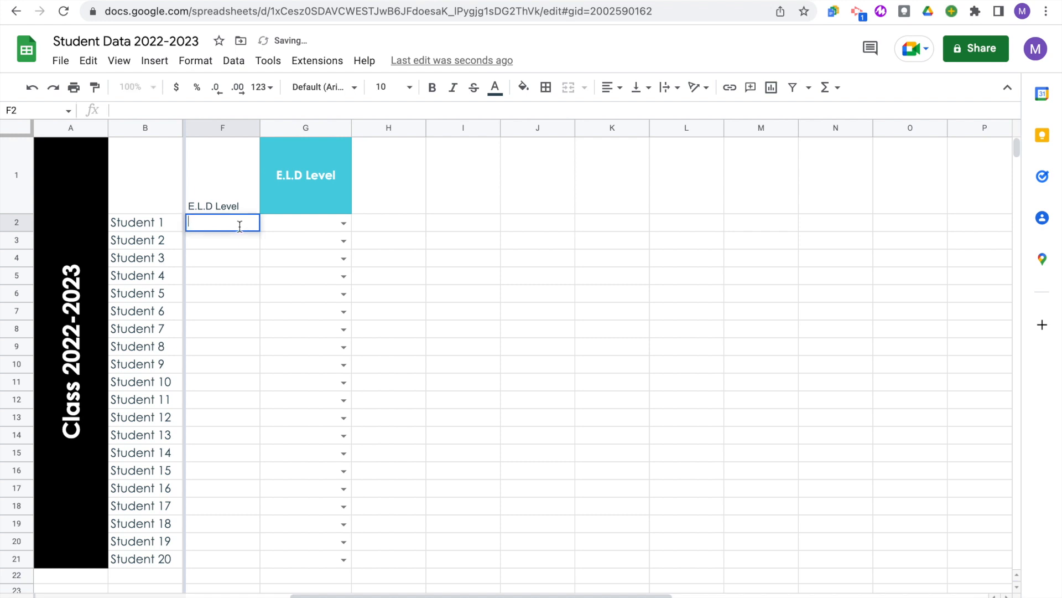
pyautogui.write('Emerging')
pyautogui.click(222, 258)
pyautogui.write('B')
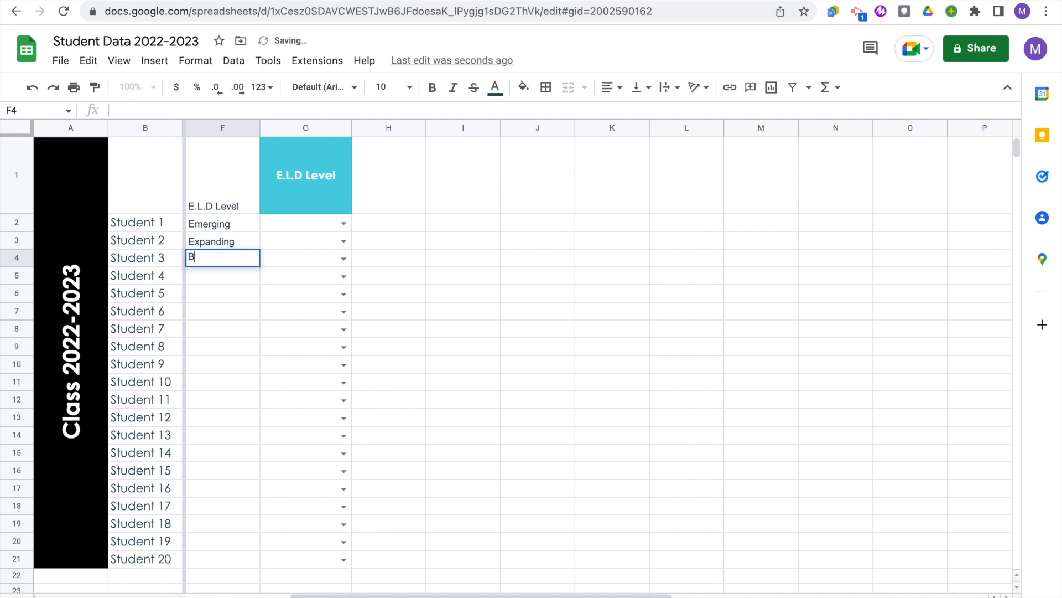
pyautogui.write('ridging')
pyautogui.click(222, 275)
pyautogui.write('Expanding')
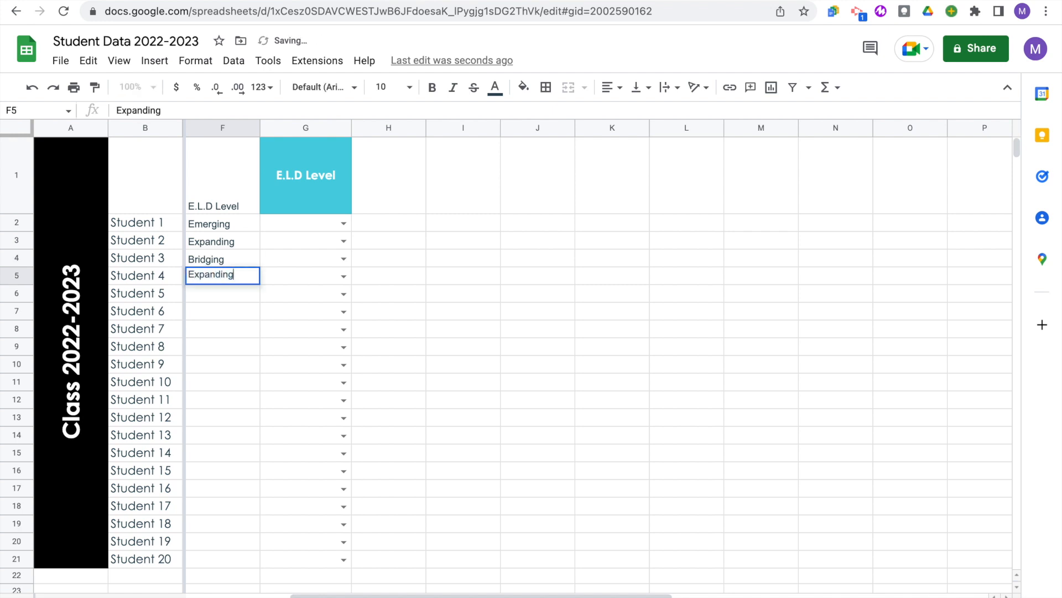
# Step: Choose Emerging, Expanding and Bridging from the dropdowns for Students 1–3
pyautogui.click(343, 223)
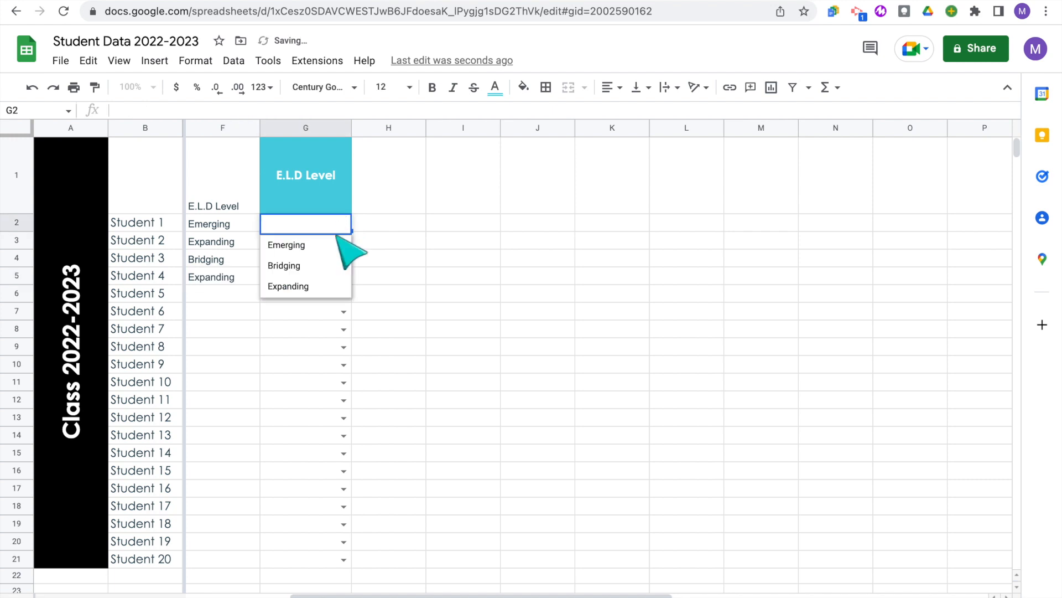
pyautogui.click(286, 245)
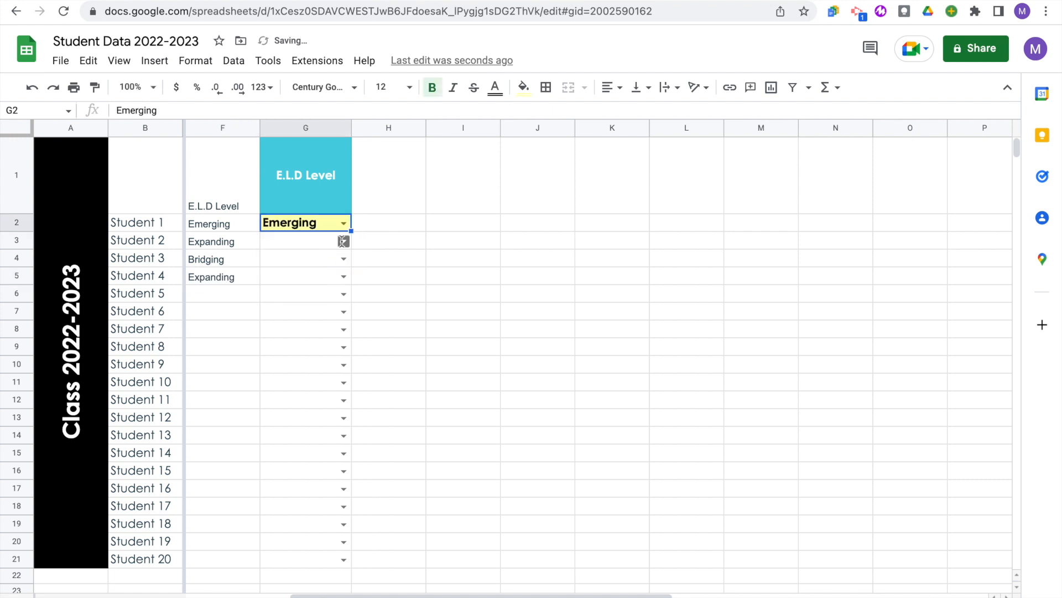
pyautogui.click(305, 240)
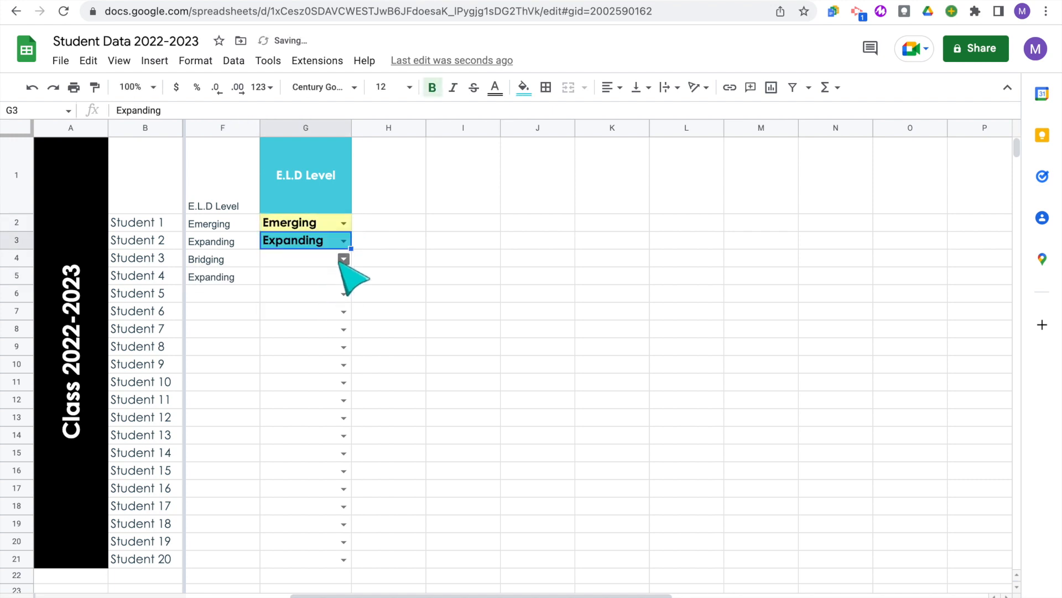
pyautogui.click(305, 259)
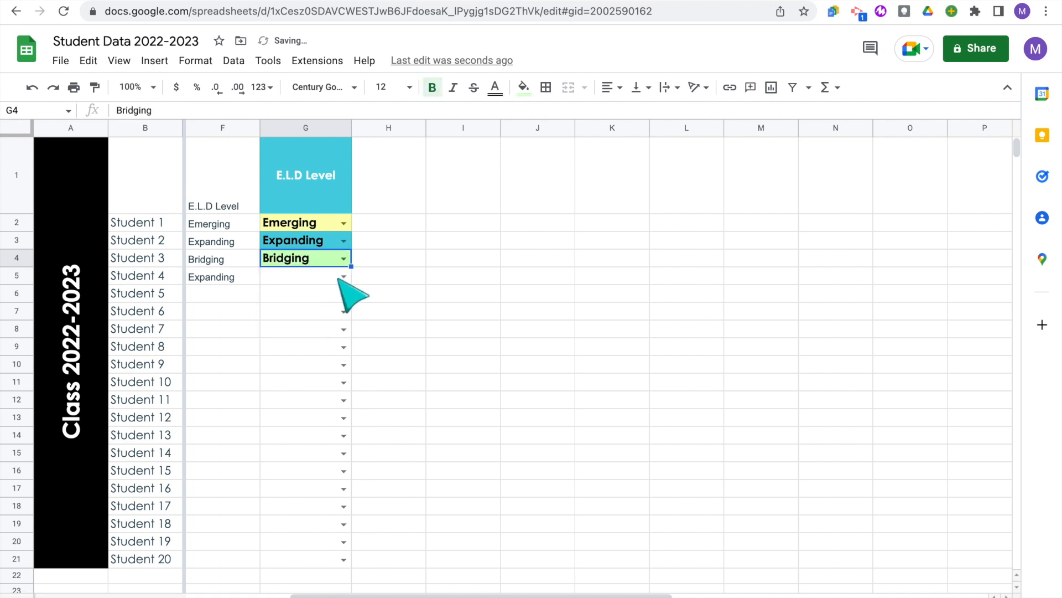
pyautogui.click(343, 277)
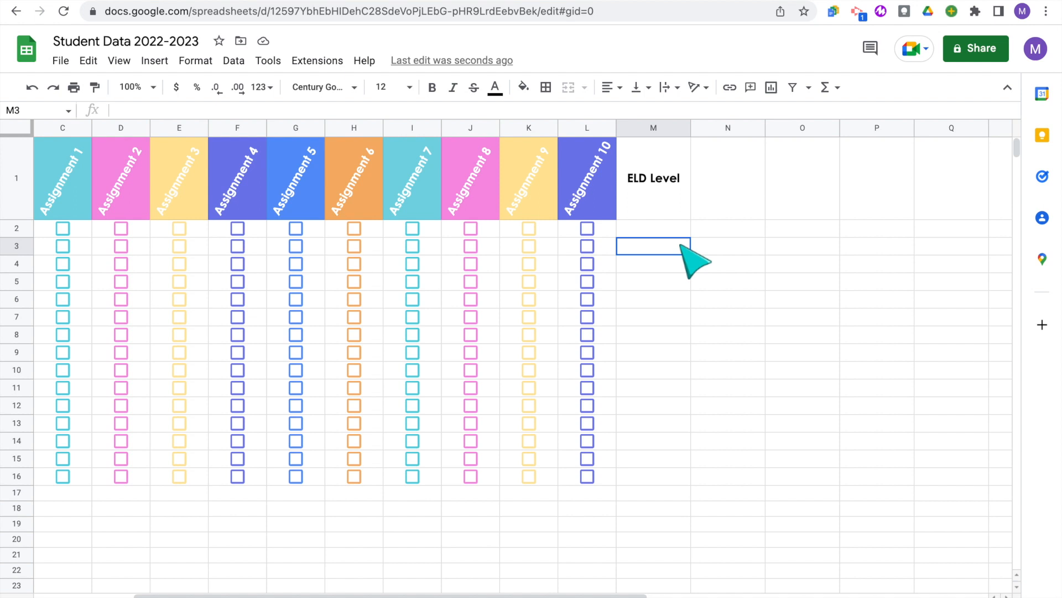
pyautogui.moveTo(674, 244)
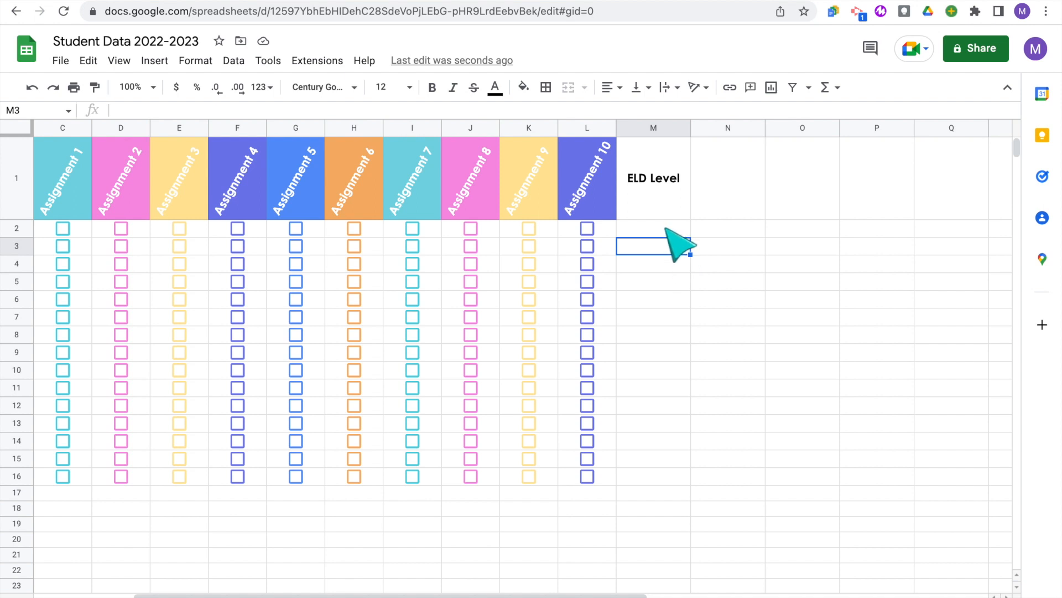
# Step: Give M2 a List-of-items validation rule with Emerging, Expanding, Bridging
pyautogui.click(652, 228)
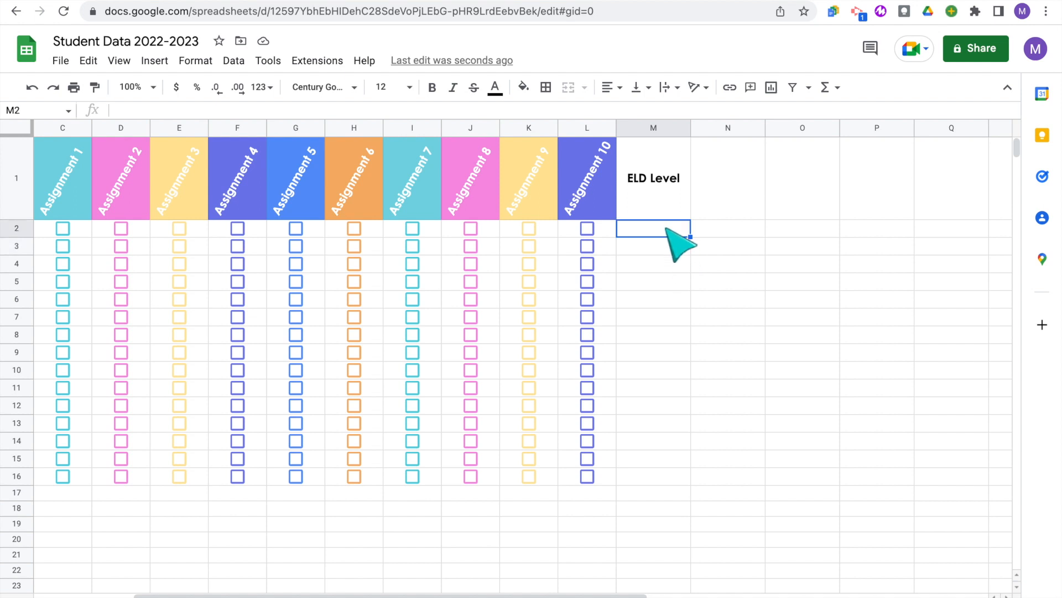
pyautogui.click(234, 60)
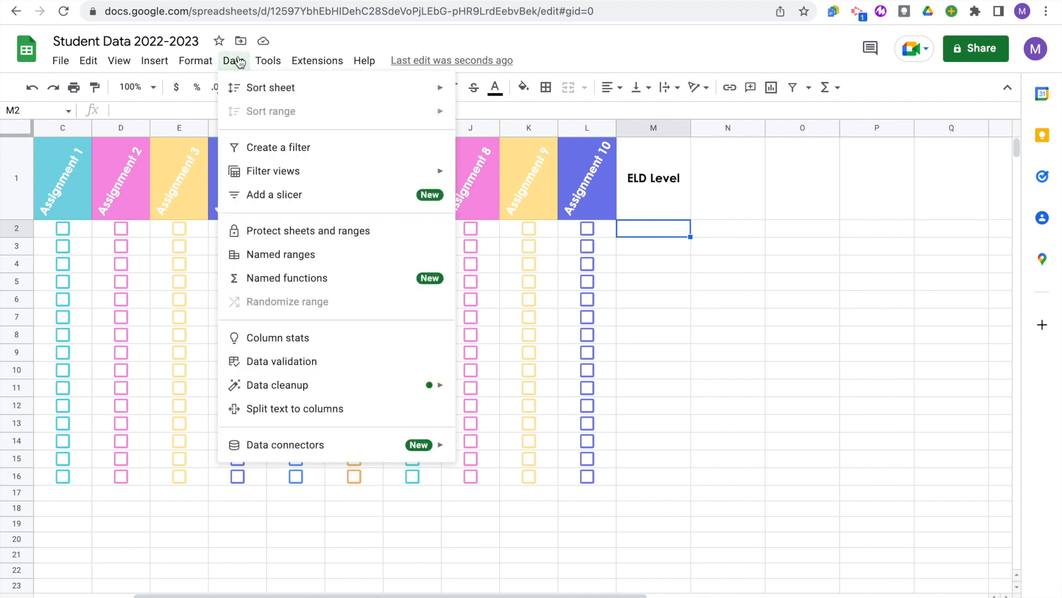
pyautogui.click(277, 360)
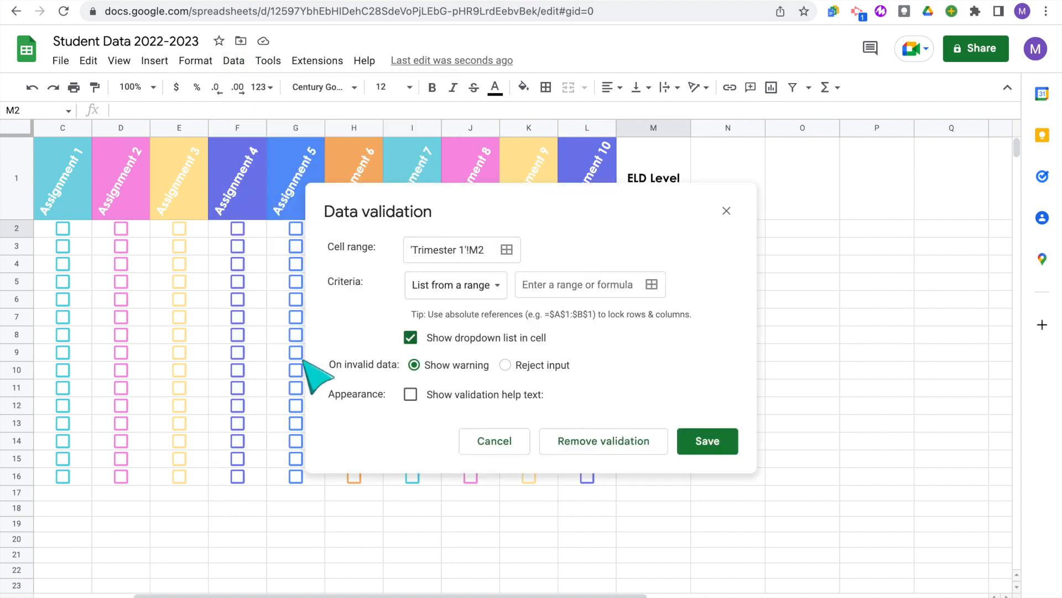
pyautogui.click(454, 284)
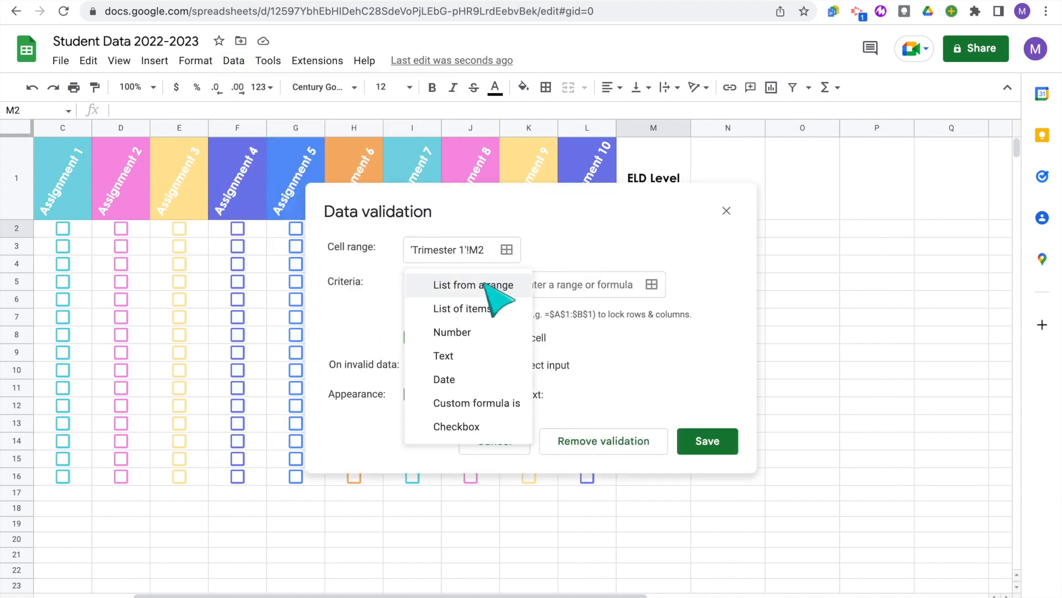
pyautogui.click(462, 308)
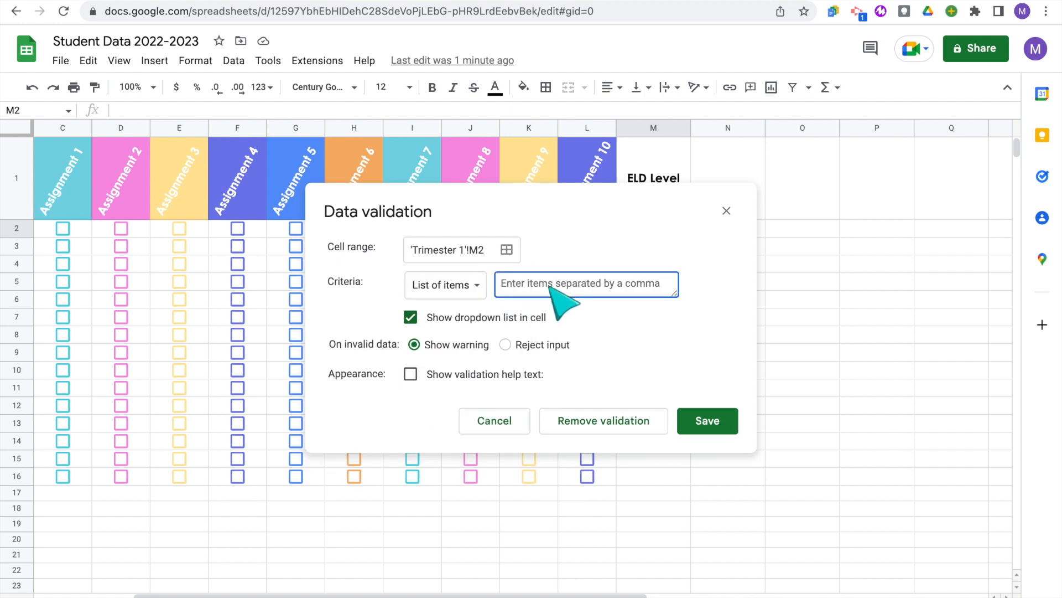
pyautogui.write('Emerging, E')
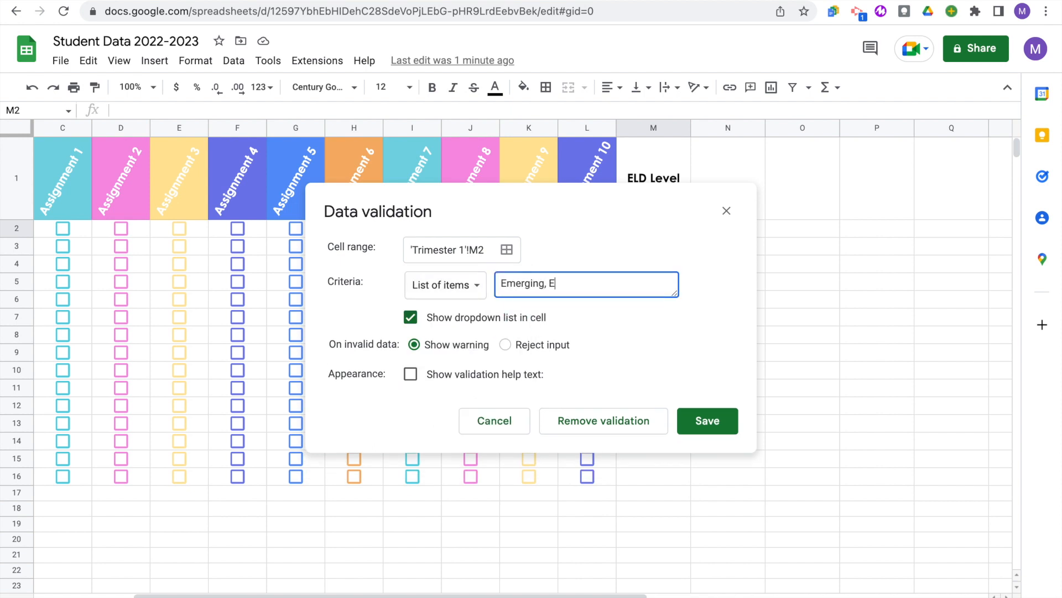
pyautogui.write('xpanding, Brid')
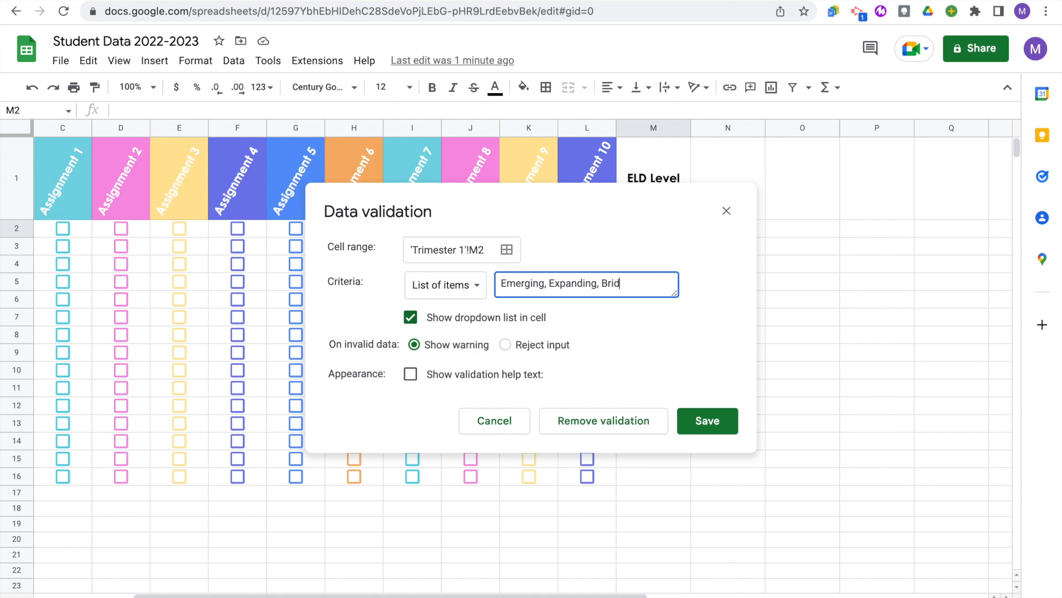
pyautogui.write('ging')
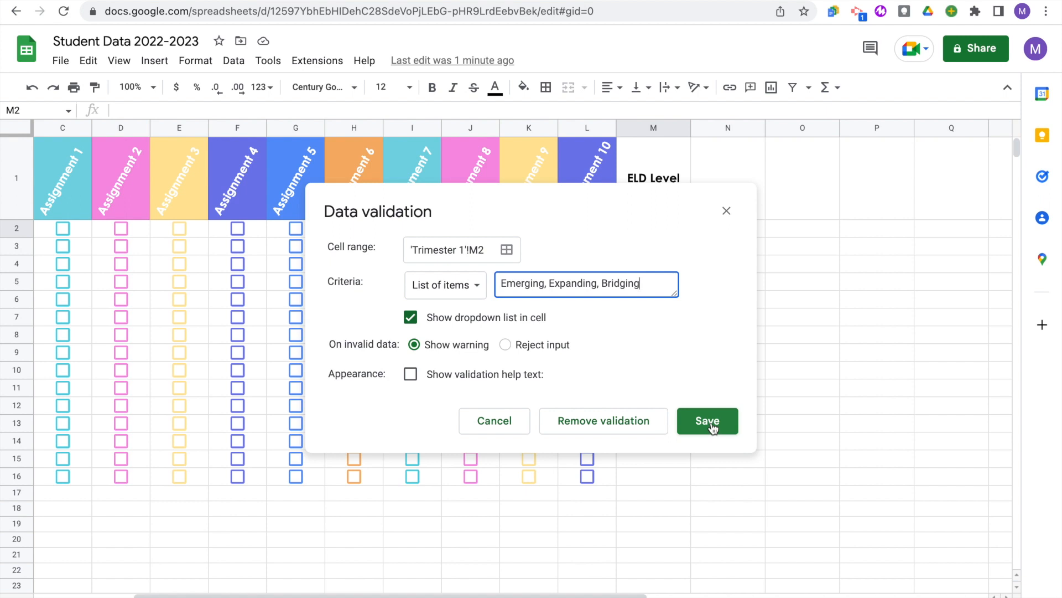
pyautogui.click(706, 420)
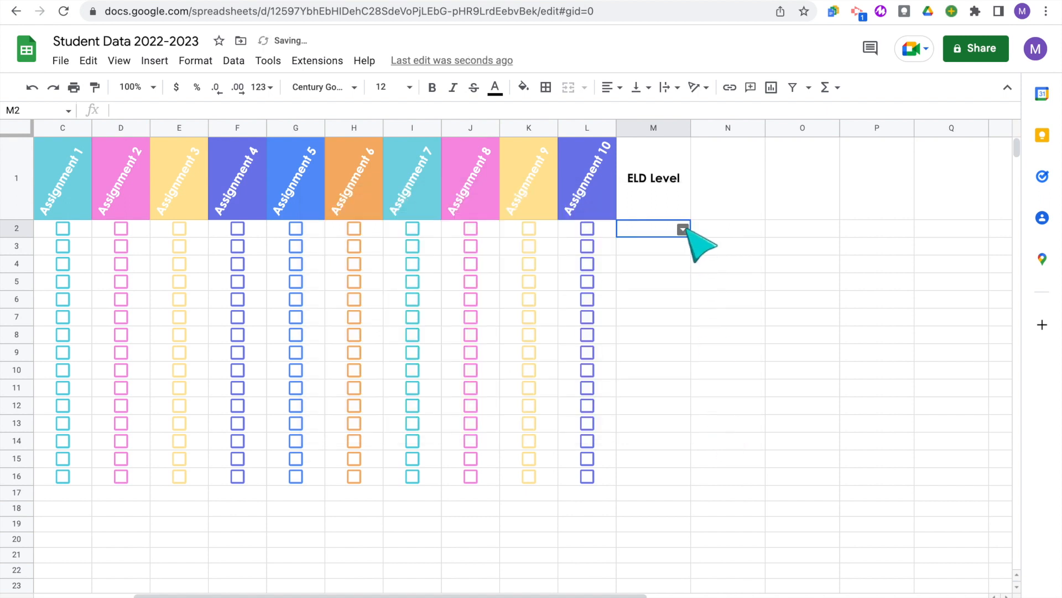
pyautogui.click(681, 229)
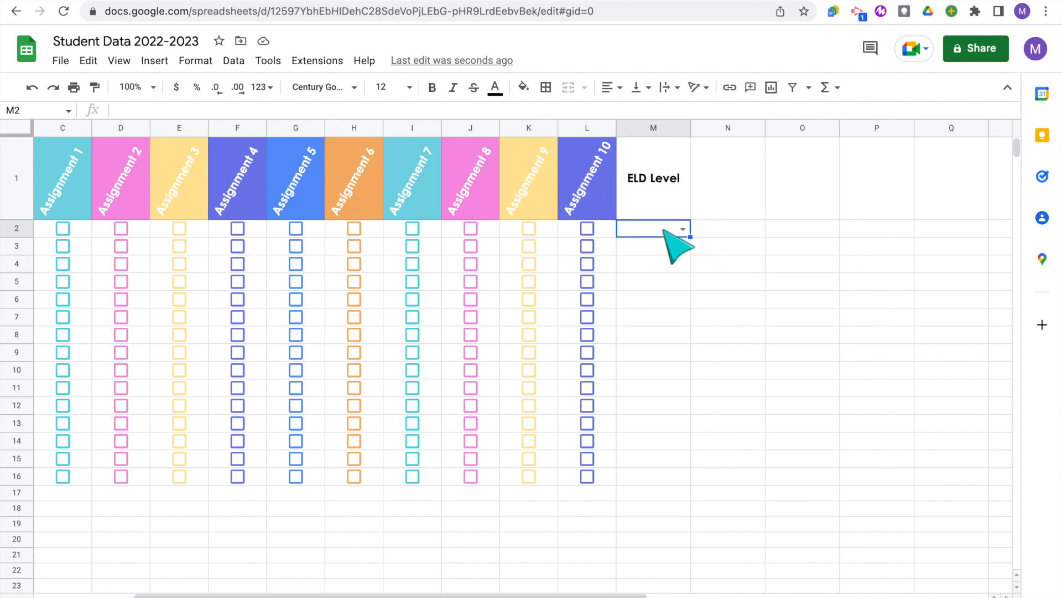
pyautogui.moveTo(698, 265)
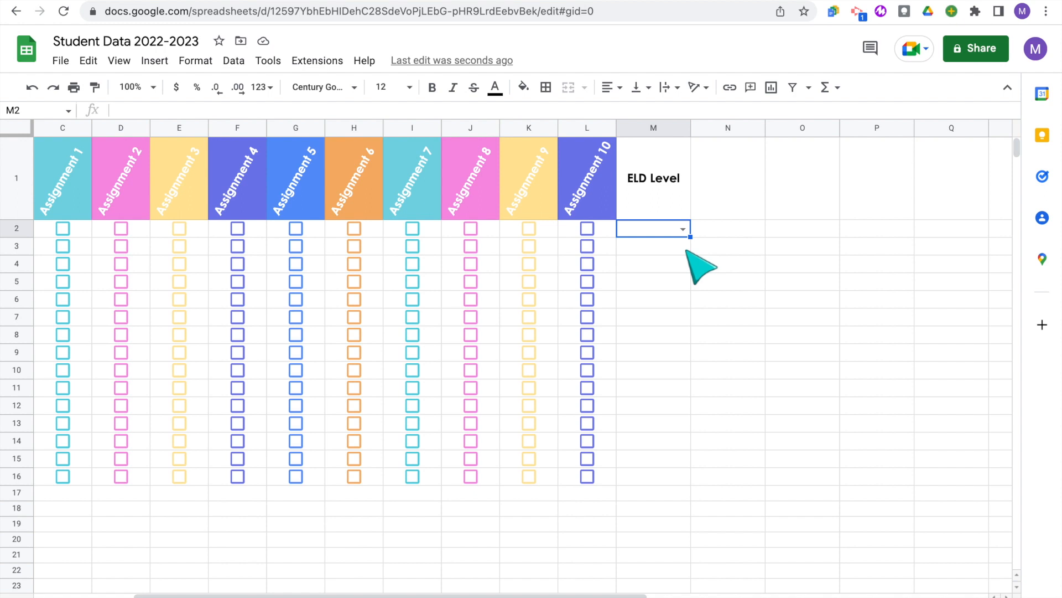
# Step: Add a Text contains conditional rule on M2 highlighting Emerging in yellow
pyautogui.click(196, 60)
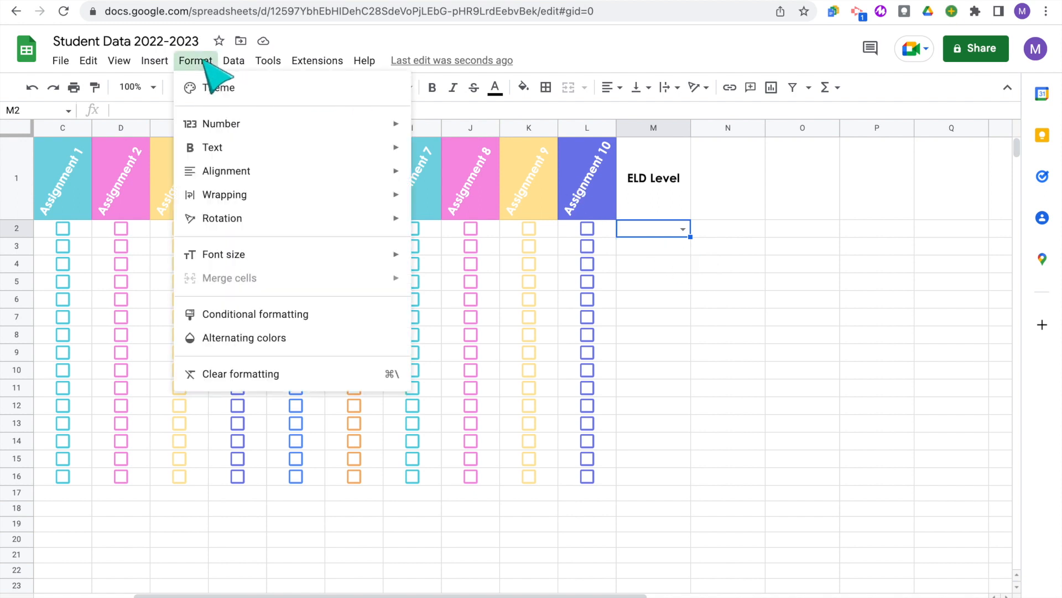
pyautogui.moveTo(256, 314)
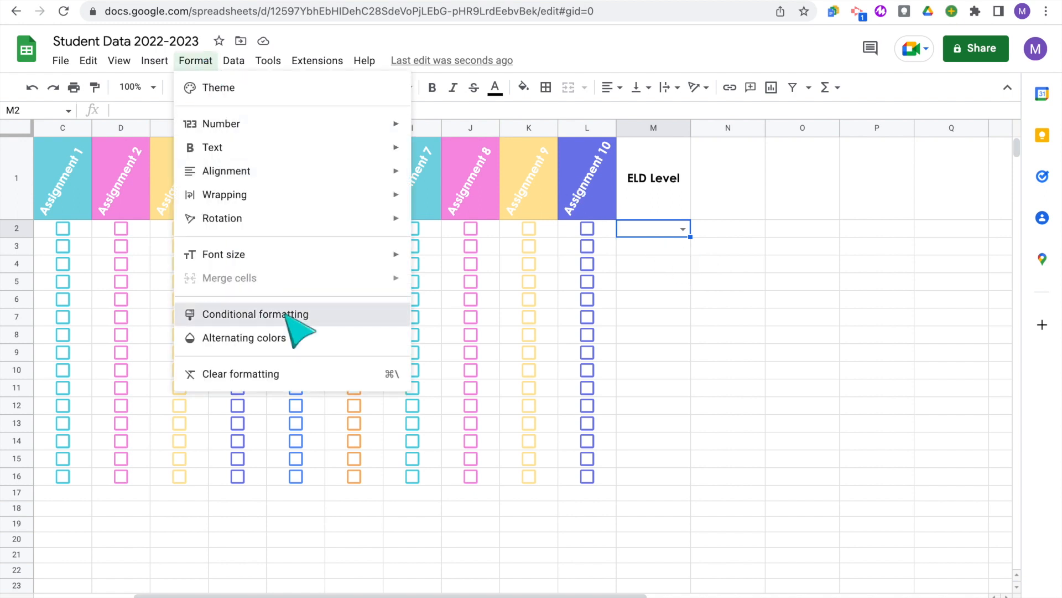
pyautogui.click(256, 314)
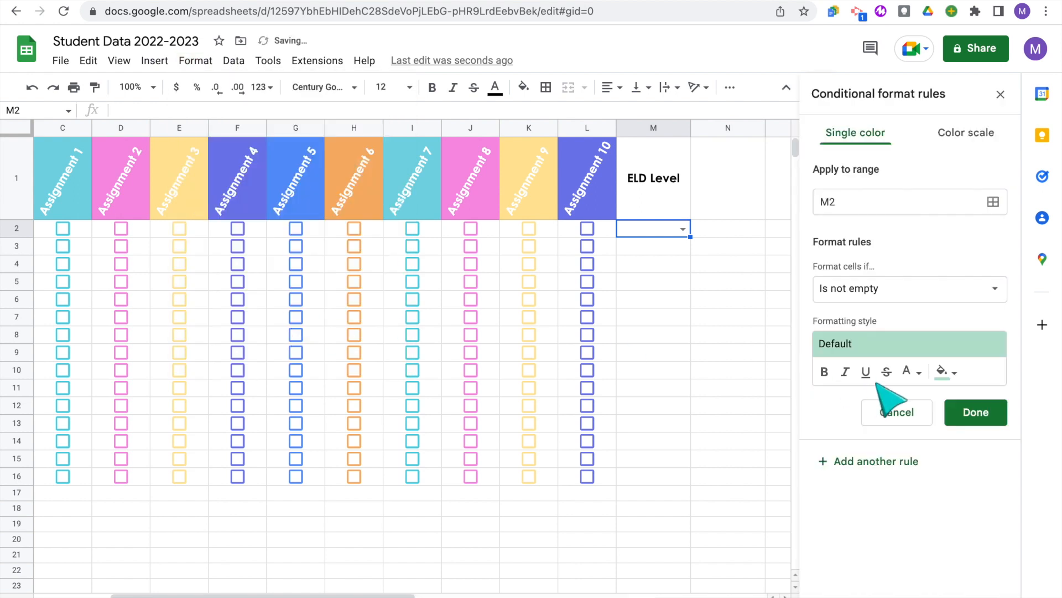
pyautogui.moveTo(865, 371)
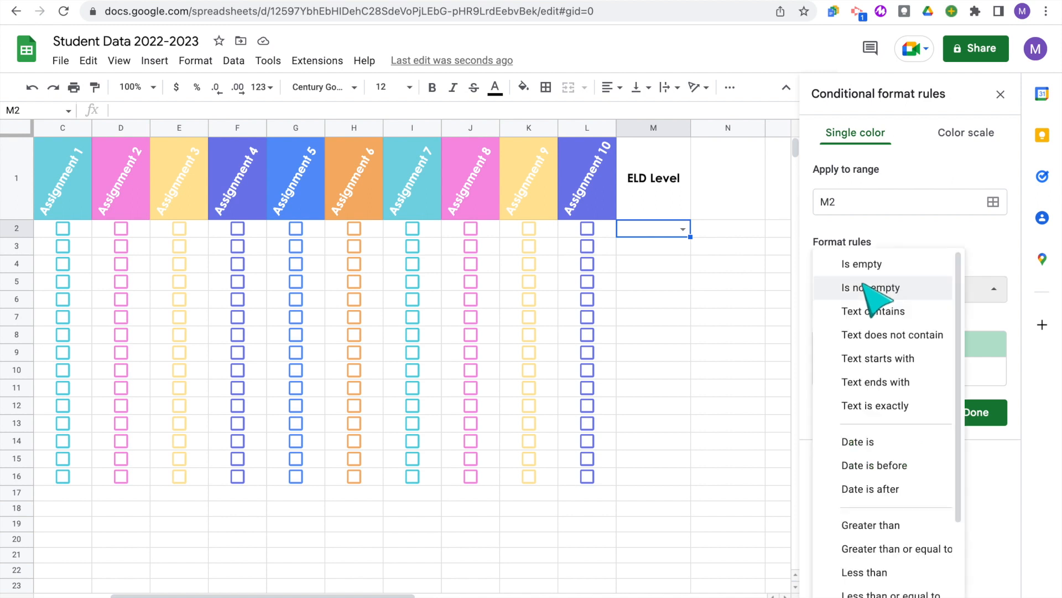
pyautogui.click(875, 310)
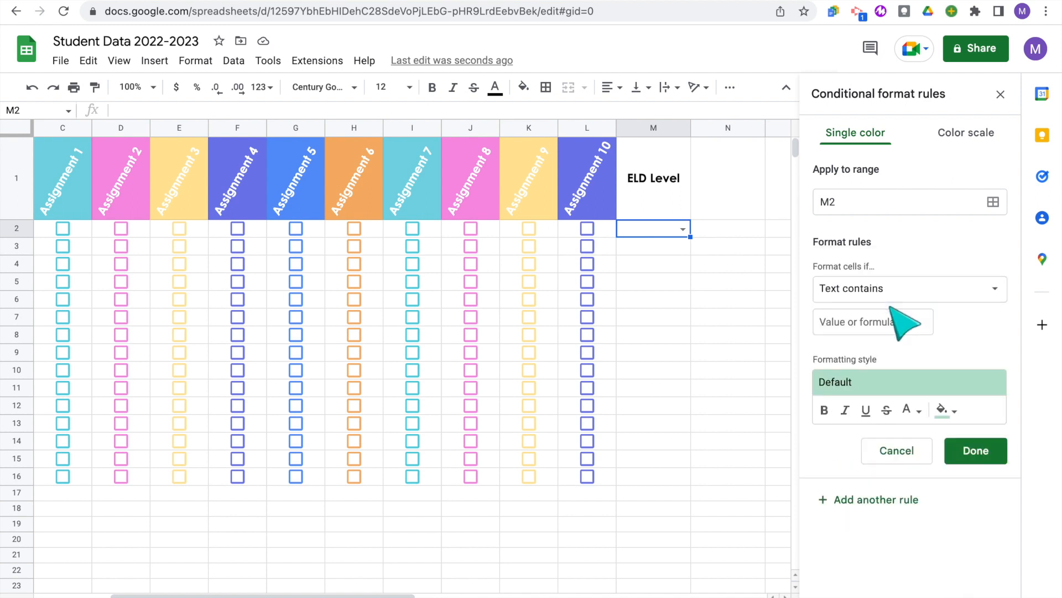
pyautogui.write('Emerging')
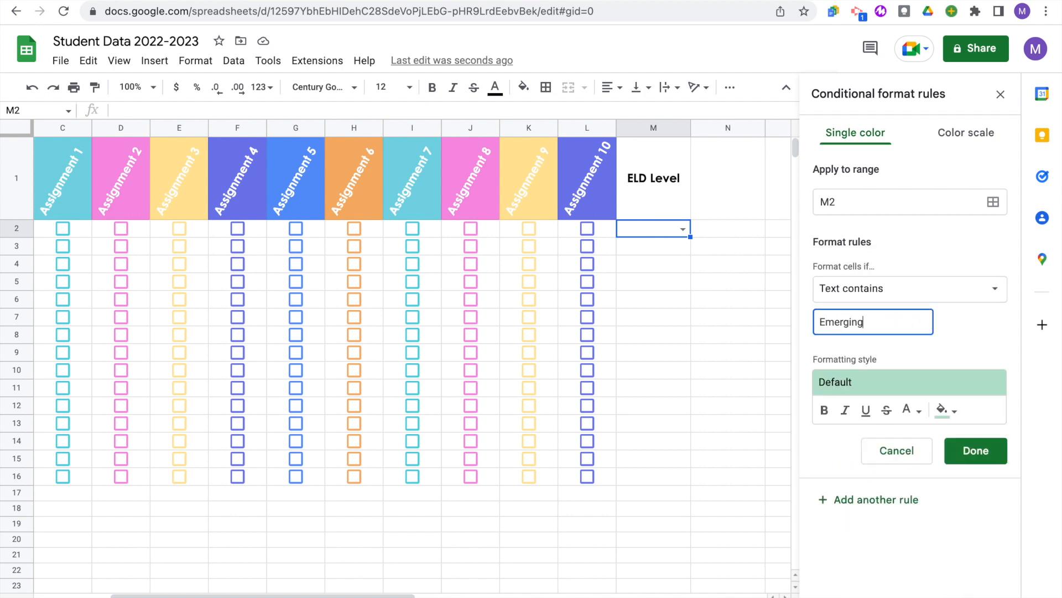
pyautogui.click(941, 410)
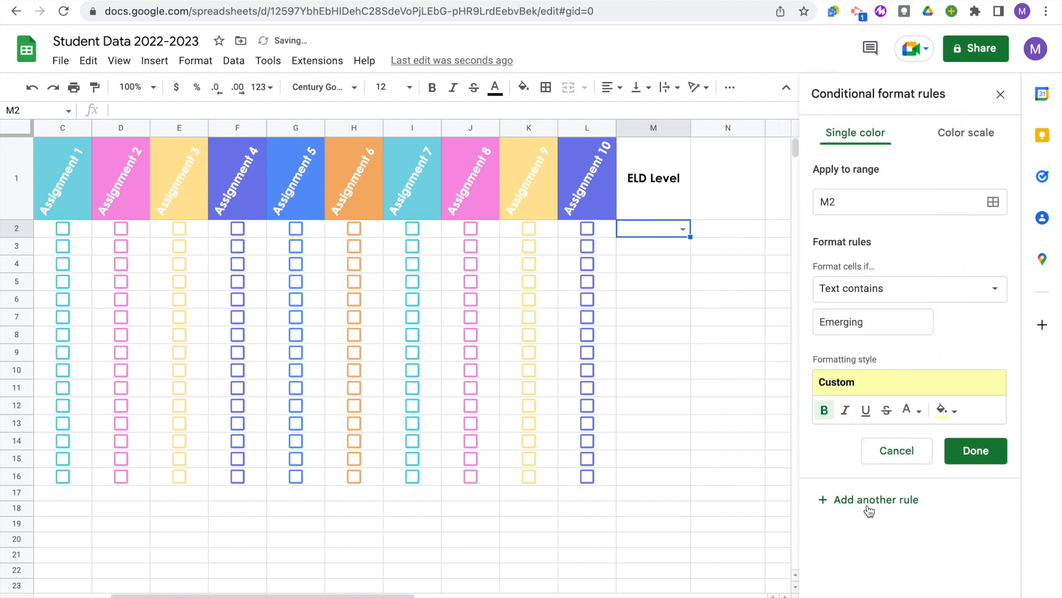
pyautogui.moveTo(894, 369)
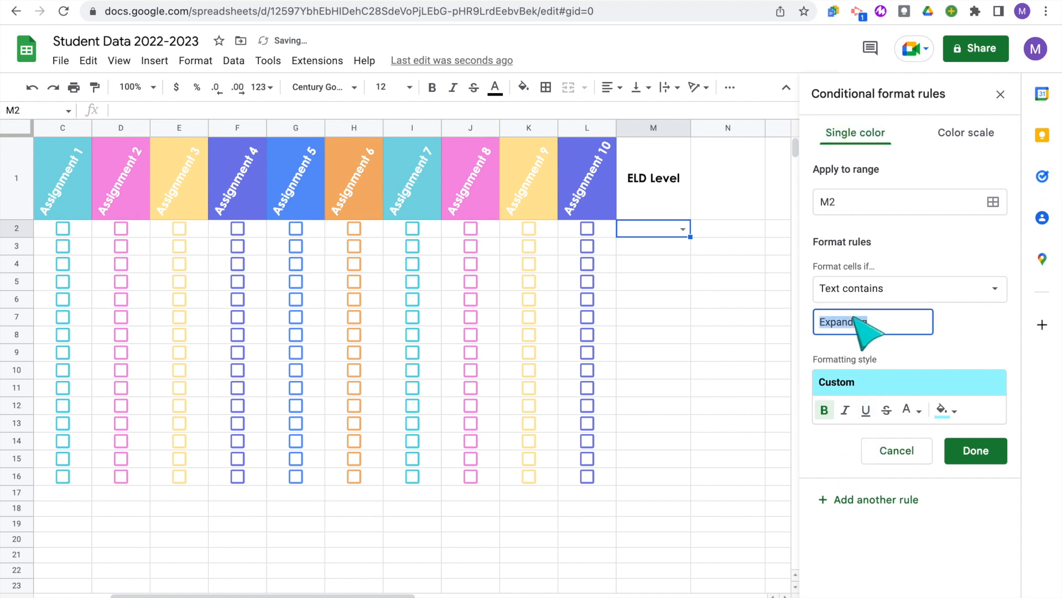
# Step: Add and save a Text contains rule filling Bridging light green
pyautogui.write('Bridging')
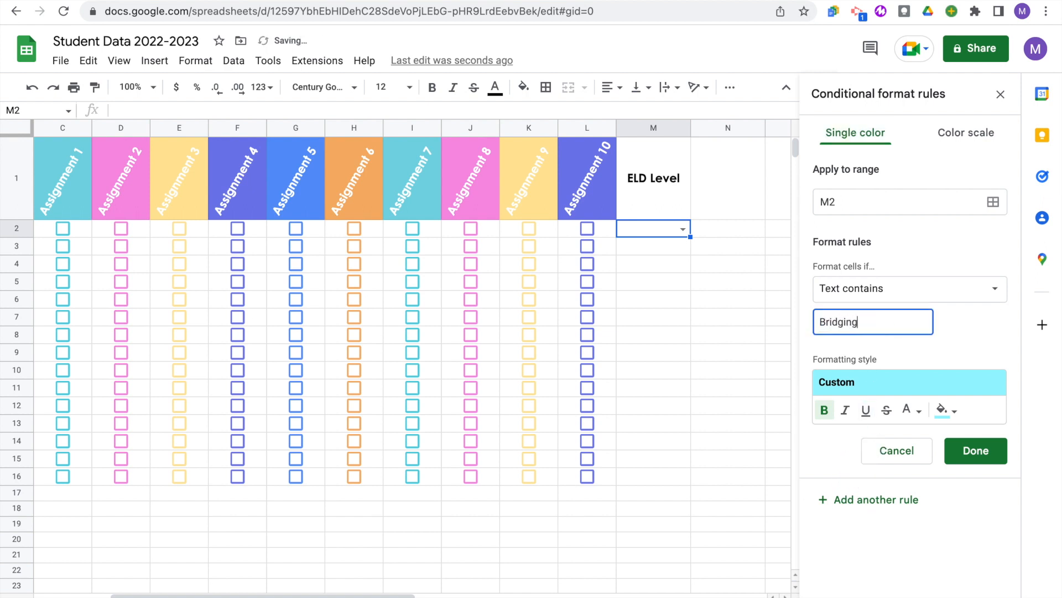
pyautogui.moveTo(941, 410)
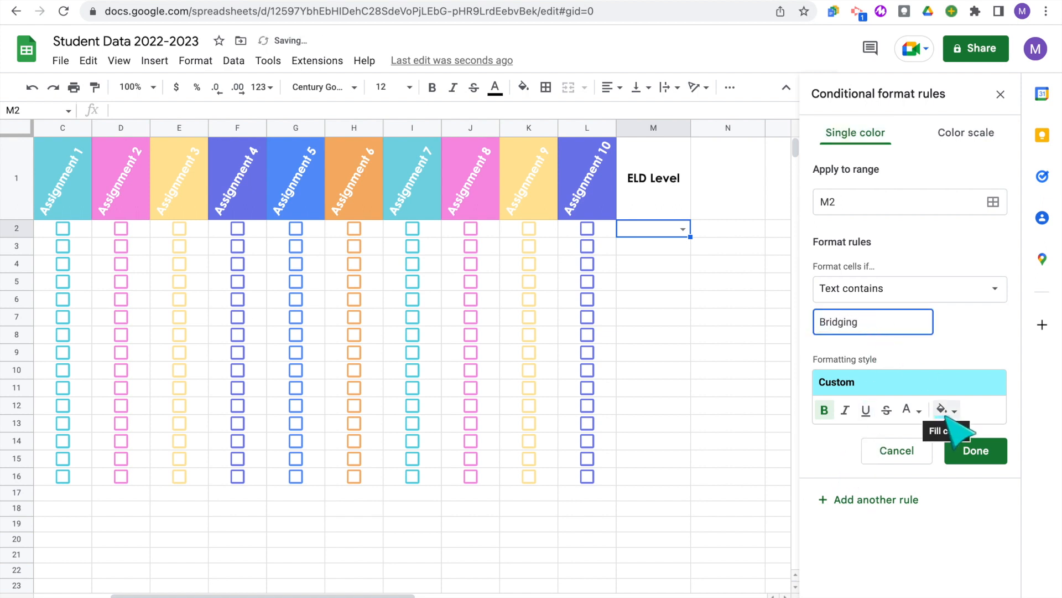
pyautogui.click(941, 409)
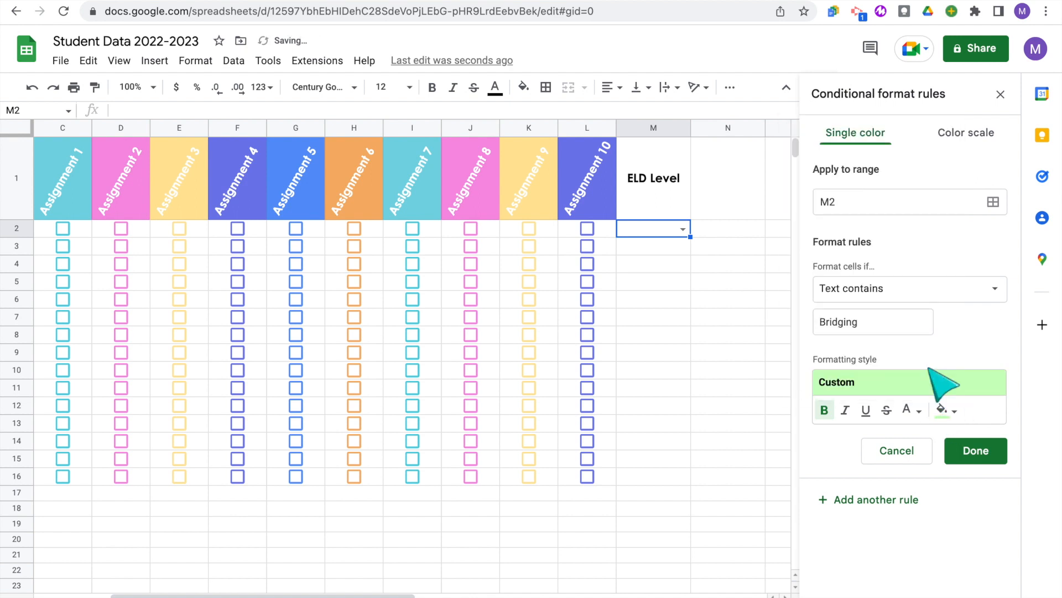
pyautogui.click(975, 451)
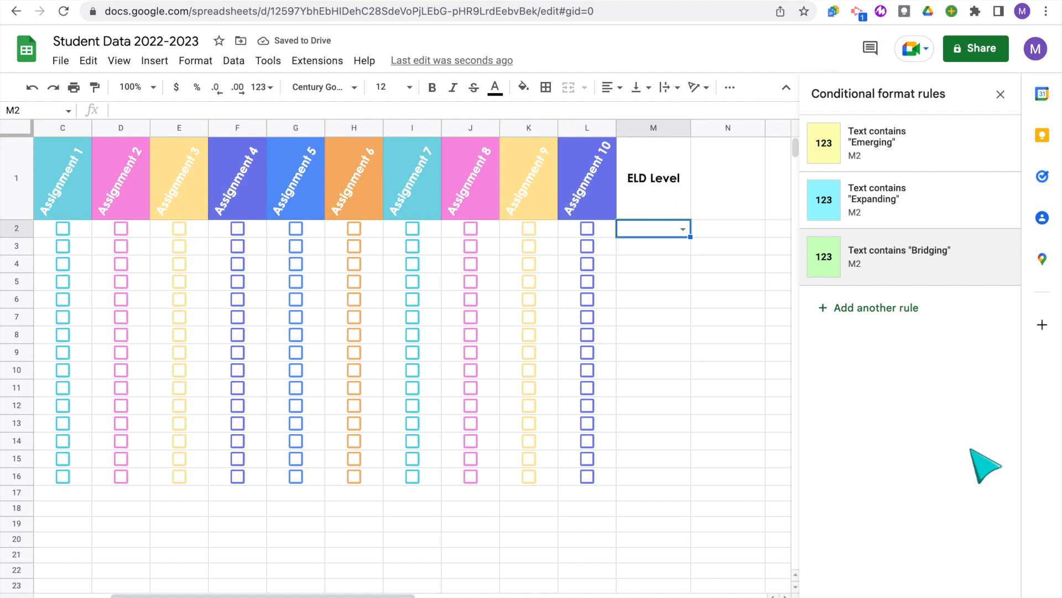
# Step: Close the rules panel and set M2–M6 to Emerging, Expanding, Bridging, Bridging, Expanding
pyautogui.click(1001, 94)
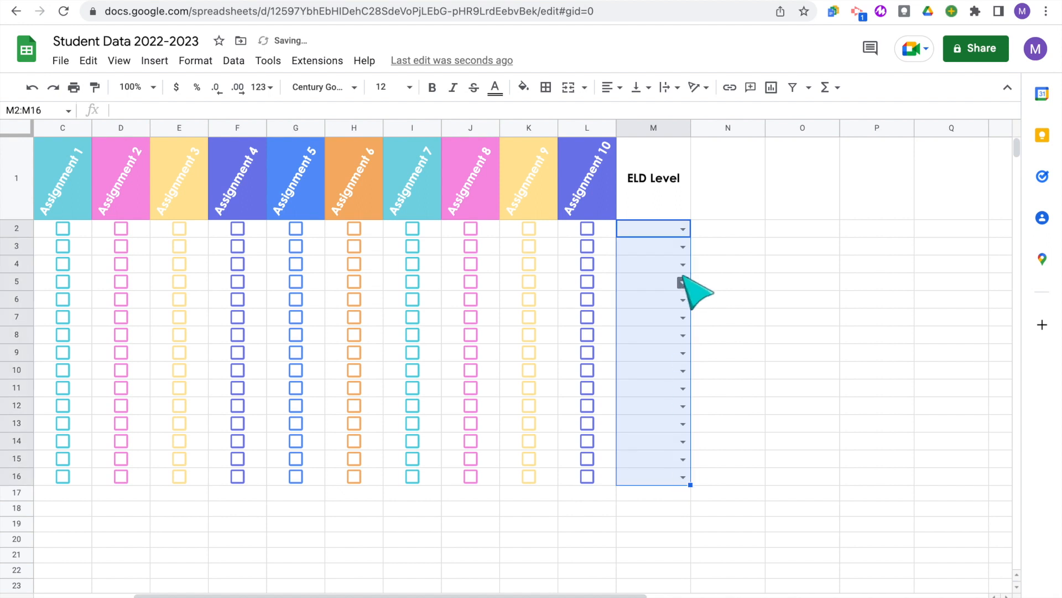
pyautogui.click(680, 229)
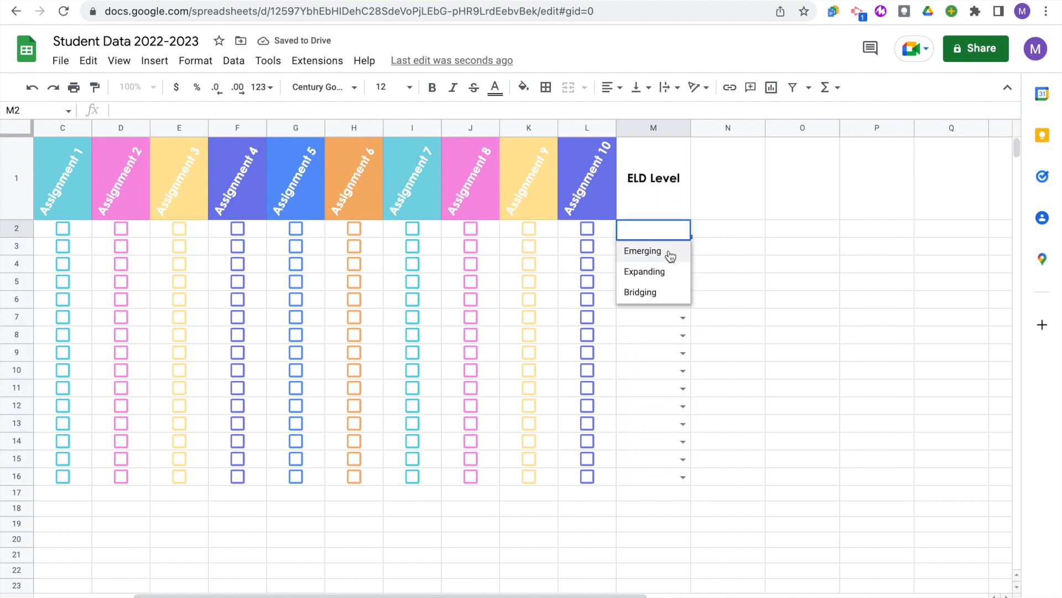
pyautogui.click(642, 250)
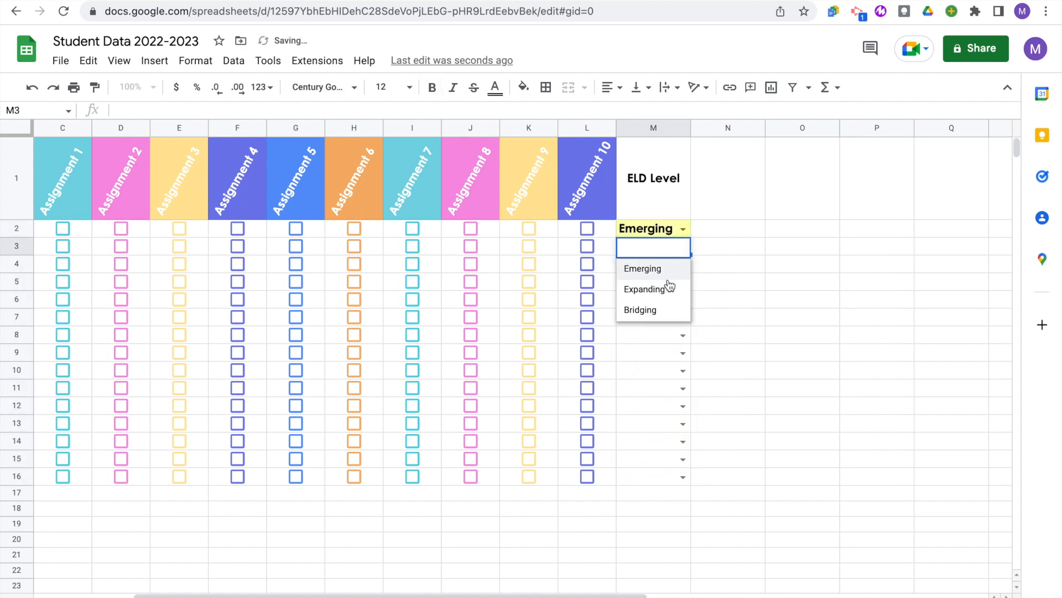
pyautogui.click(644, 289)
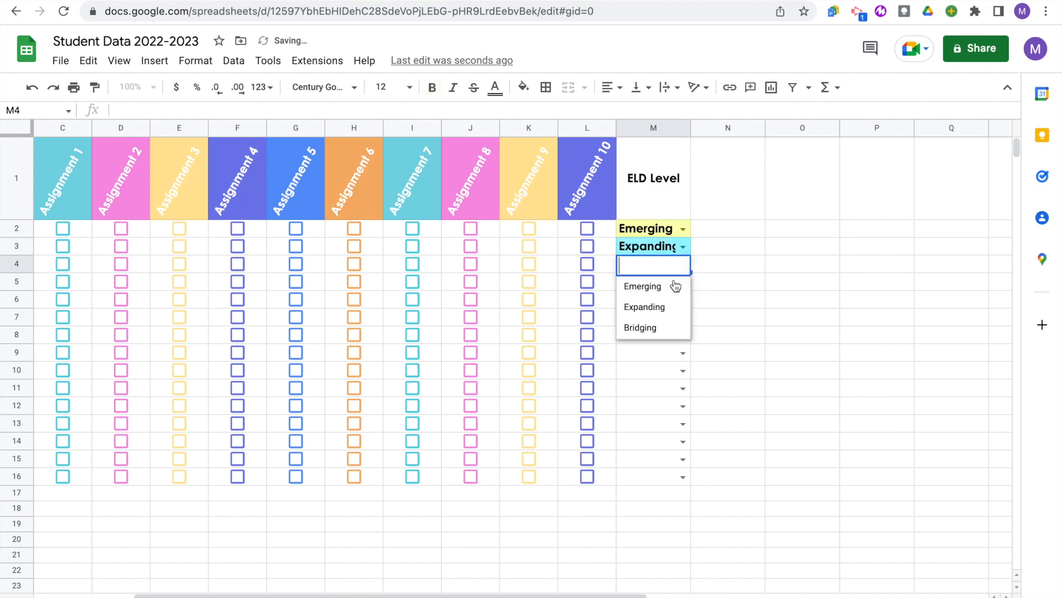
pyautogui.click(640, 327)
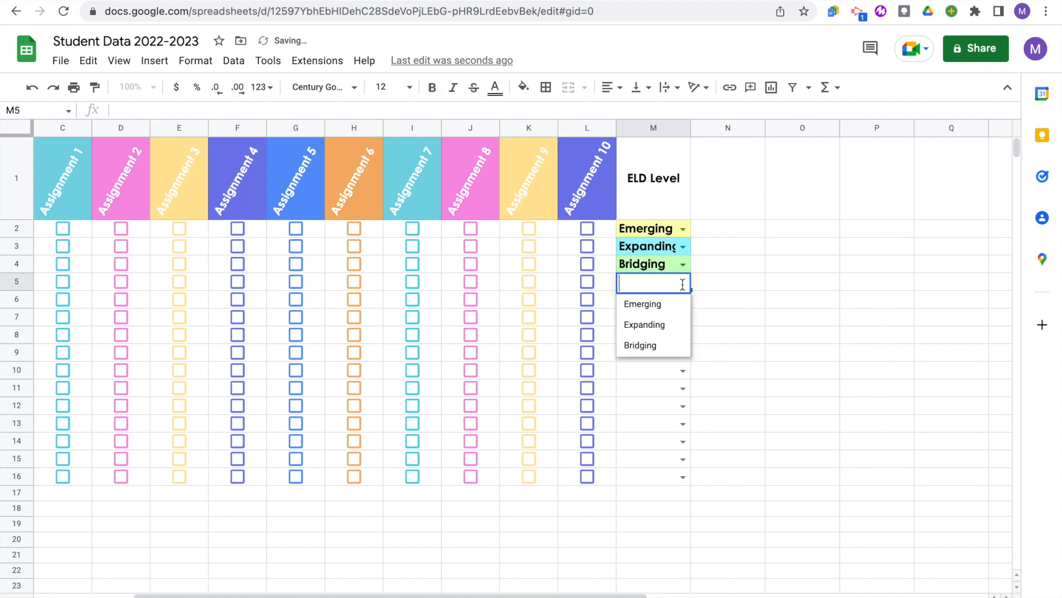
pyautogui.click(639, 345)
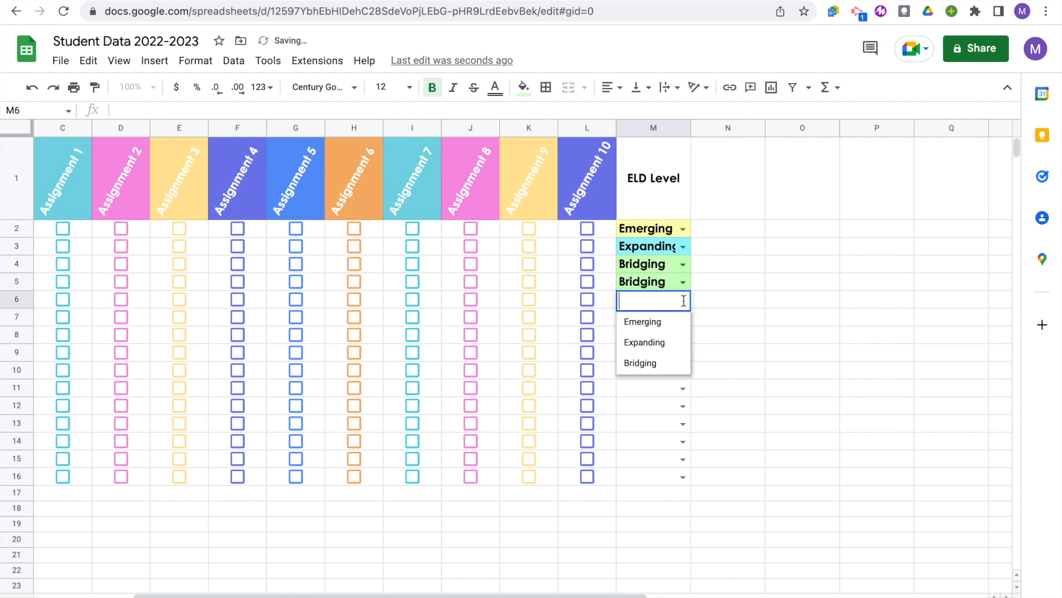
pyautogui.click(644, 342)
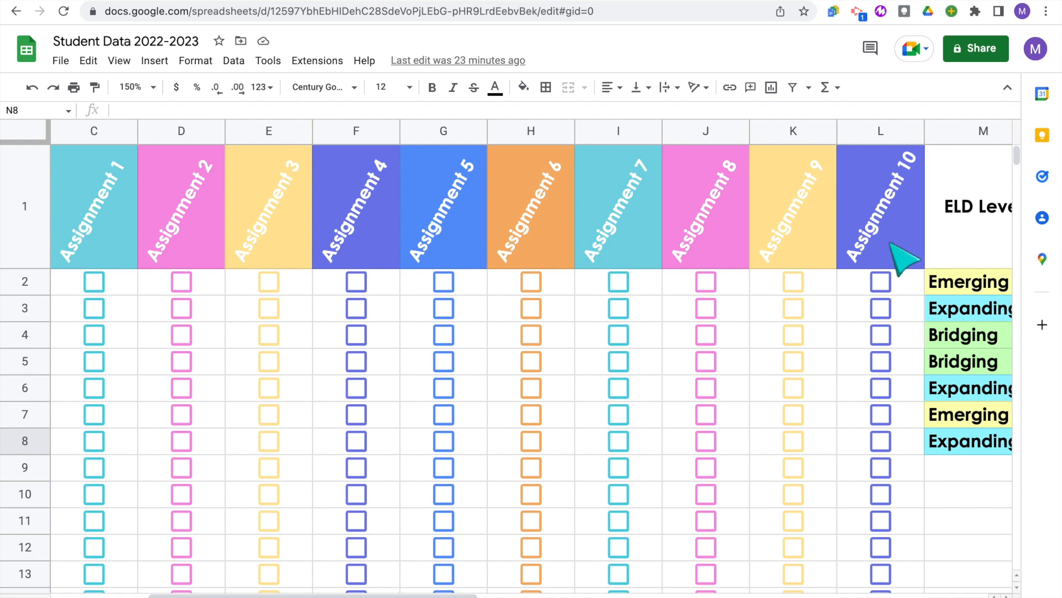
pyautogui.moveTo(894, 342)
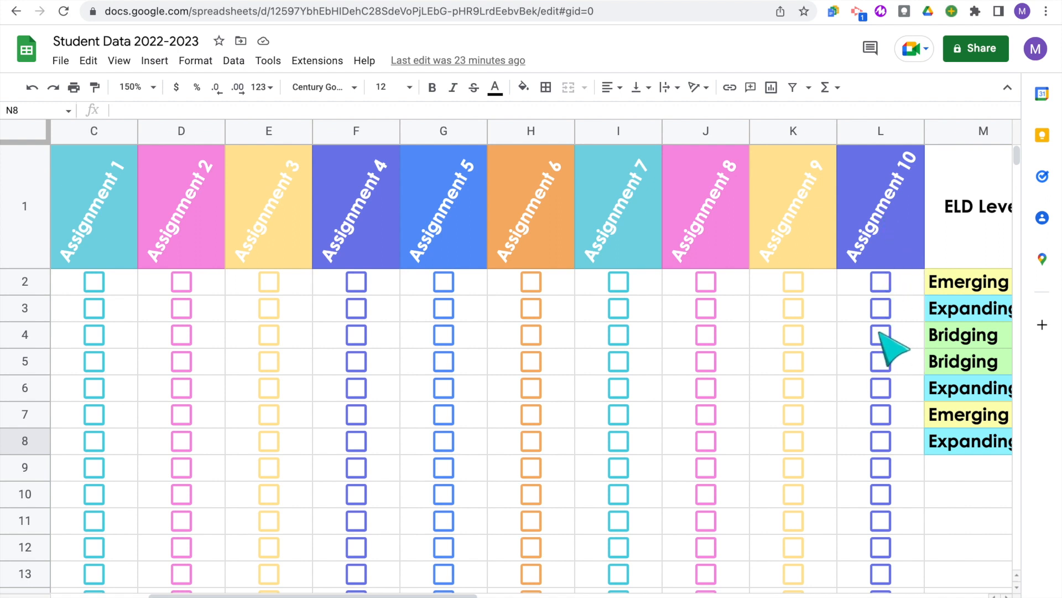
# Step: Freeze the gradebook up to column B, then scroll back across the sheet
pyautogui.hscroll(-3)
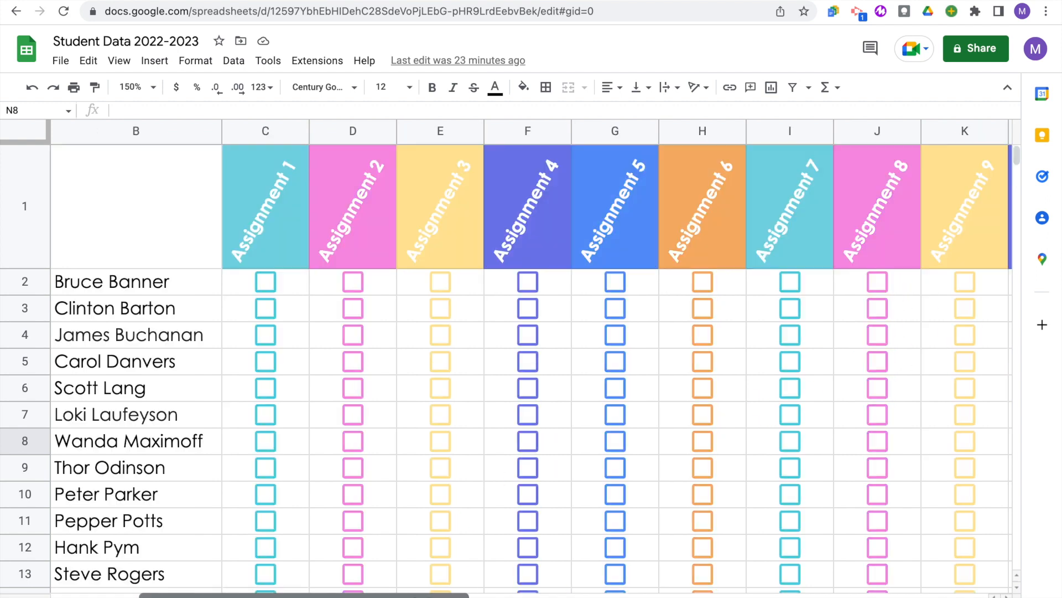
pyautogui.hscroll(-3)
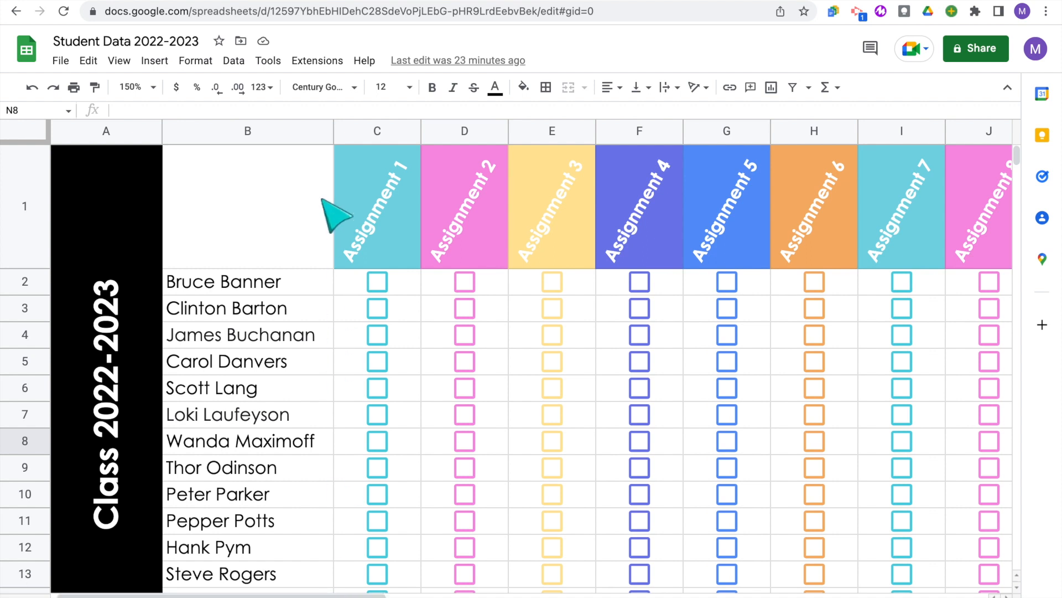
pyautogui.moveTo(347, 332)
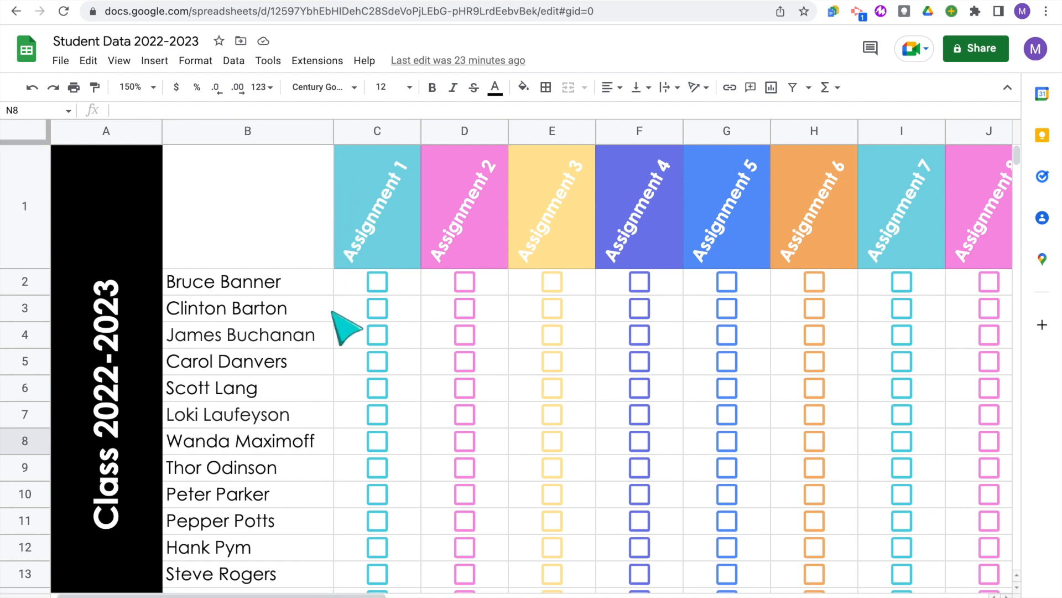
pyautogui.moveTo(342, 254)
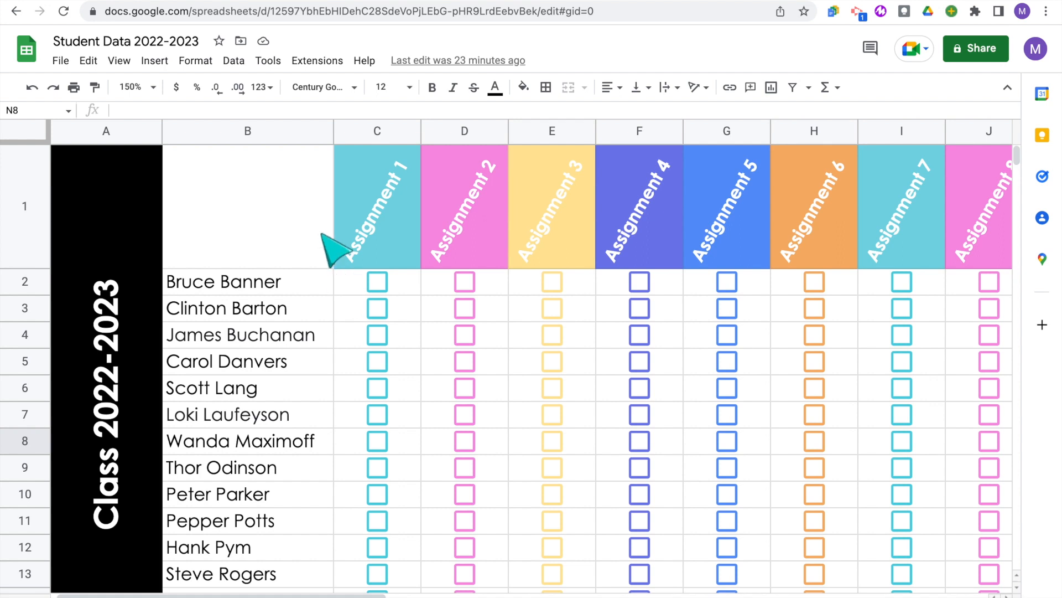
pyautogui.moveTo(121, 68)
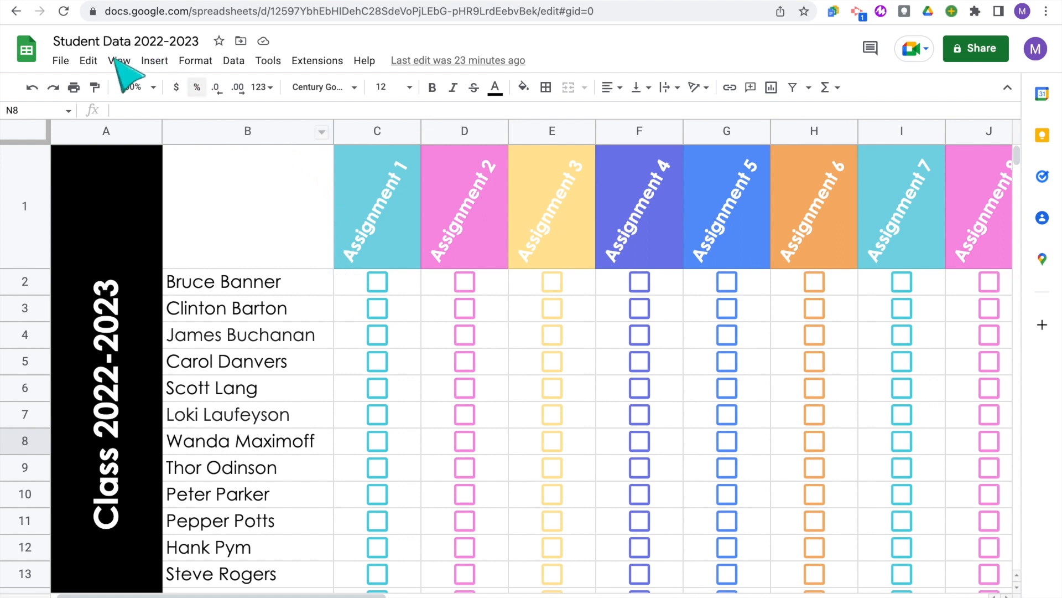
pyautogui.click(118, 61)
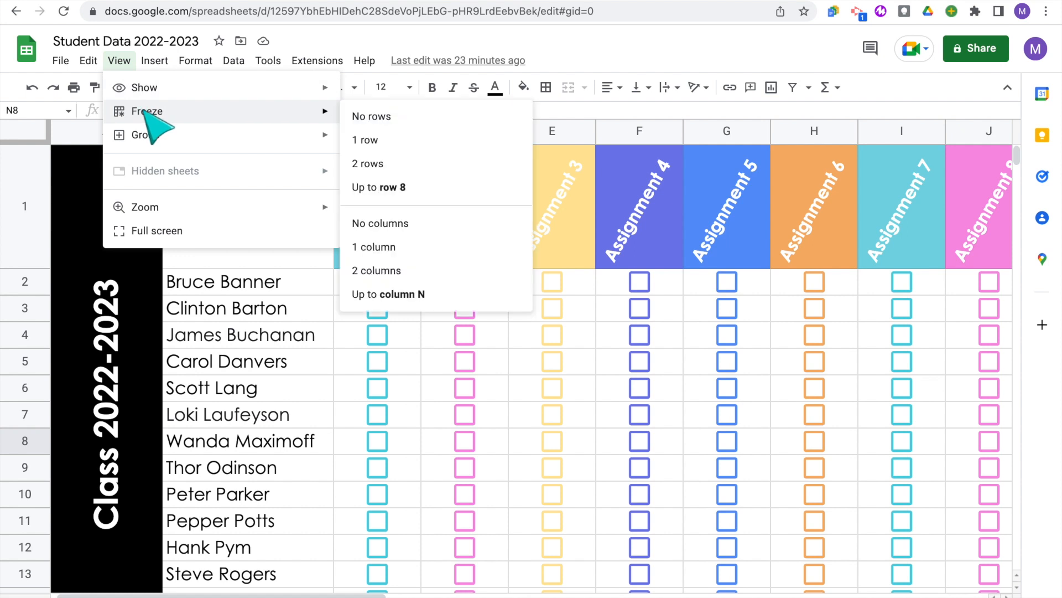
pyautogui.moveTo(376, 271)
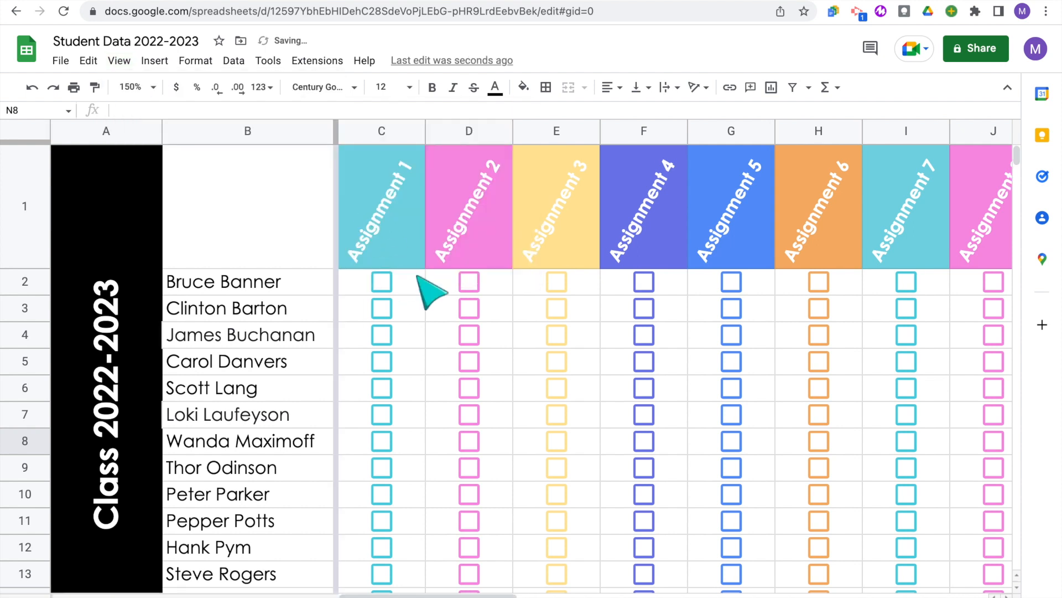
pyautogui.hscroll(3)
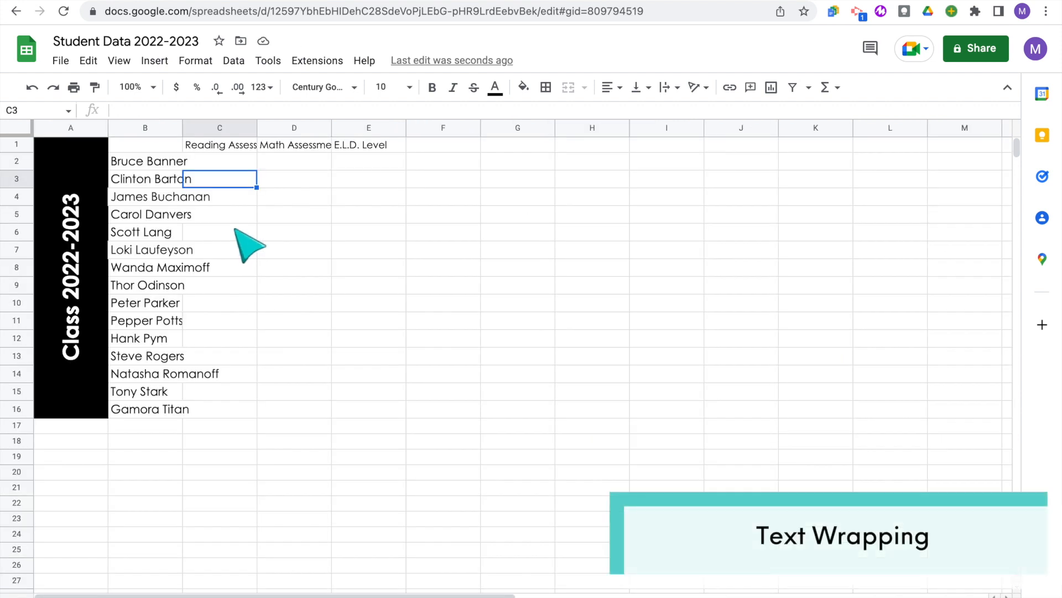
pyautogui.moveTo(250, 234)
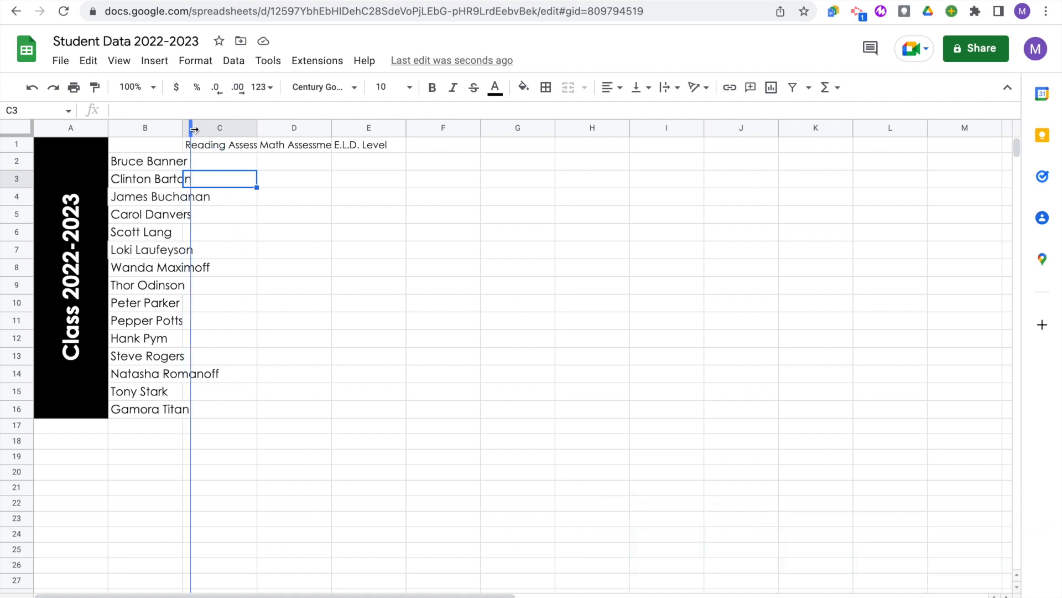
# Step: Widen the student name column B and set it to wrap text
pyautogui.moveTo(192, 127); pyautogui.dragTo(222, 127)
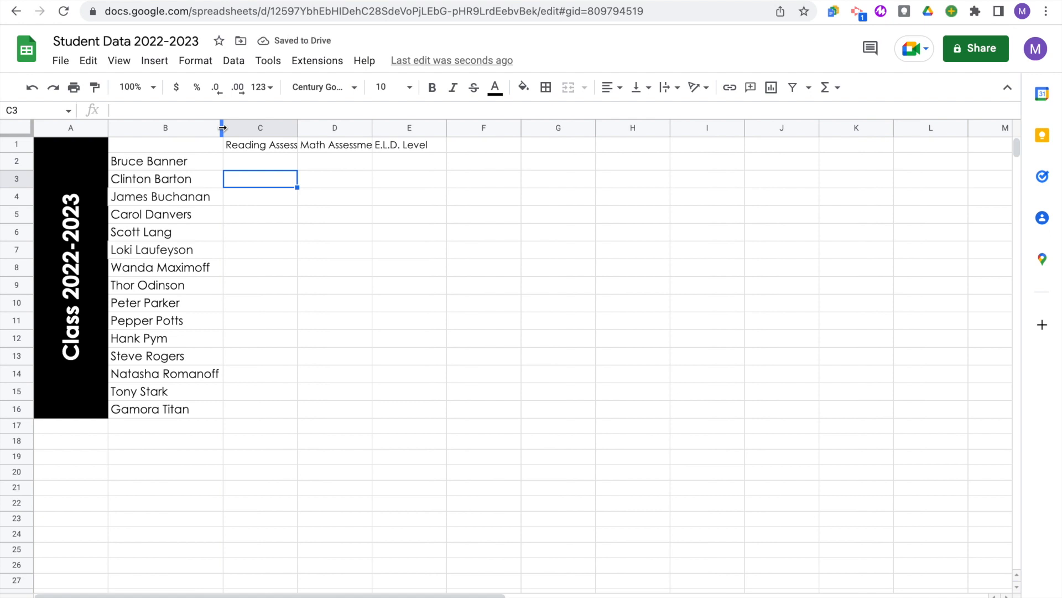
pyautogui.moveTo(203, 144)
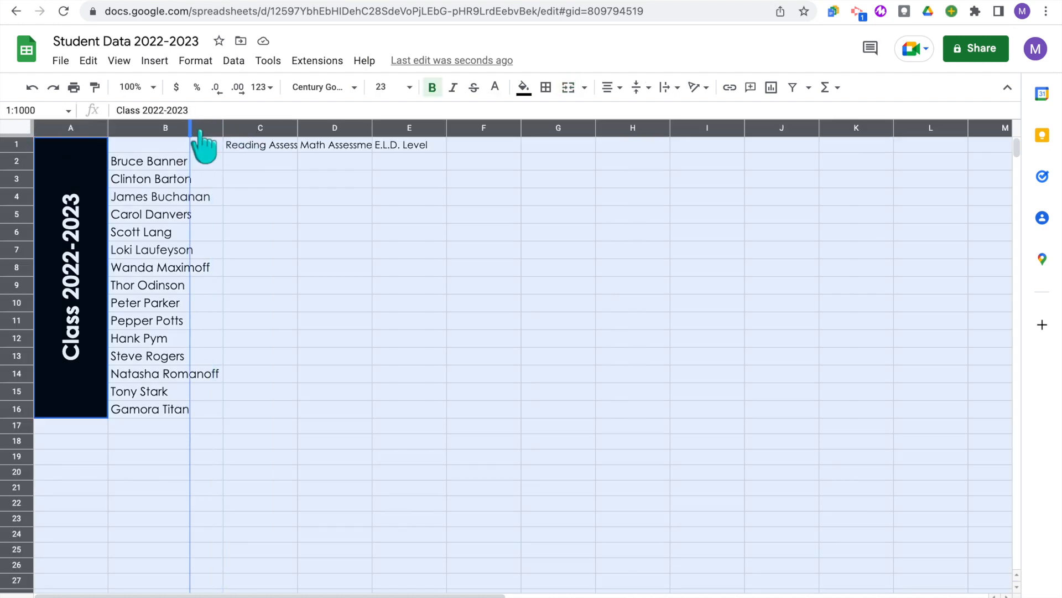
pyautogui.click(159, 144)
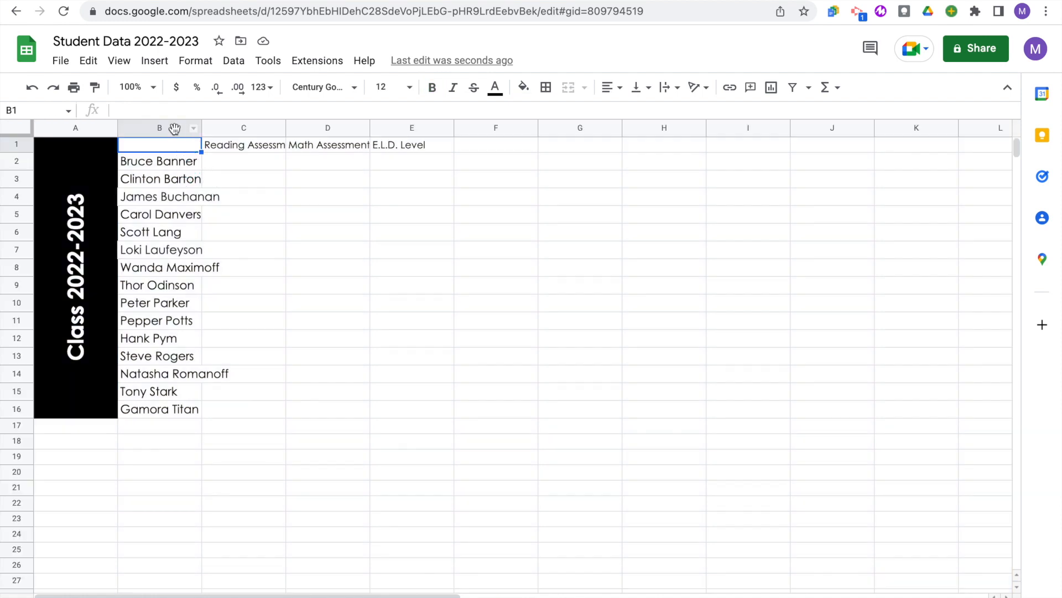
pyautogui.click(159, 128)
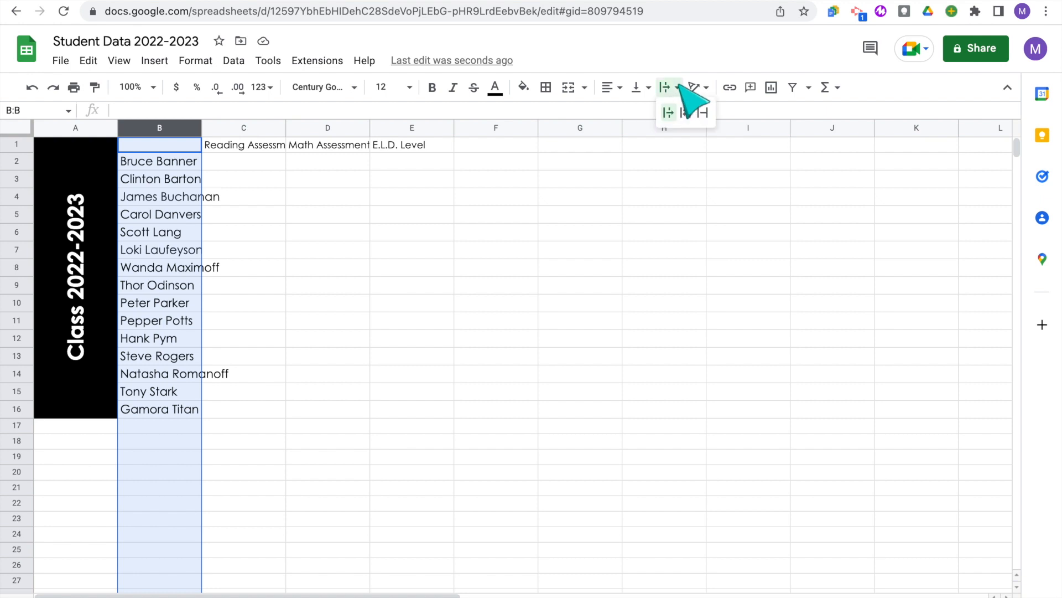
pyautogui.click(685, 113)
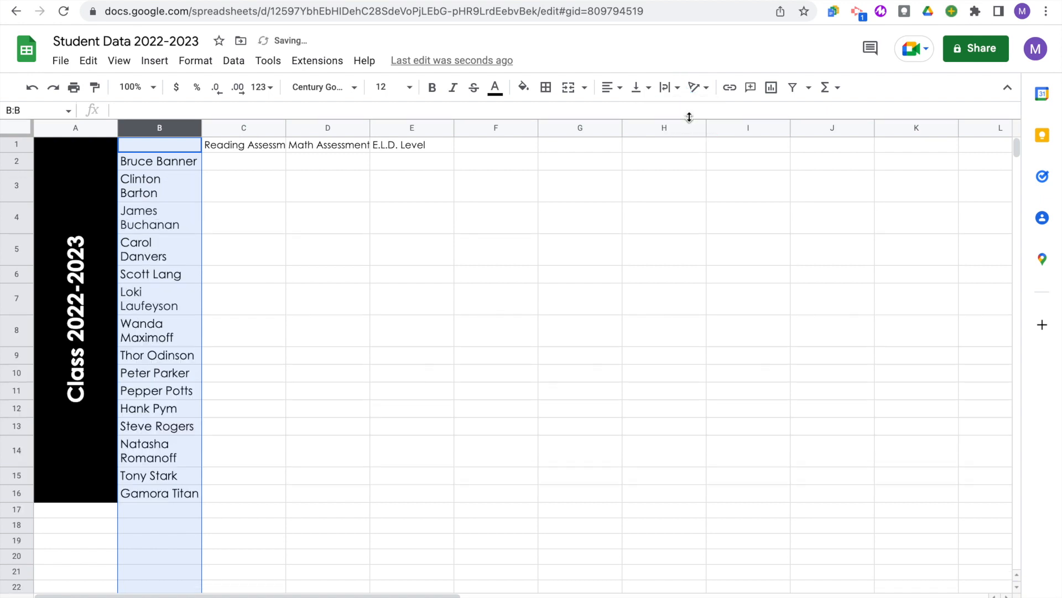
pyautogui.moveTo(607, 87)
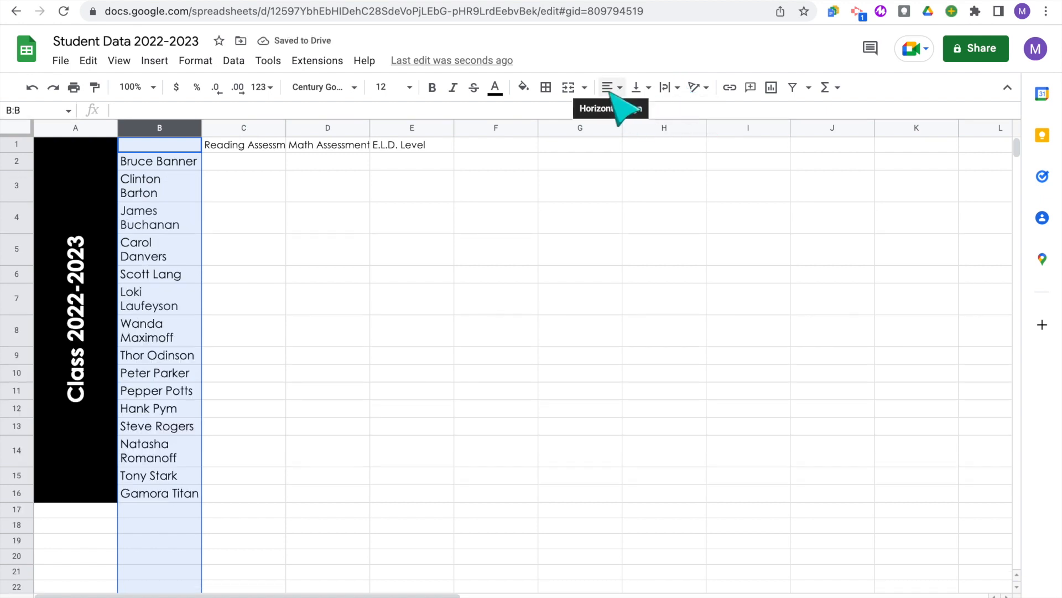
# Step: Select the Reading, Math and ELD header cells C1:E1 and open text wrapping
pyautogui.click(244, 144)
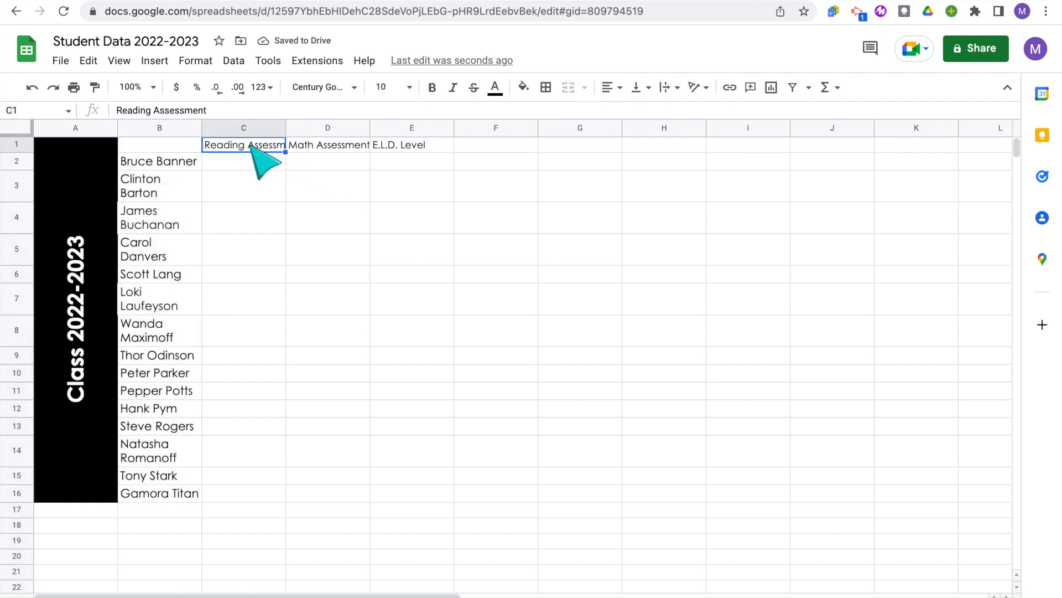
pyautogui.moveTo(243, 144); pyautogui.dragTo(411, 144)
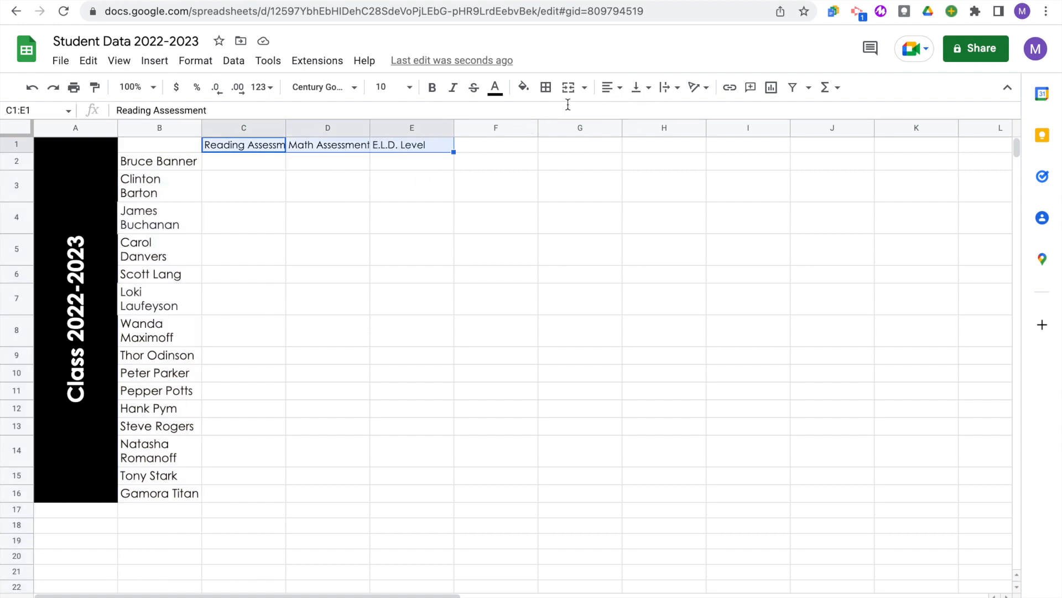
pyautogui.moveTo(665, 86)
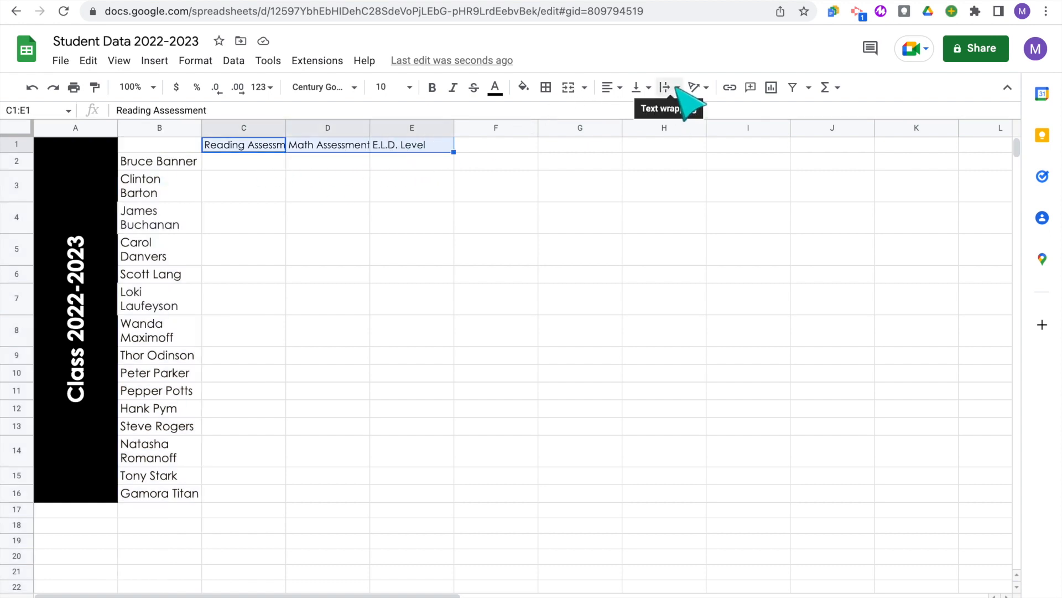
pyautogui.click(664, 87)
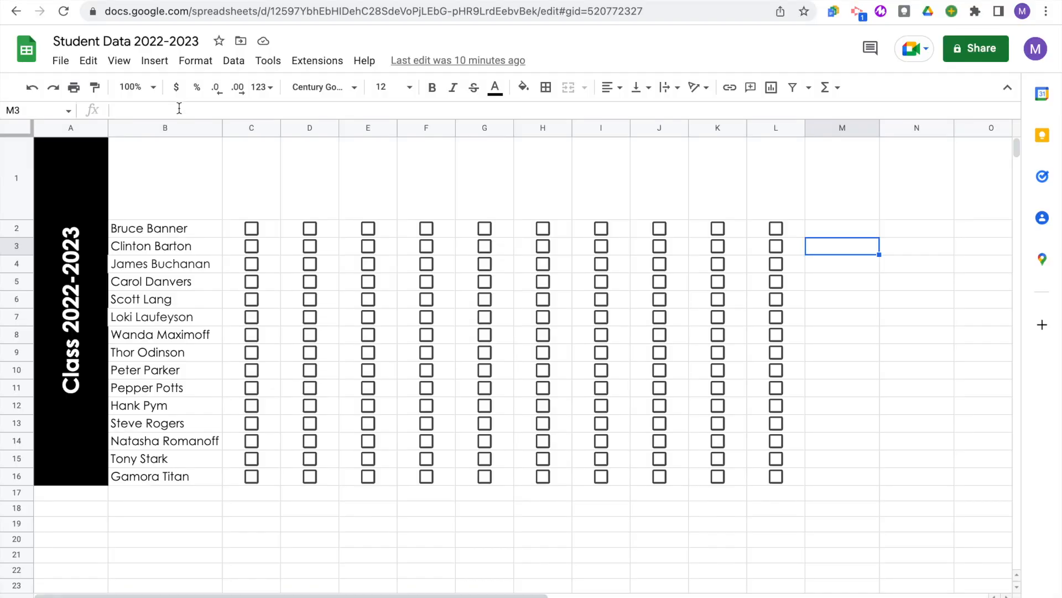
# Step: Open print settings for the checklist, preview portrait, then return to landscape
pyautogui.click(73, 87)
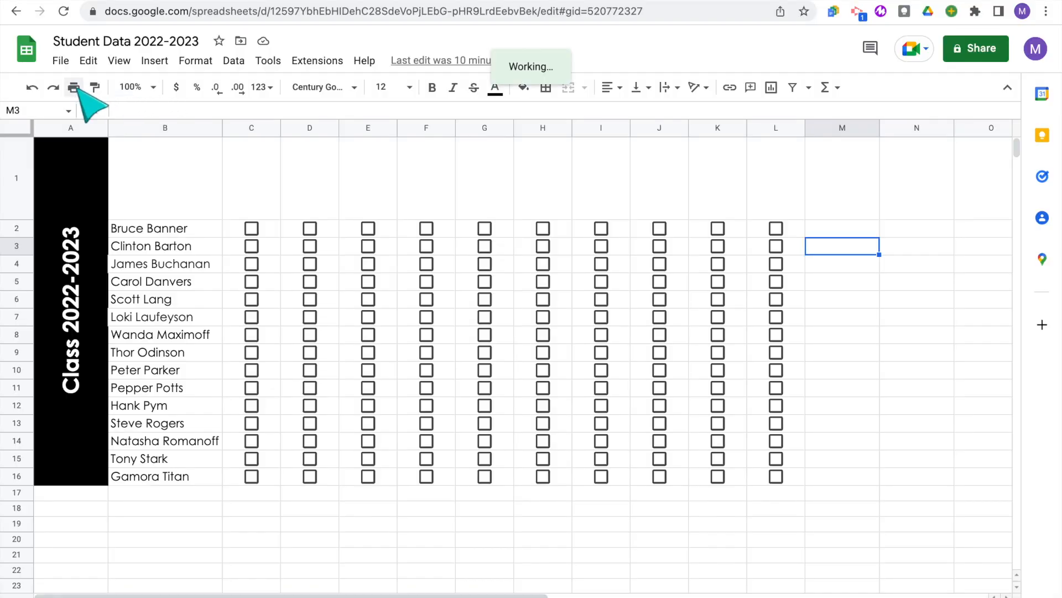
pyautogui.click(74, 87)
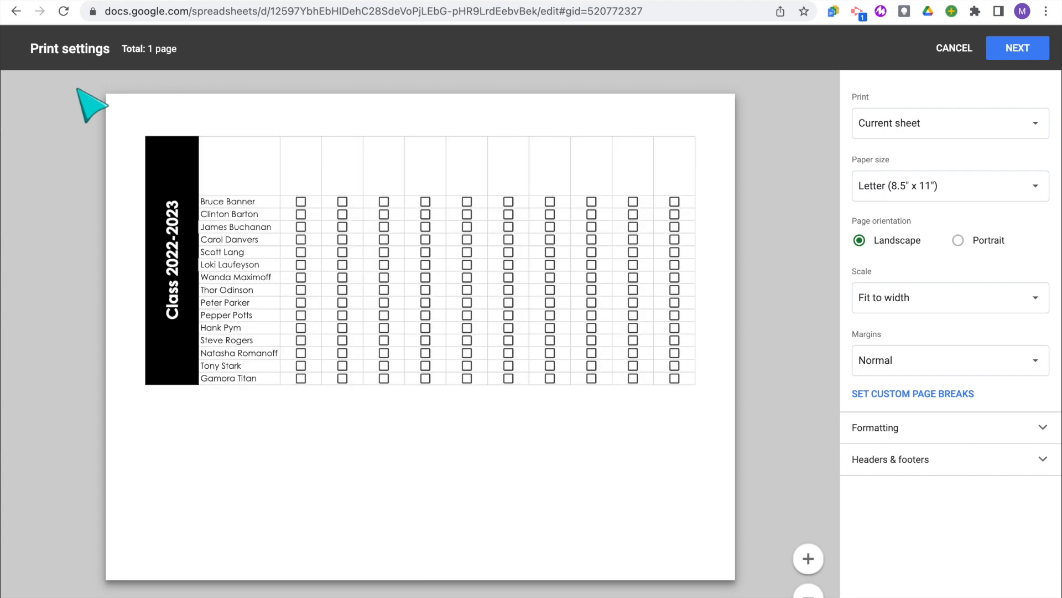
pyautogui.moveTo(958, 240)
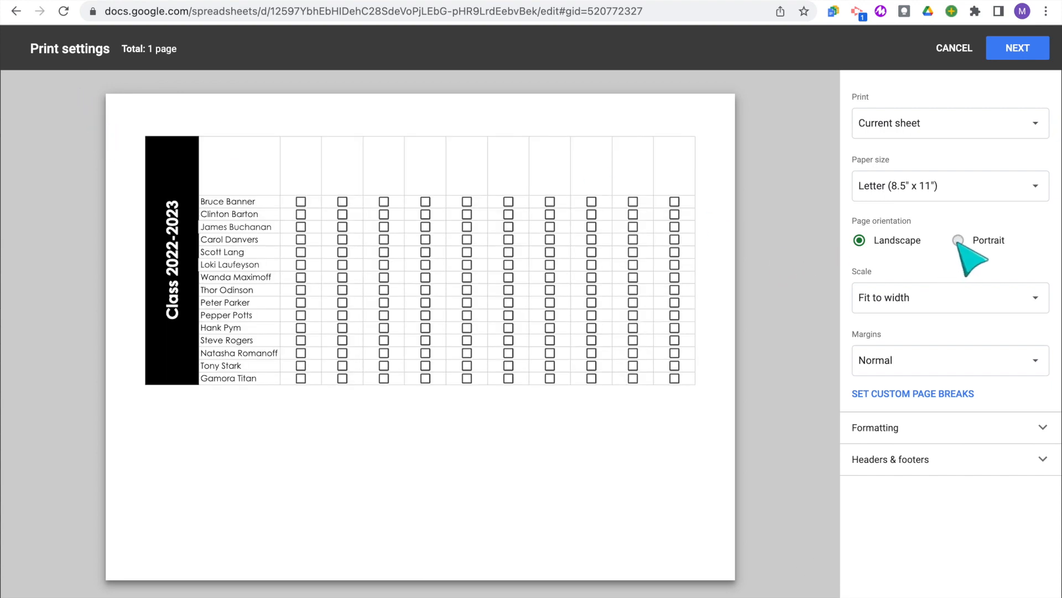
pyautogui.click(957, 239)
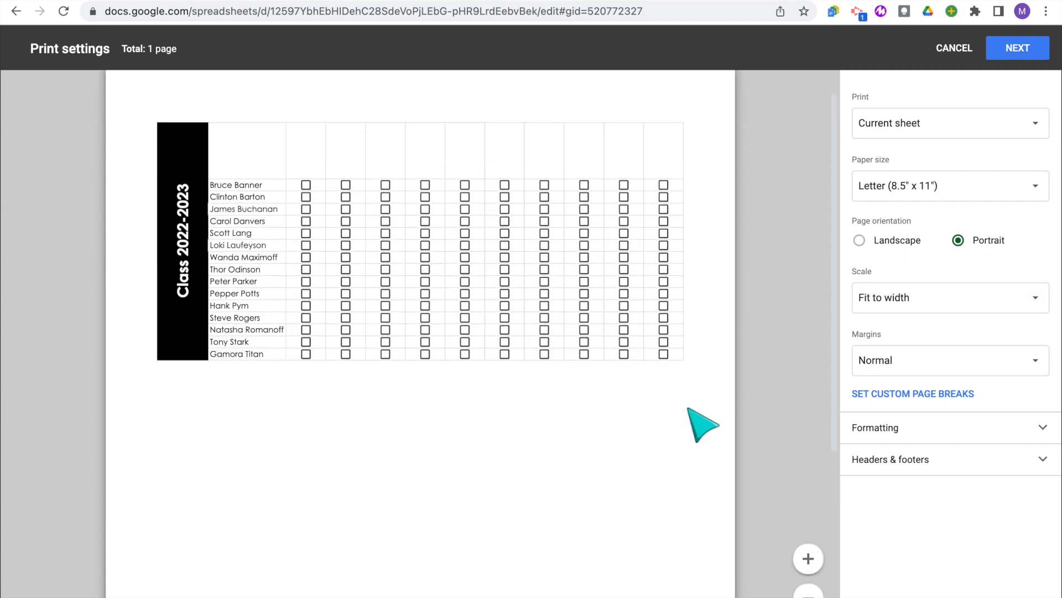
pyautogui.click(858, 240)
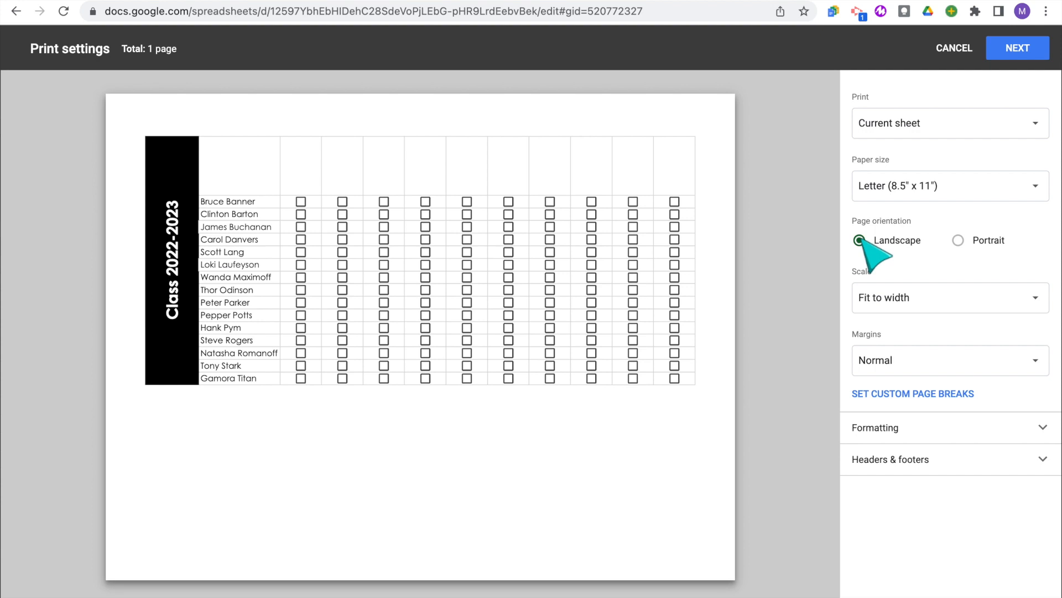
pyautogui.moveTo(942, 135)
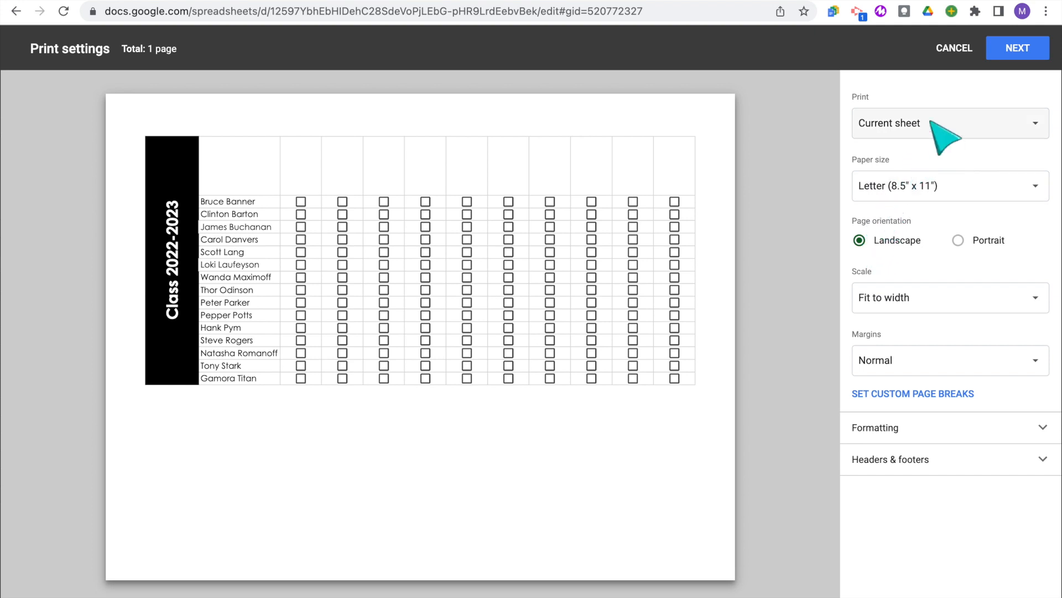